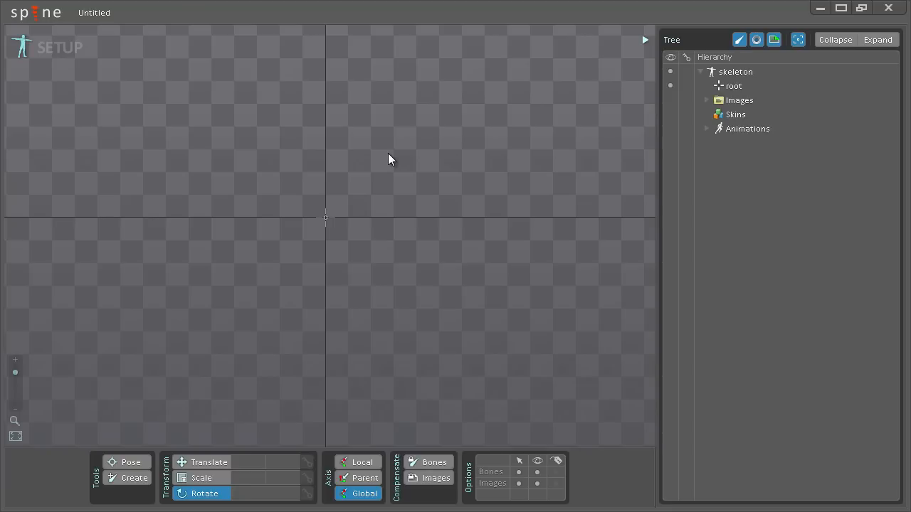
Load spineboy.project from the examples via Open Project so the skeleton appears in setup mode
left_click(35, 13)
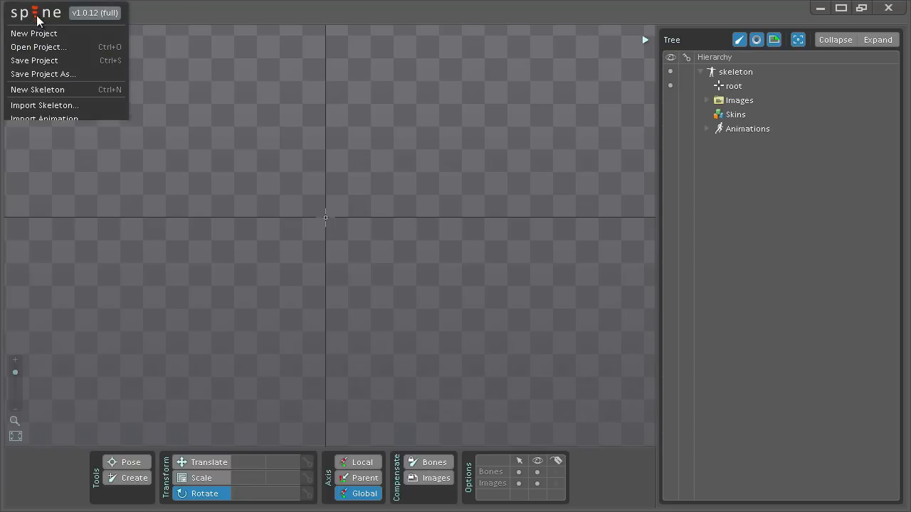
left_click(38, 47)
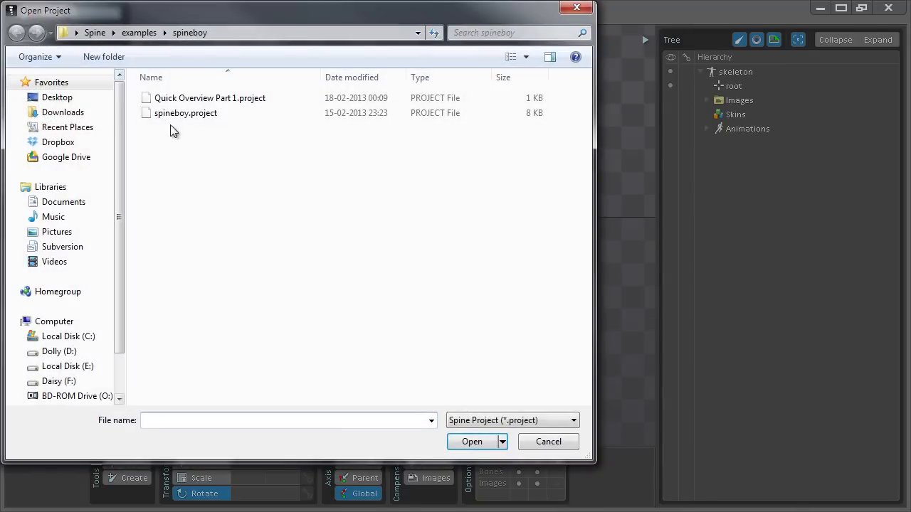
left_click(185, 114)
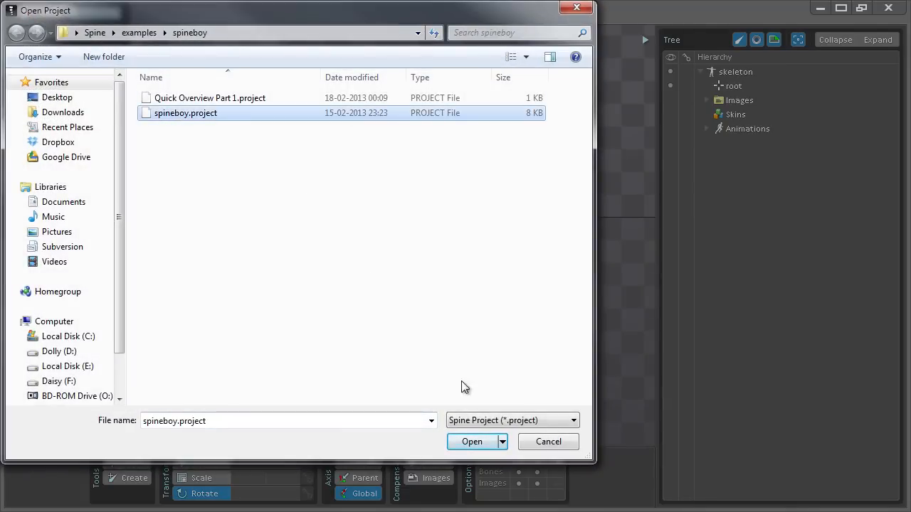
left_click(471, 441)
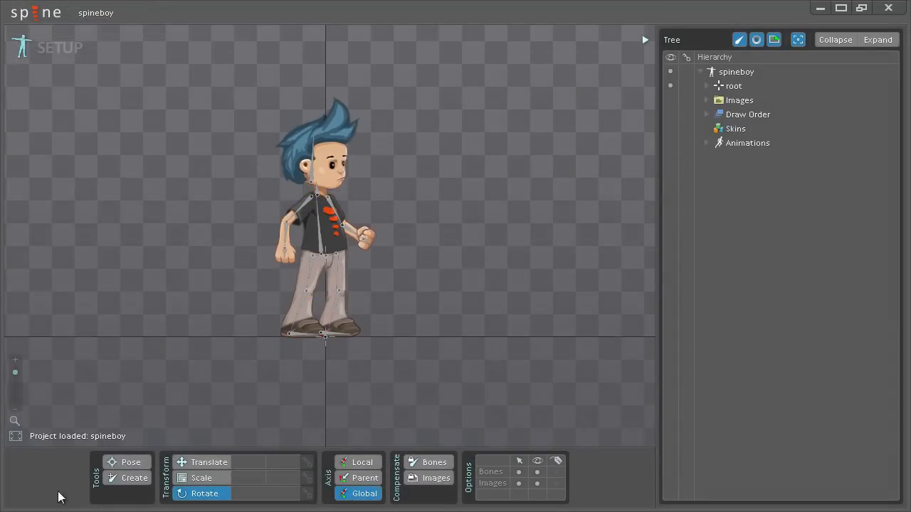
Expand the spineboy tree, browse its bones, collapse Draw Order and select the Animations node
scroll("up", 3)
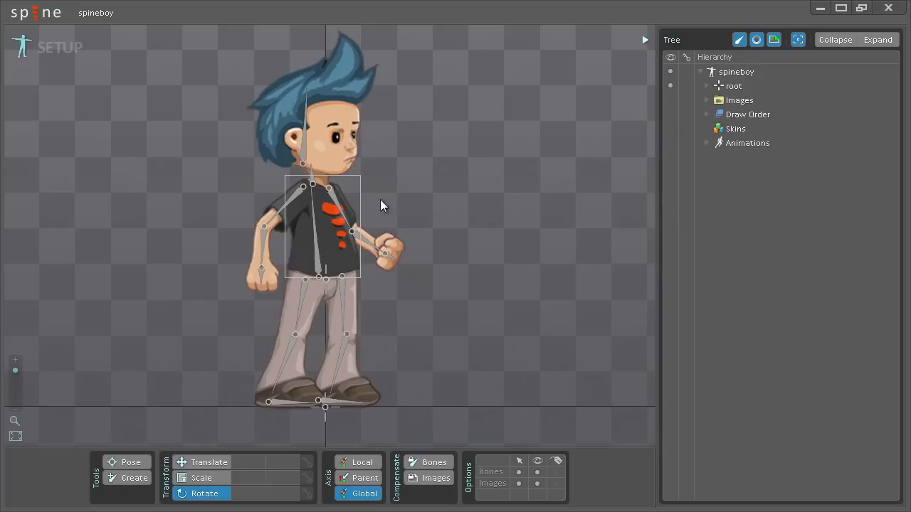
left_click(736, 71)
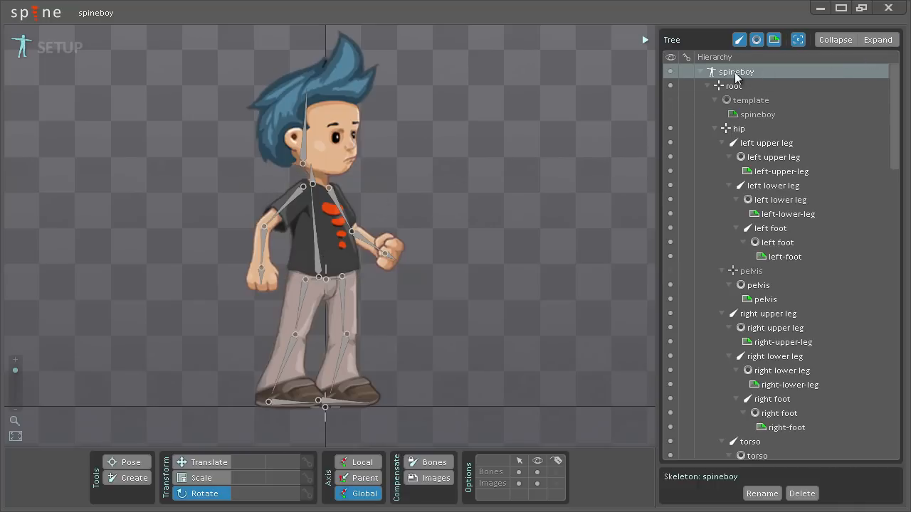
scroll("down", 3)
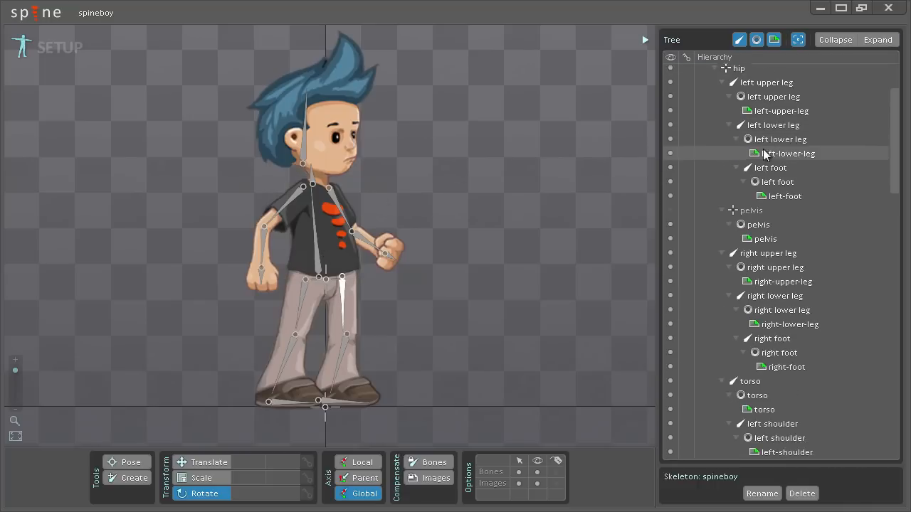
scroll("down", 3)
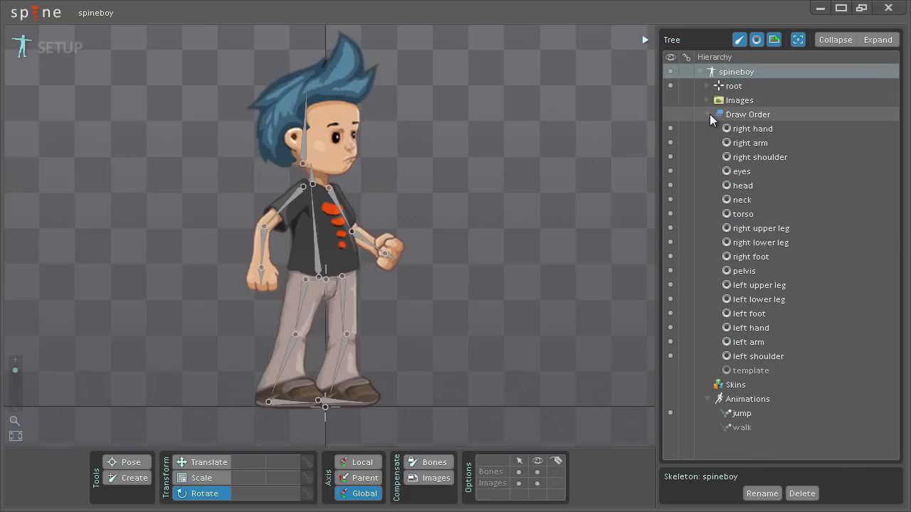
left_click(707, 114)
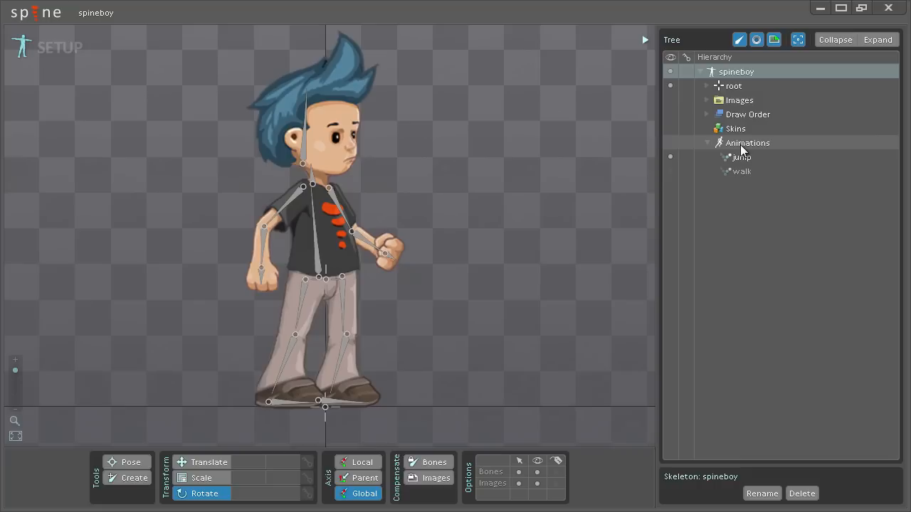
left_click(747, 142)
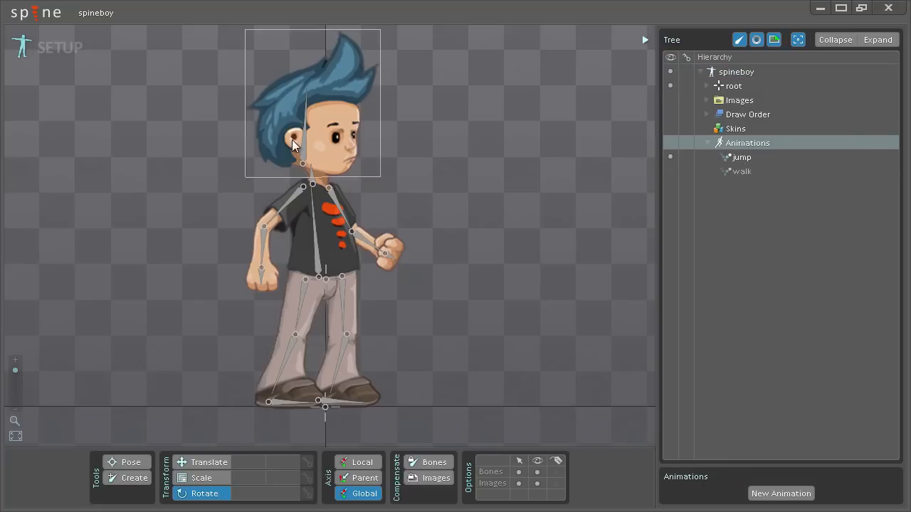
Enter animate mode and play the jump animation forward with looping enabled
left_click(60, 47)
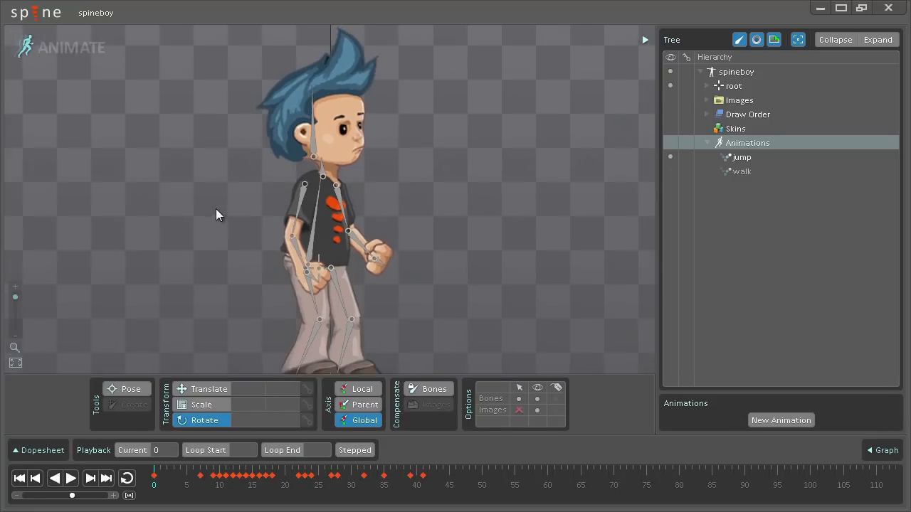
left_click(208, 388)
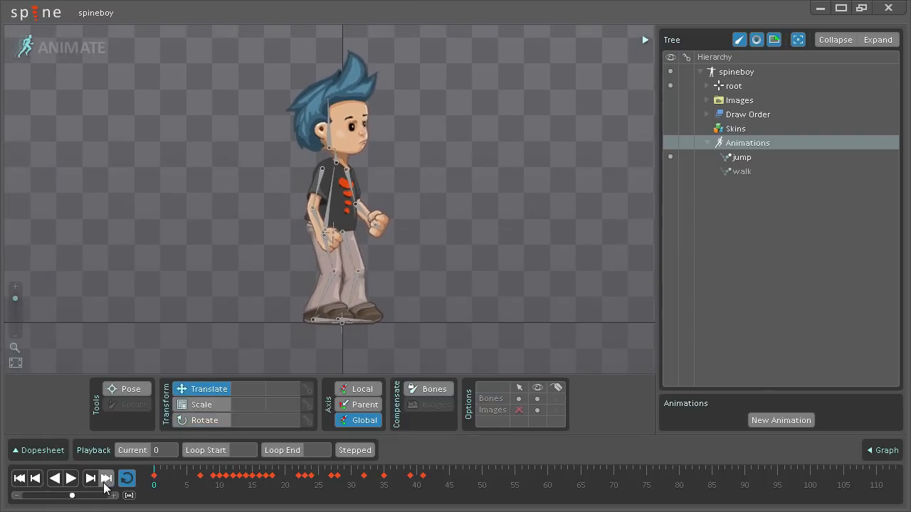
left_click(70, 479)
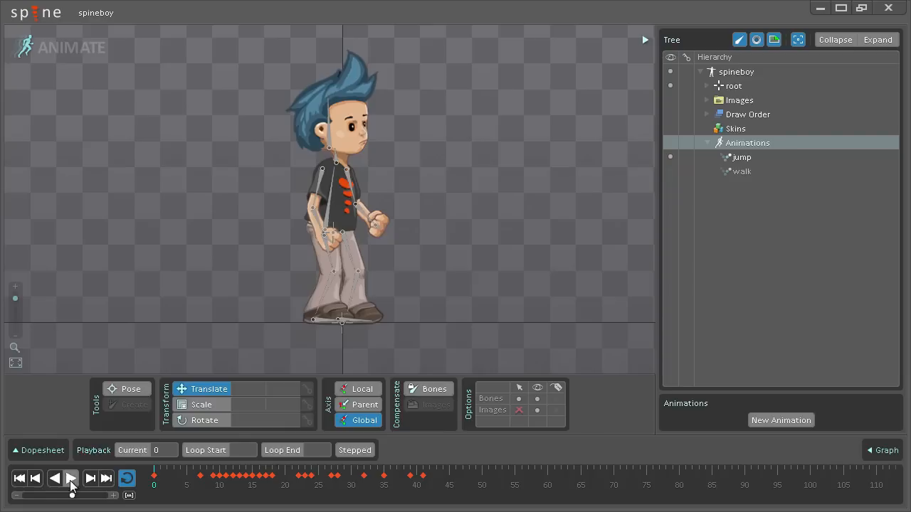
left_click(69, 478)
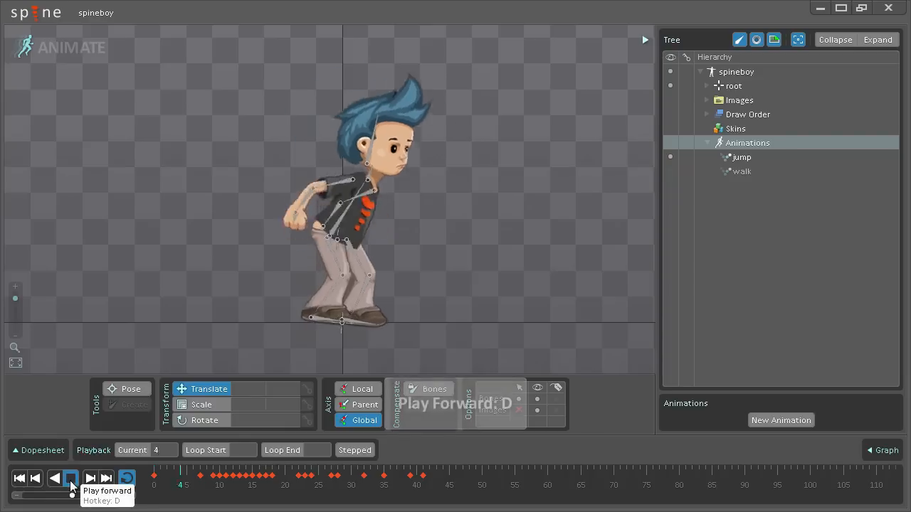
left_click(71, 478)
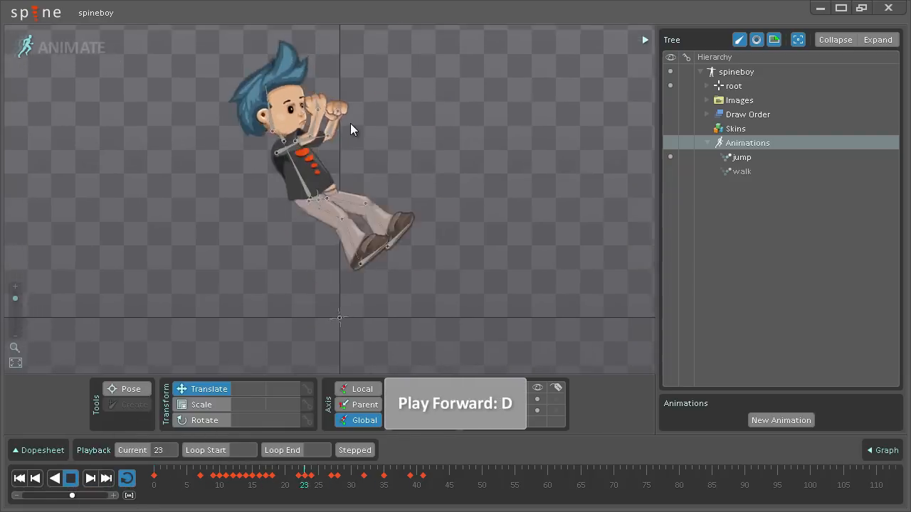
key("d")
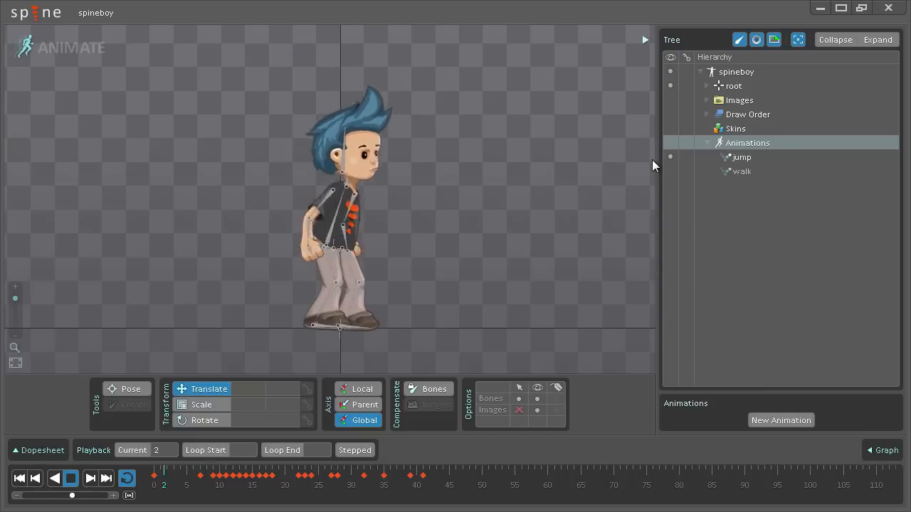
Scrub the timeline to review individual frames of the jump
left_click(287, 473)
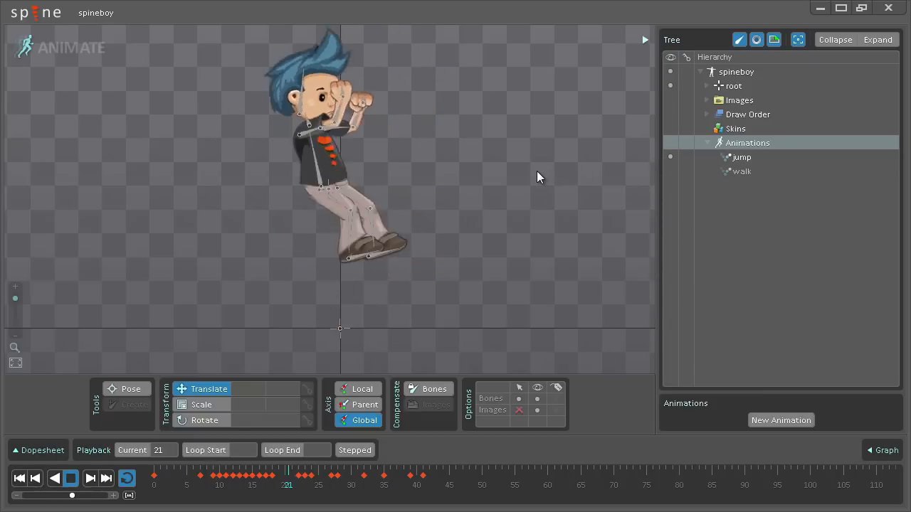
left_click(400, 484)
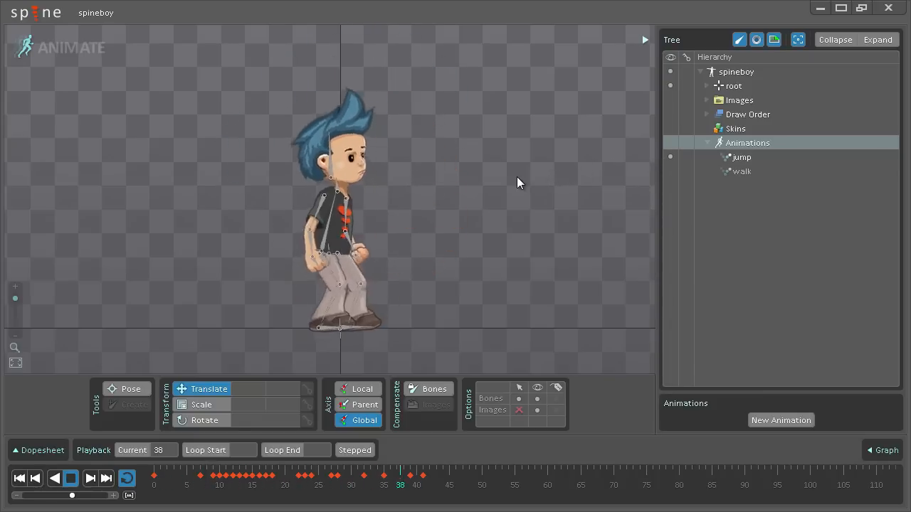
left_click(274, 484)
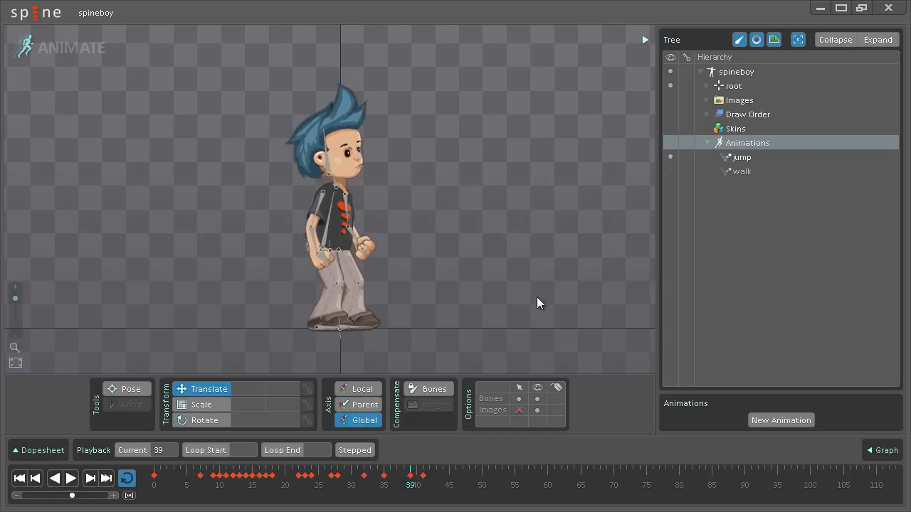
mouse_move(771, 245)
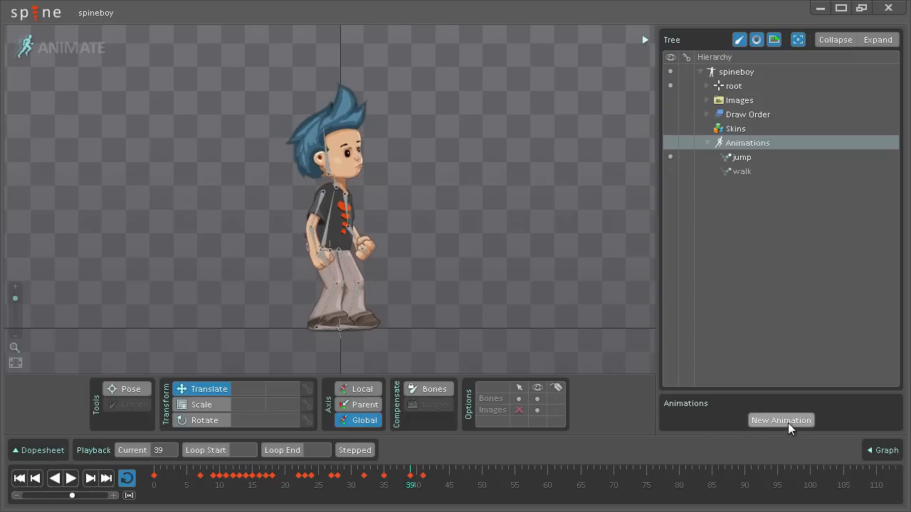
Create a new empty animation named temp and position the timeline playhead
left_click(780, 420)
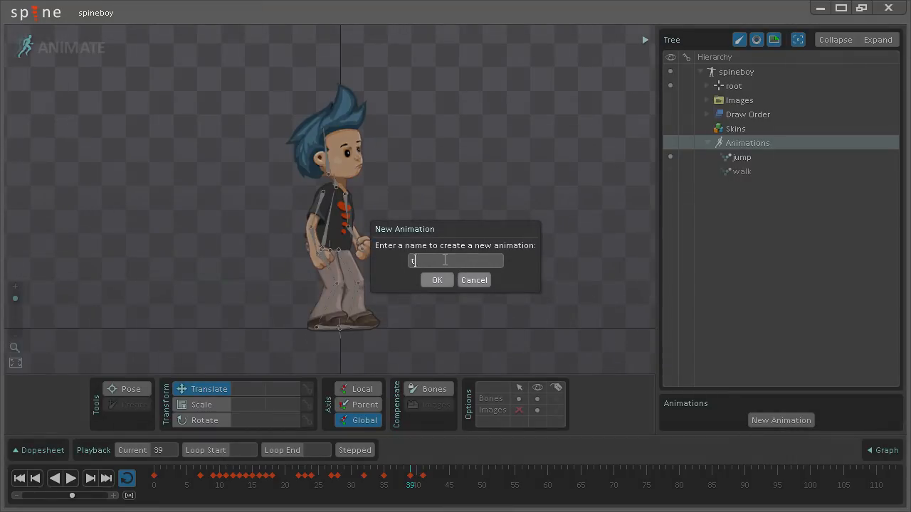
left_click(436, 278)
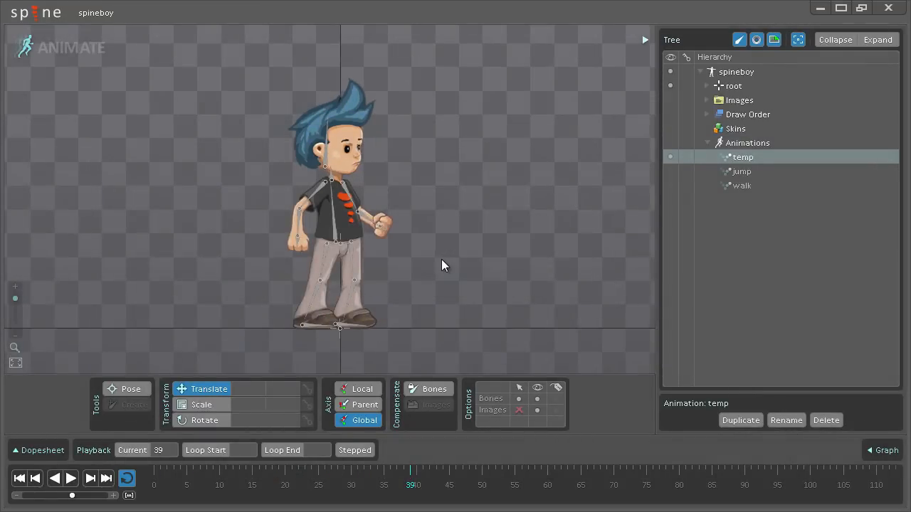
left_click(285, 484)
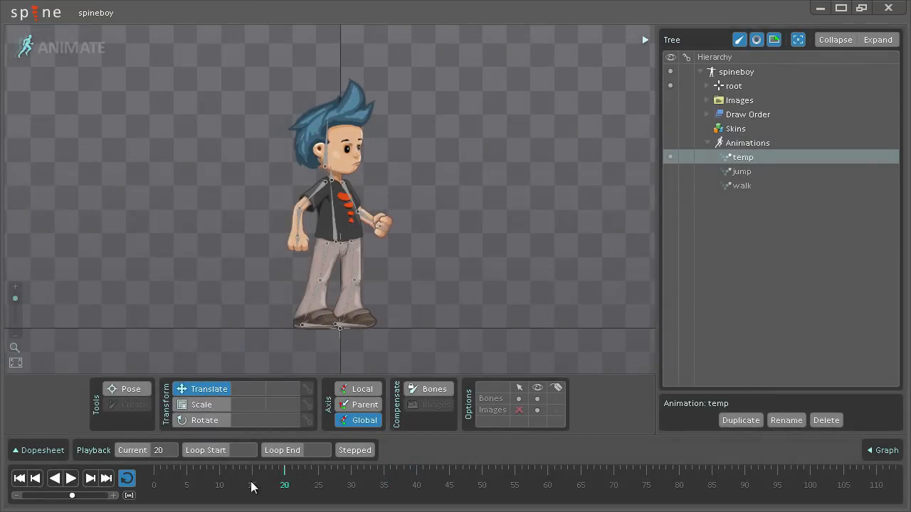
left_click(173, 473)
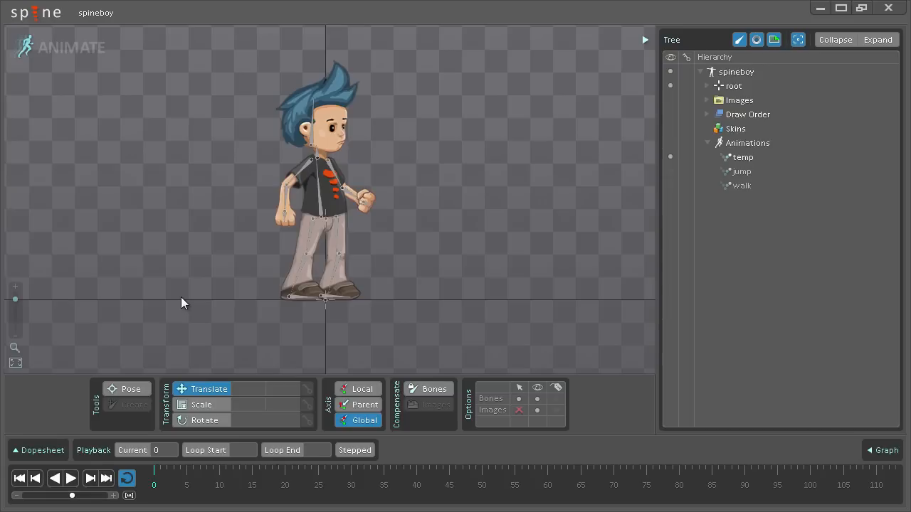
mouse_move(196, 298)
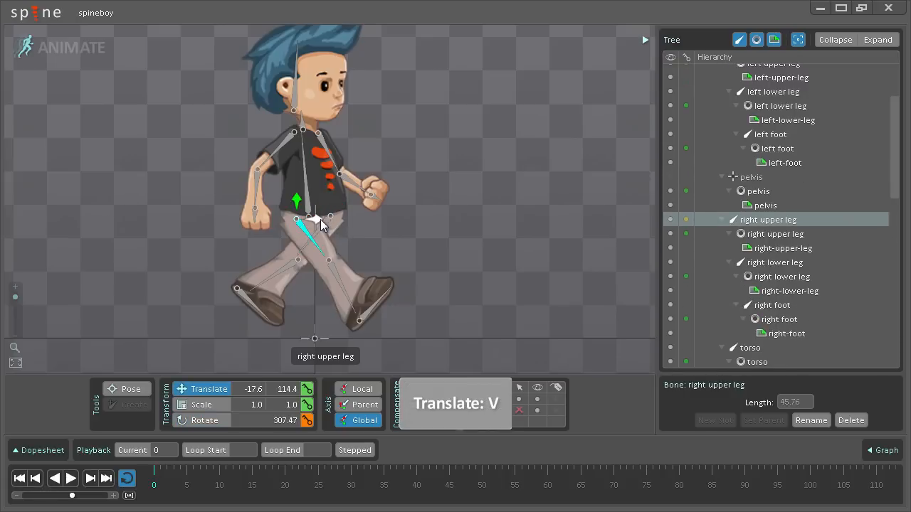
Translate and rotate the upper legs for the stride, then select neck and head for rotation
left_click_drag(313, 220, 324, 228)
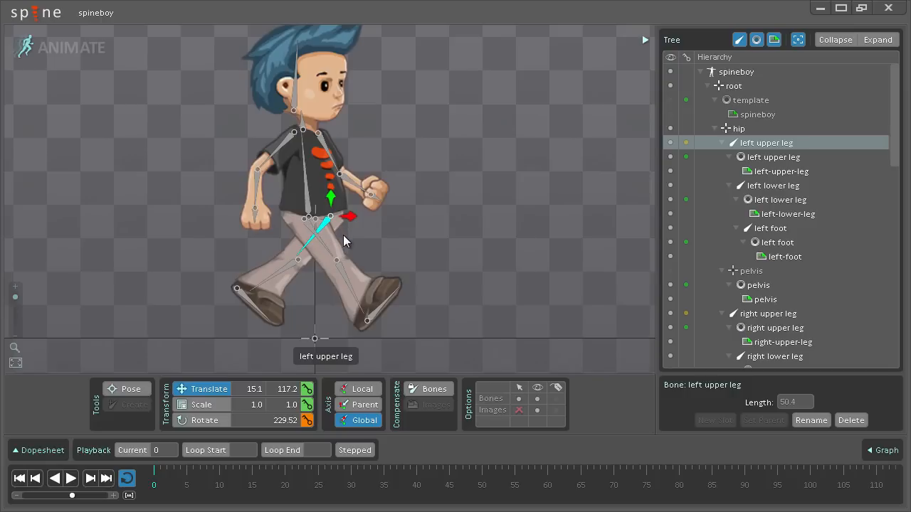
mouse_move(387, 236)
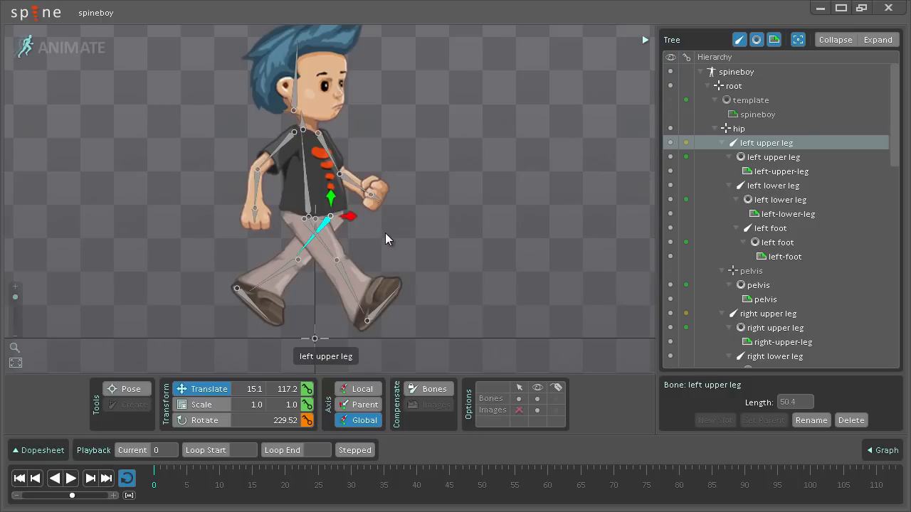
mouse_move(385, 245)
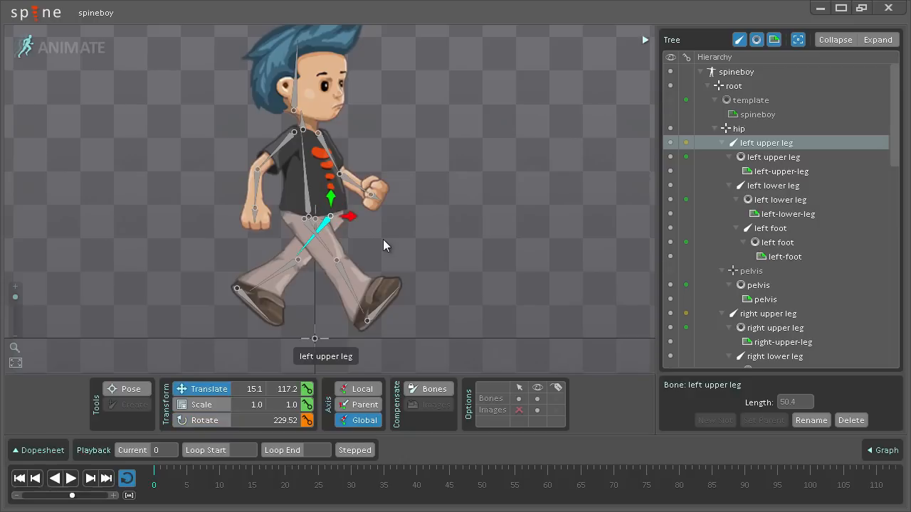
left_click(205, 420)
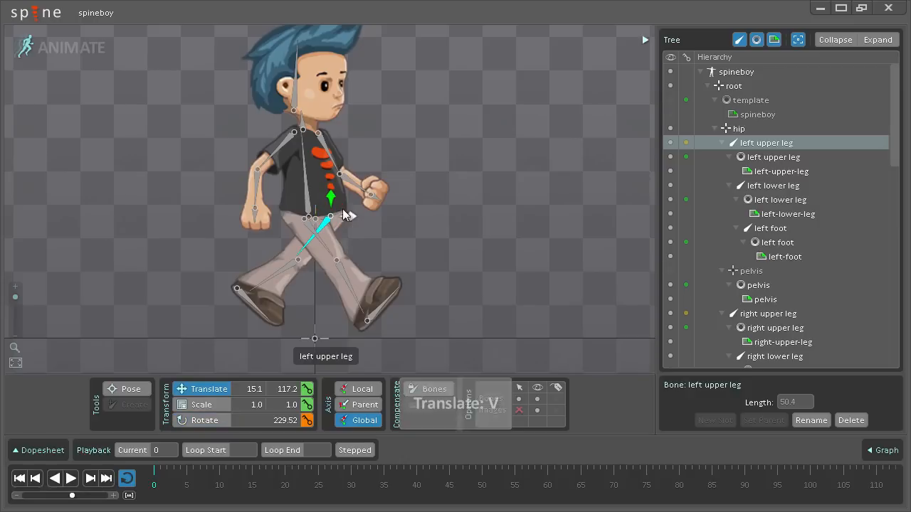
left_click_drag(330, 214, 326, 219)
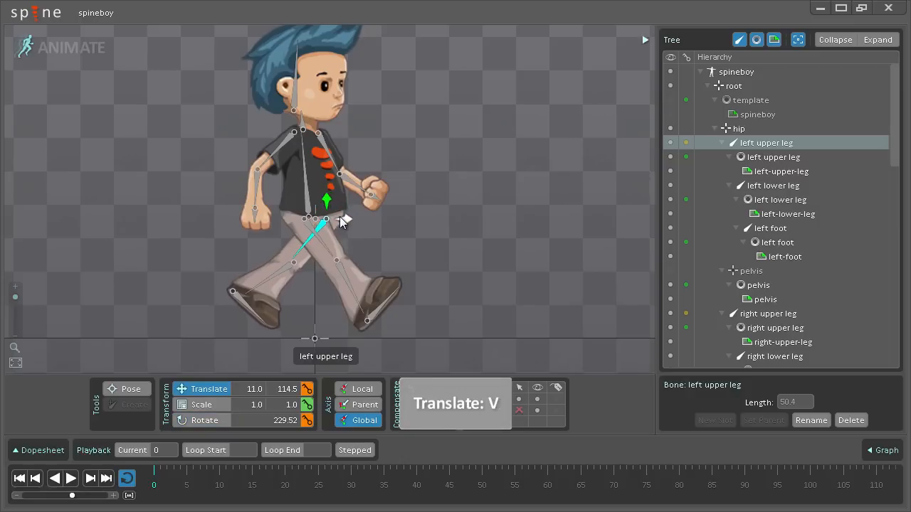
key("c")
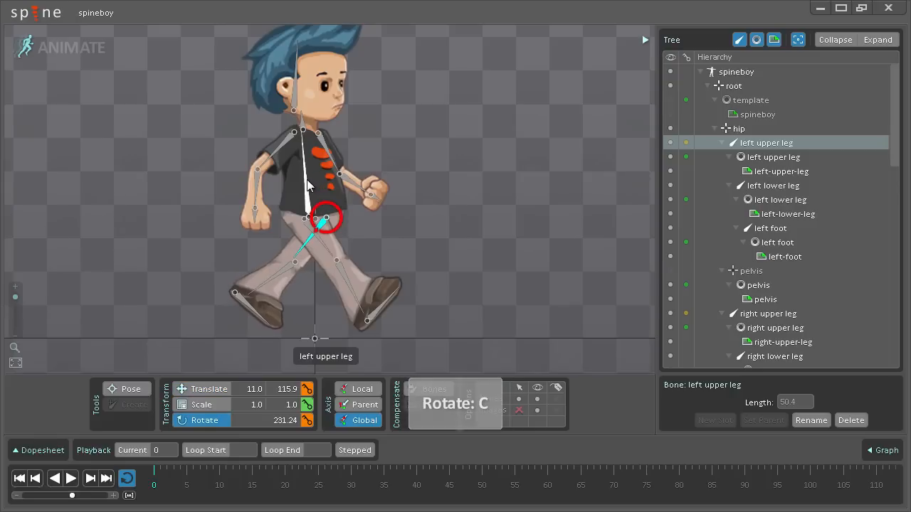
left_click(307, 217)
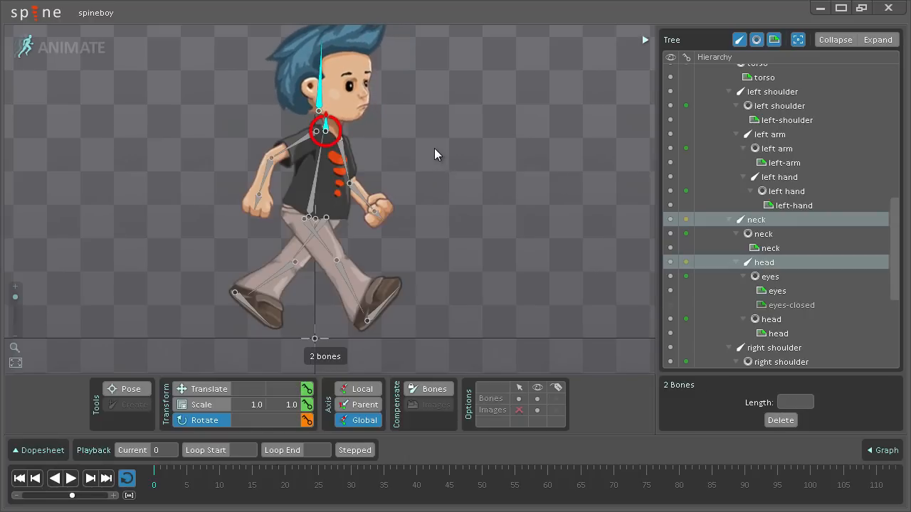
mouse_move(411, 196)
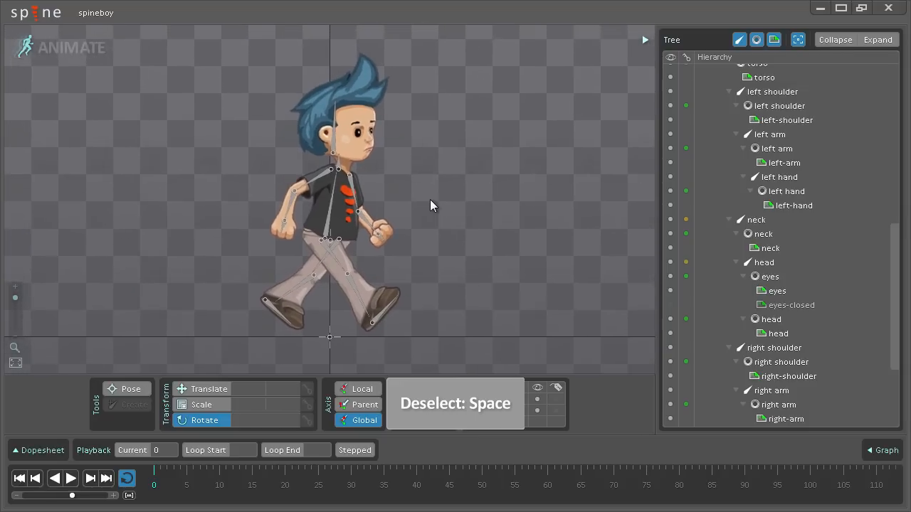
Box-select all 16 bones and key their translation and rotation at frame 0
left_click_drag(231, 84, 438, 310)
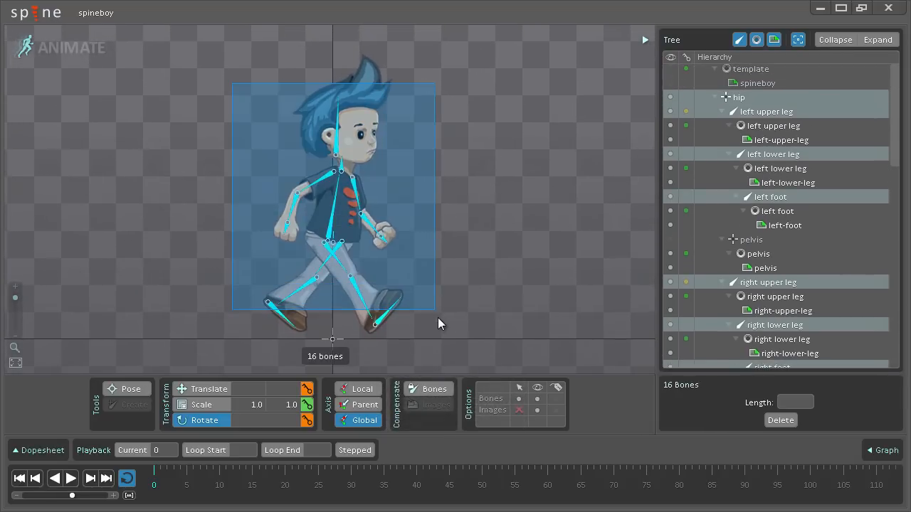
left_click(205, 420)
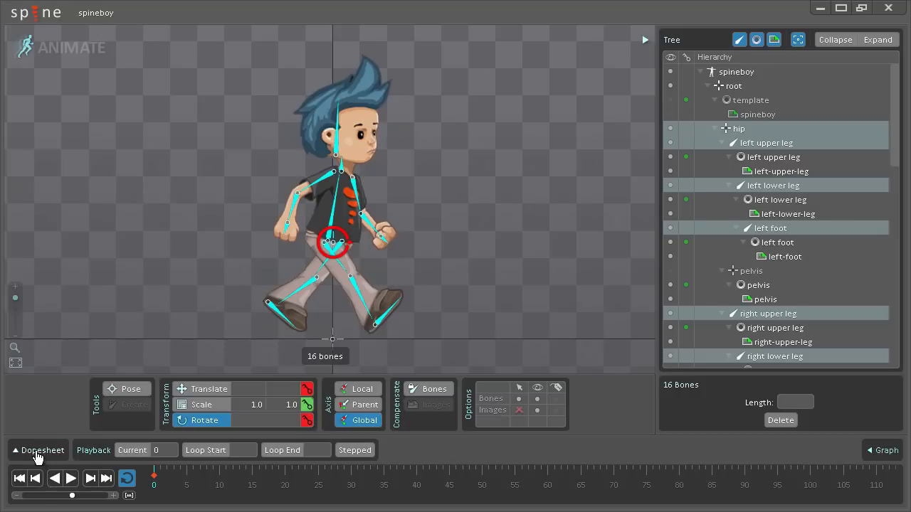
Show the Dopesheet and review the frame-0 rotate and translate keys for every bone
left_click(43, 450)
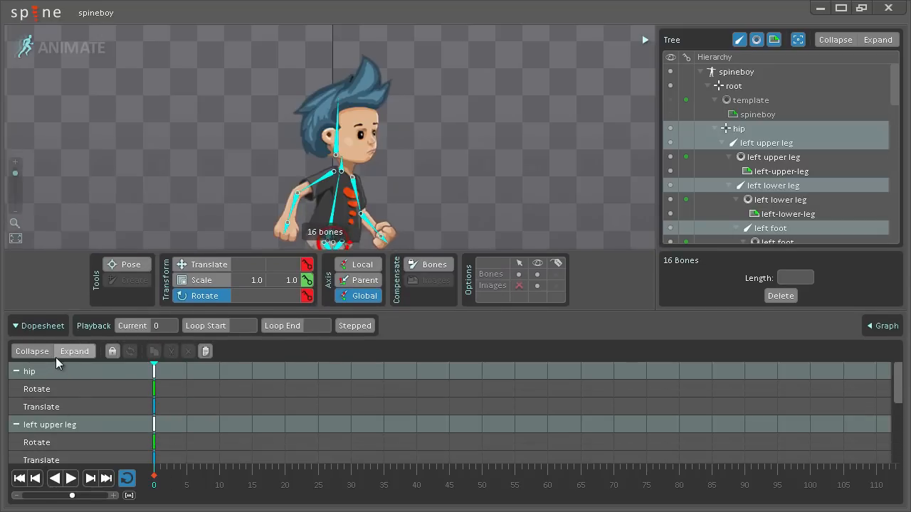
scroll("down", 3)
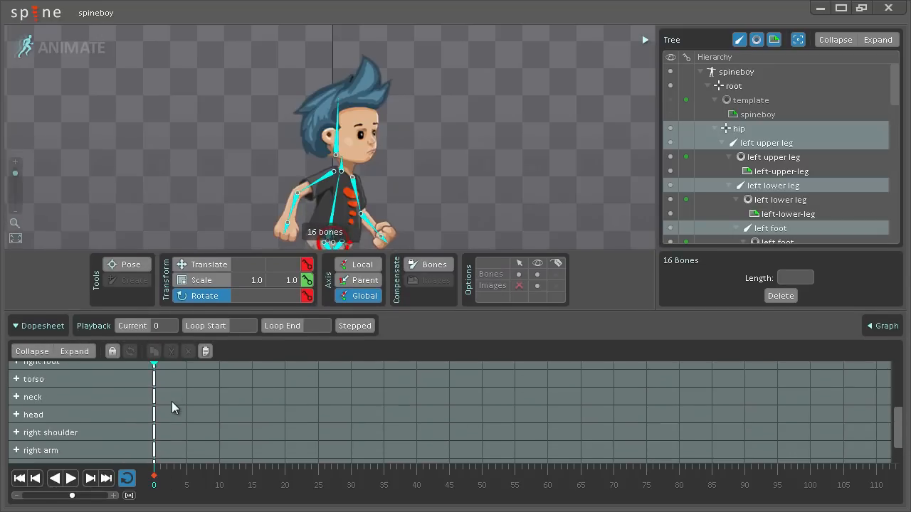
scroll("down", 3)
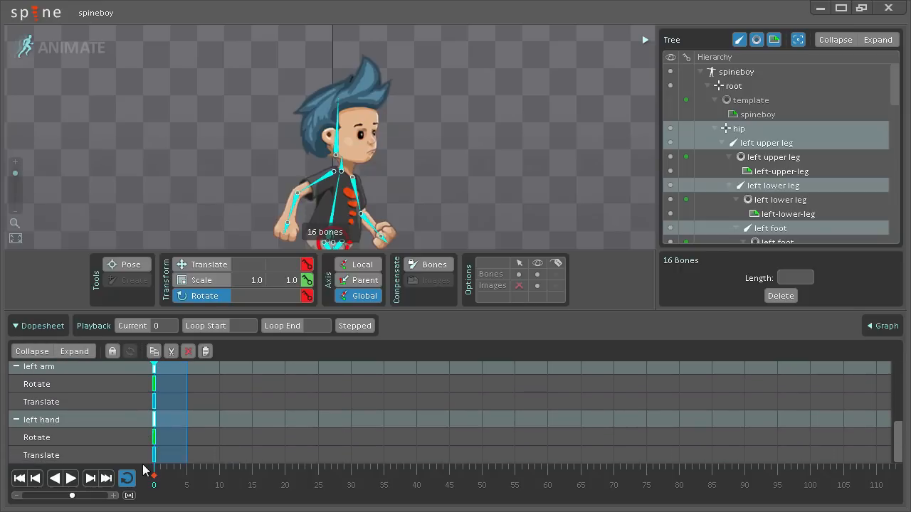
mouse_move(290, 458)
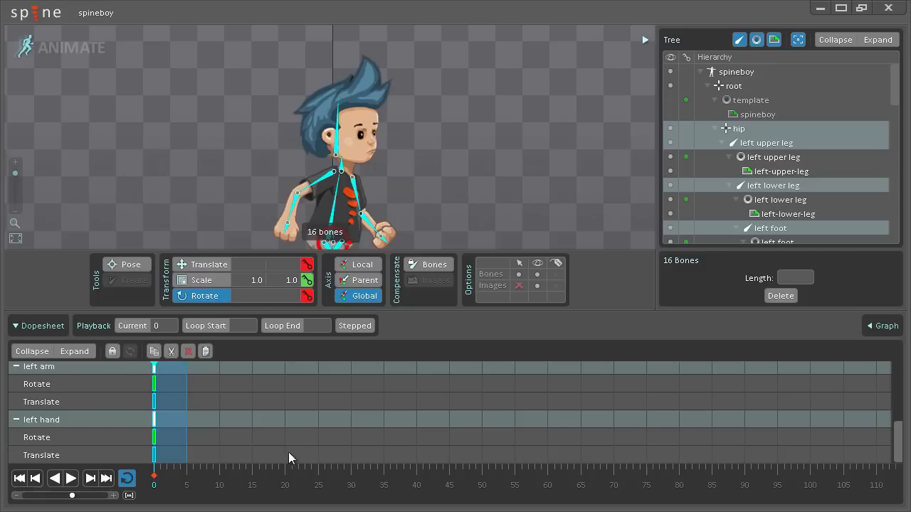
Paste the starting pose at frame 20, then at frame 10 shift the upper legs for mid-stride
left_click(285, 484)
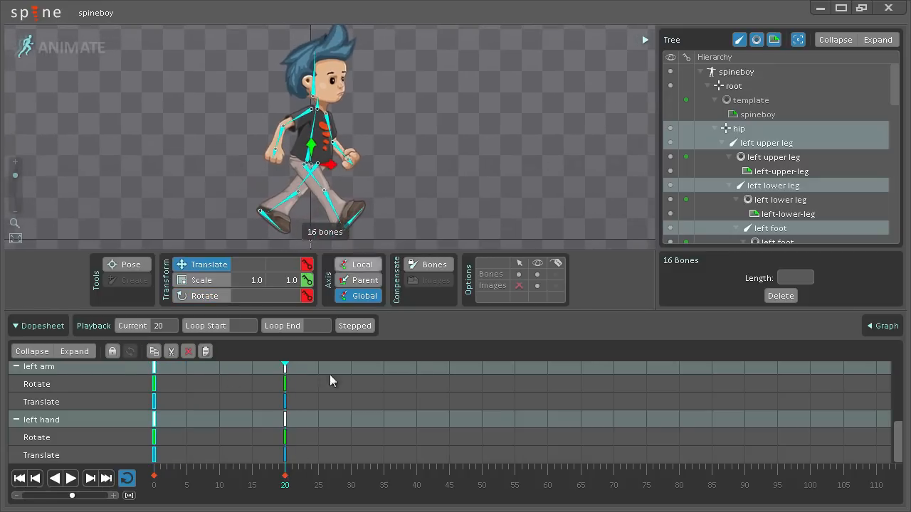
left_click(219, 485)
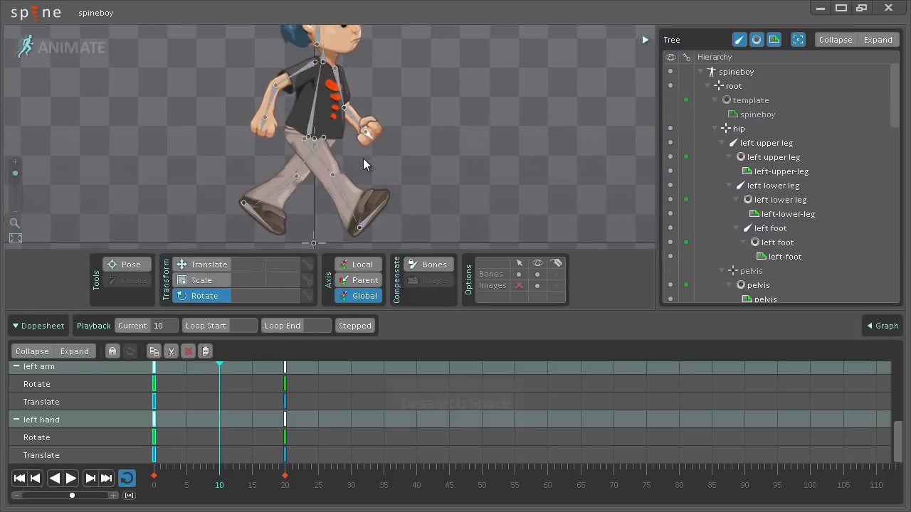
left_click(324, 137)
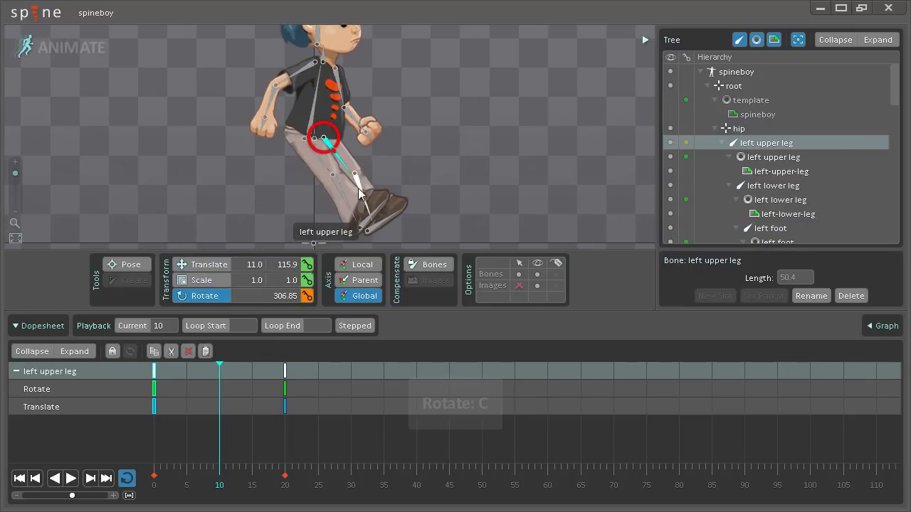
left_click(306, 139)
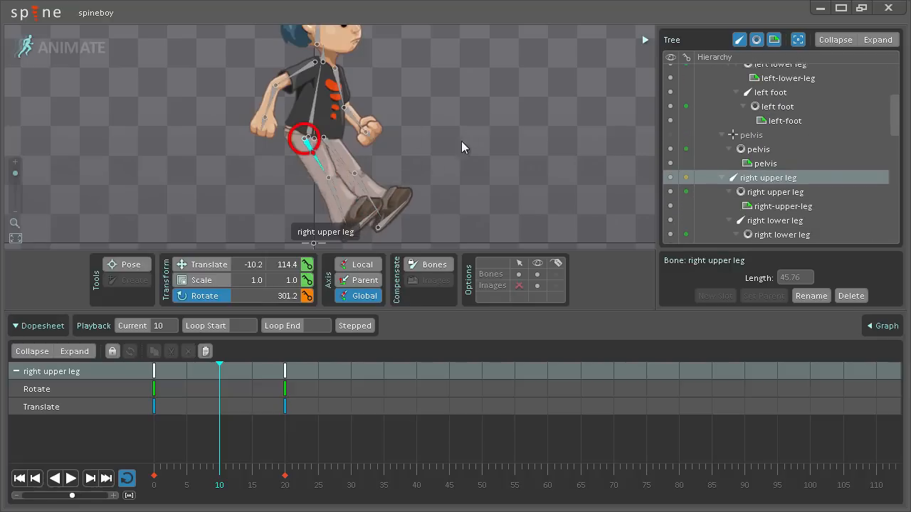
key("v")
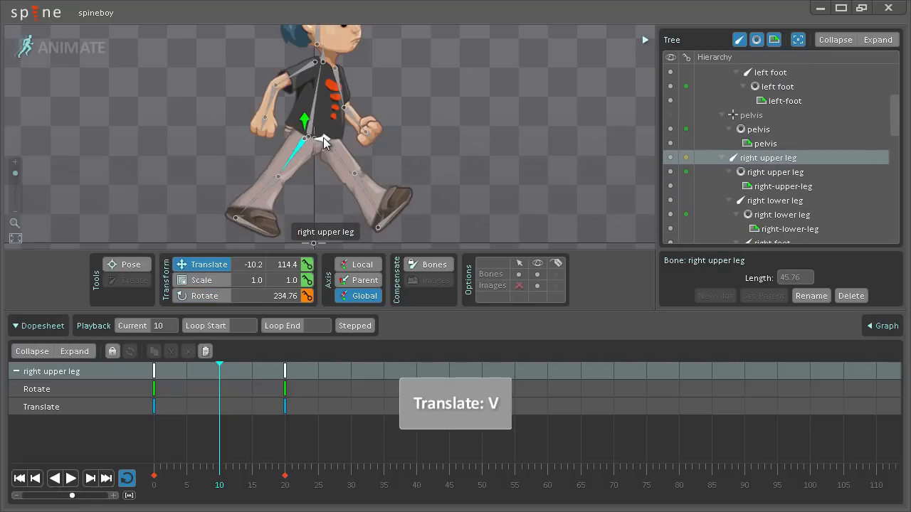
left_click_drag(306, 139, 292, 142)
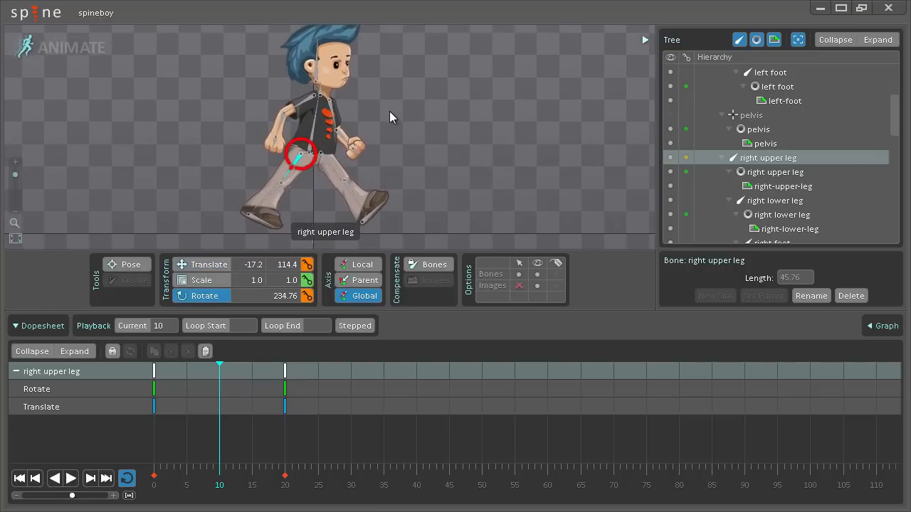
Reposition the shoulders at frame 10 and key the change with K
left_click(208, 263)
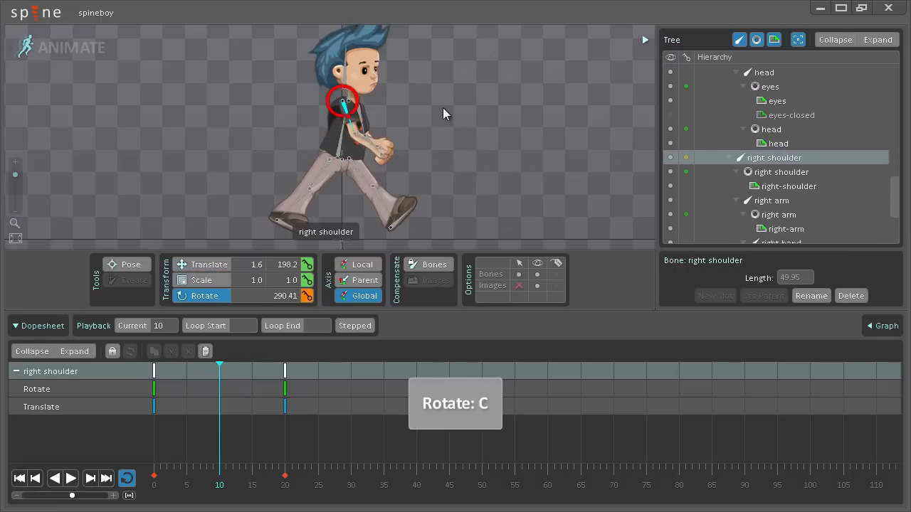
key("v")
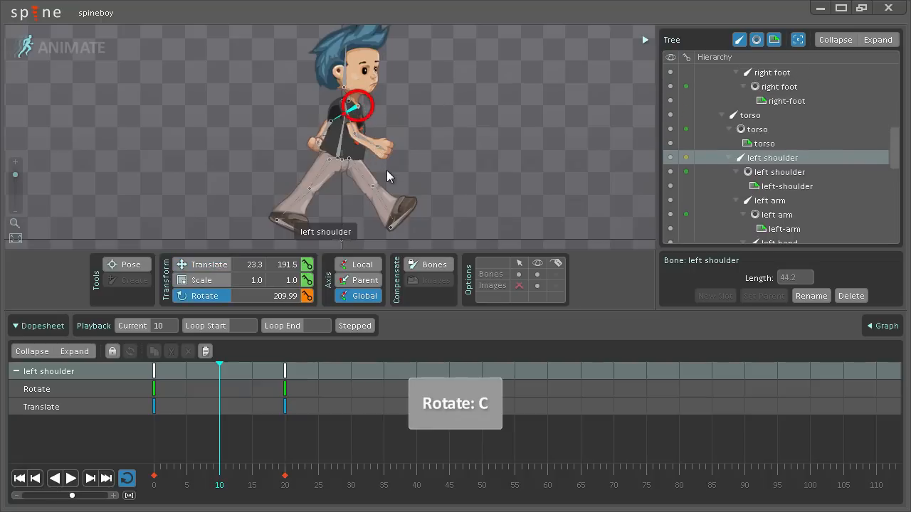
key("v")
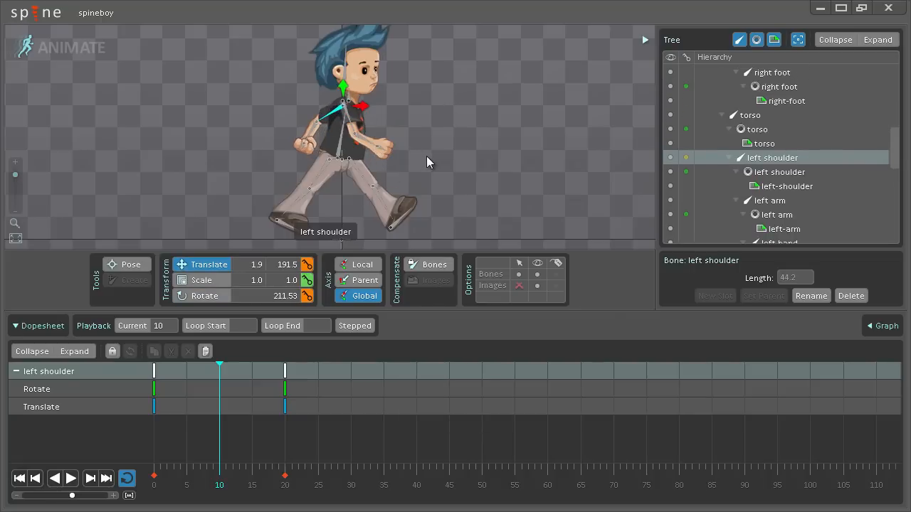
mouse_move(391, 196)
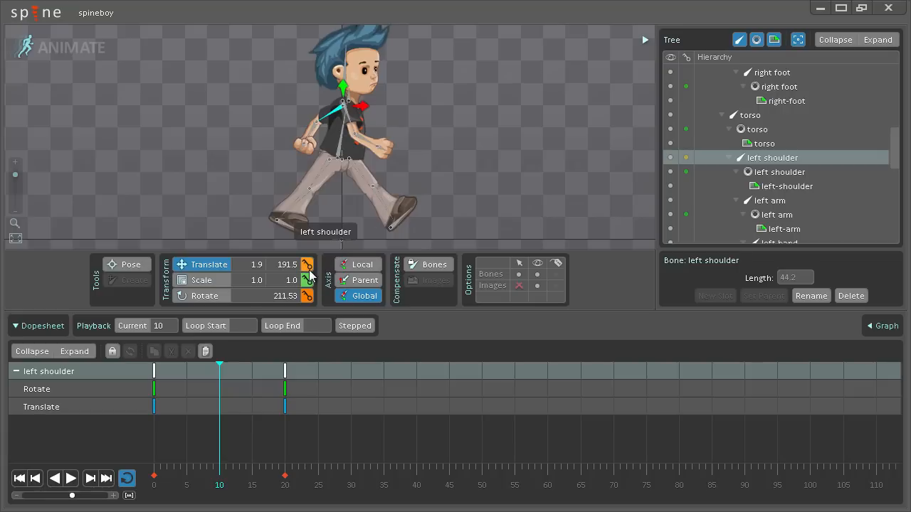
key("k")
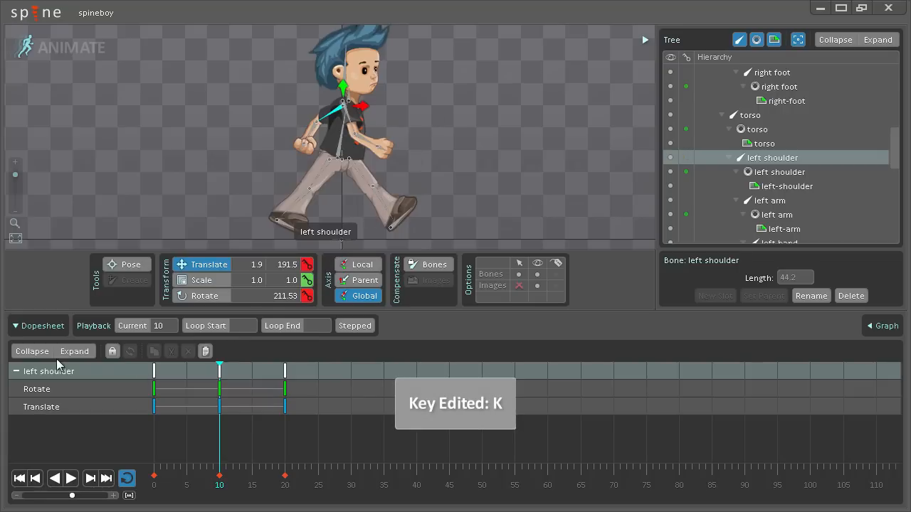
Clear the selection and scroll through the Dopesheet confirming keys at frames 0, 10 and 20
key("space")
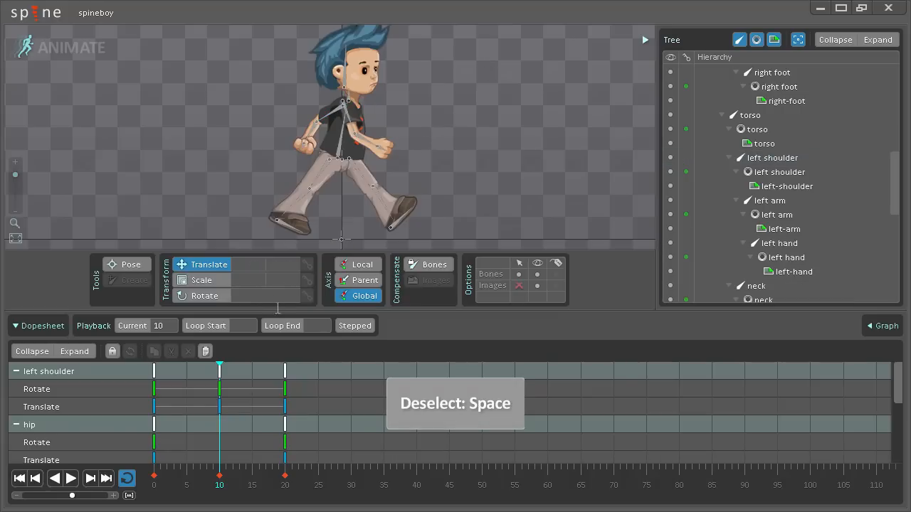
scroll("down", 3)
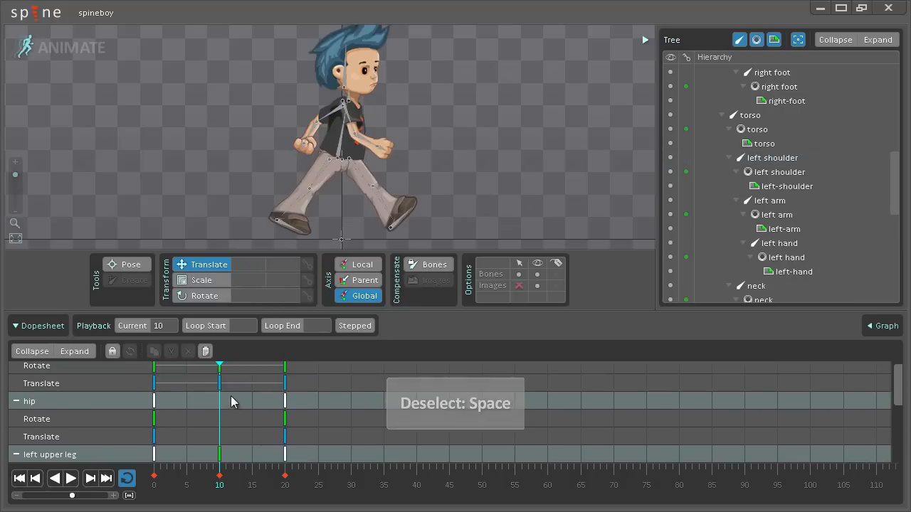
scroll("down", 3)
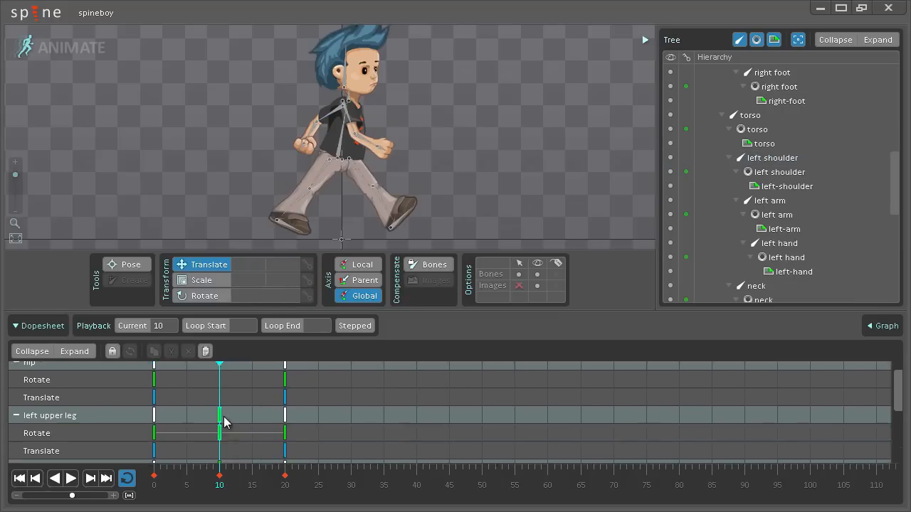
scroll("down", 3)
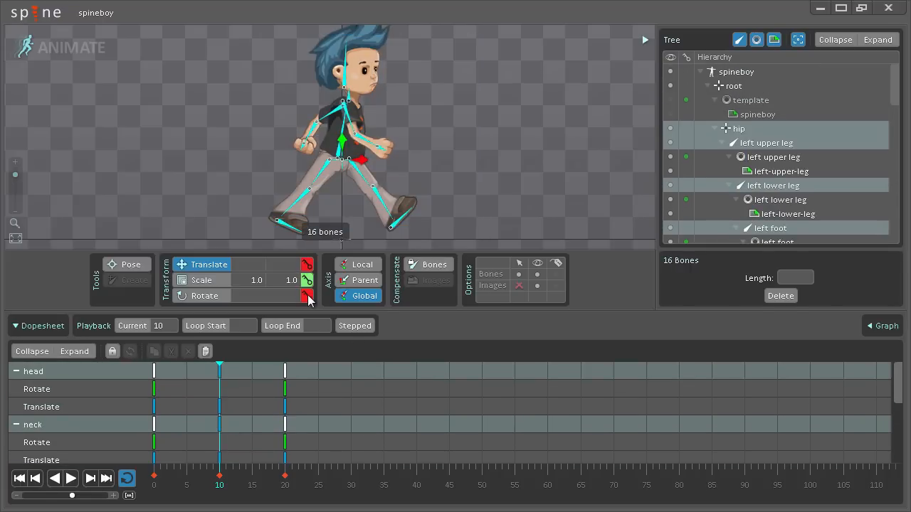
scroll("down", 3)
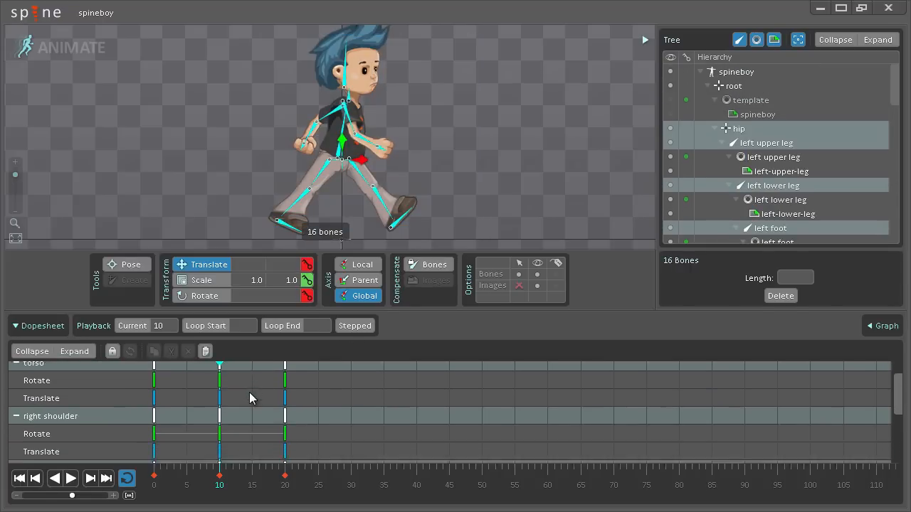
scroll("down", 3)
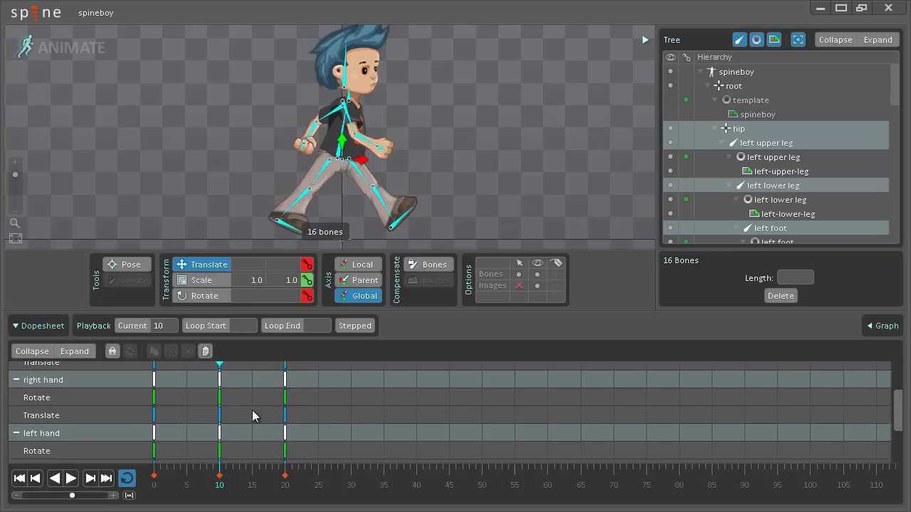
scroll("down", 3)
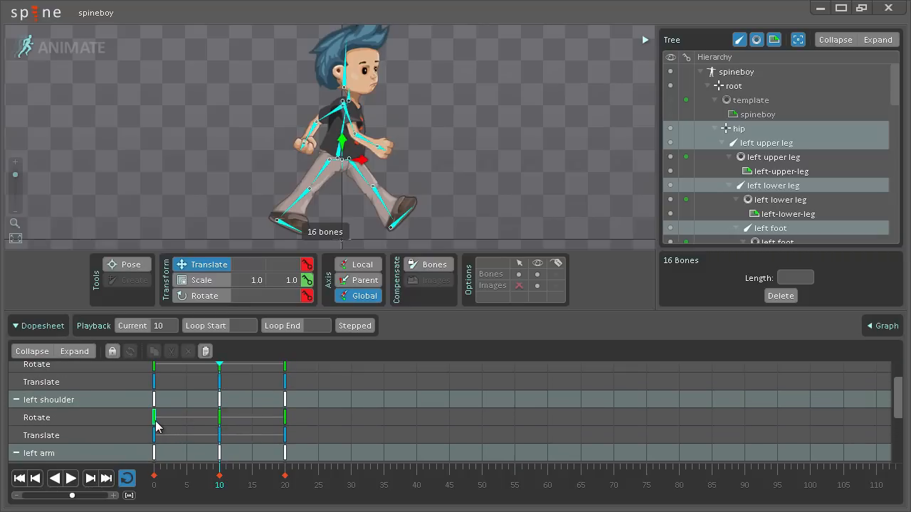
mouse_move(210, 430)
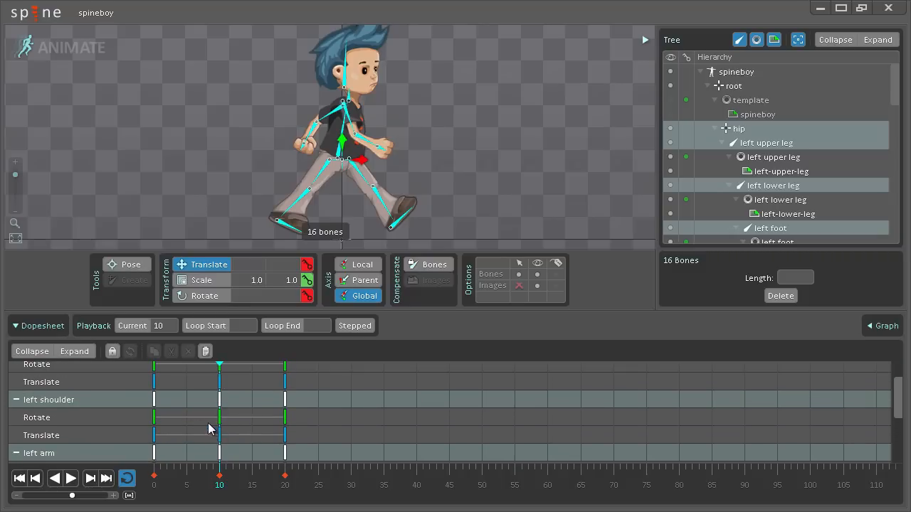
scroll("down", 3)
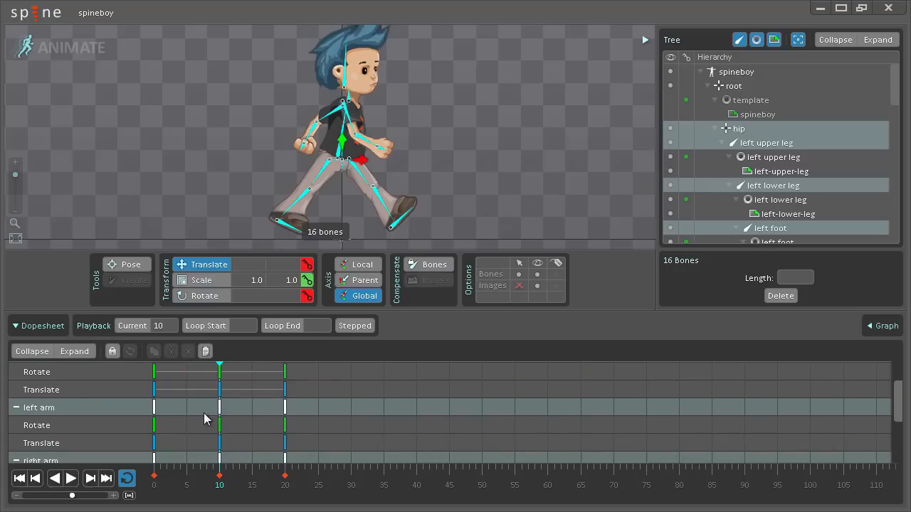
mouse_move(159, 420)
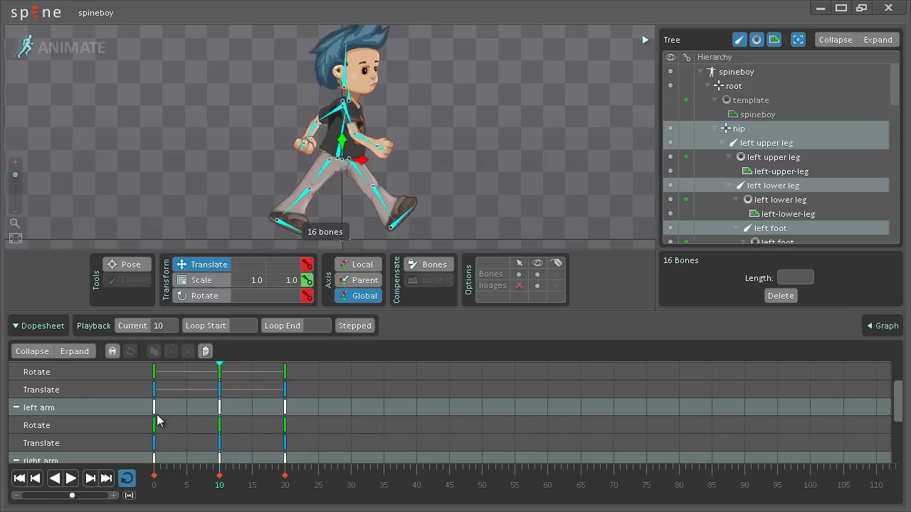
mouse_move(297, 414)
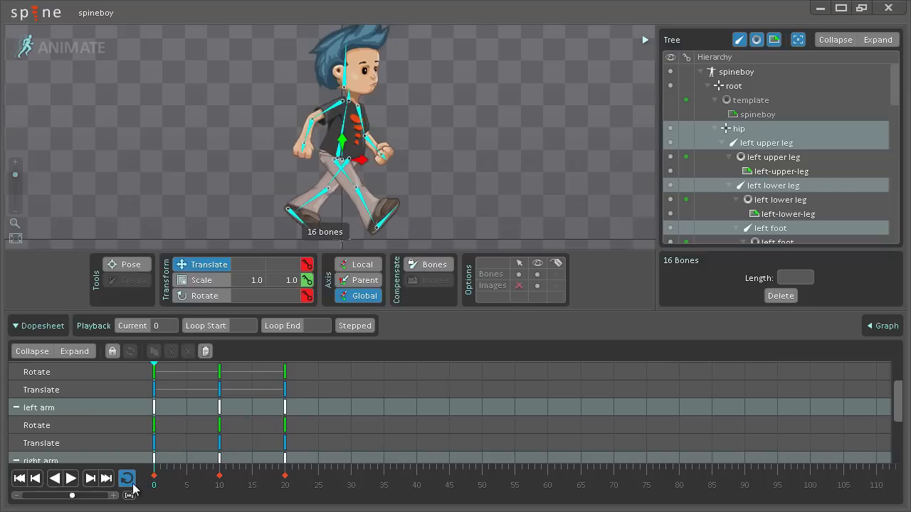
Raise the hip to about 107 at frame 10, key it, preview frame 5 and return to frame 0
left_click(345, 143)
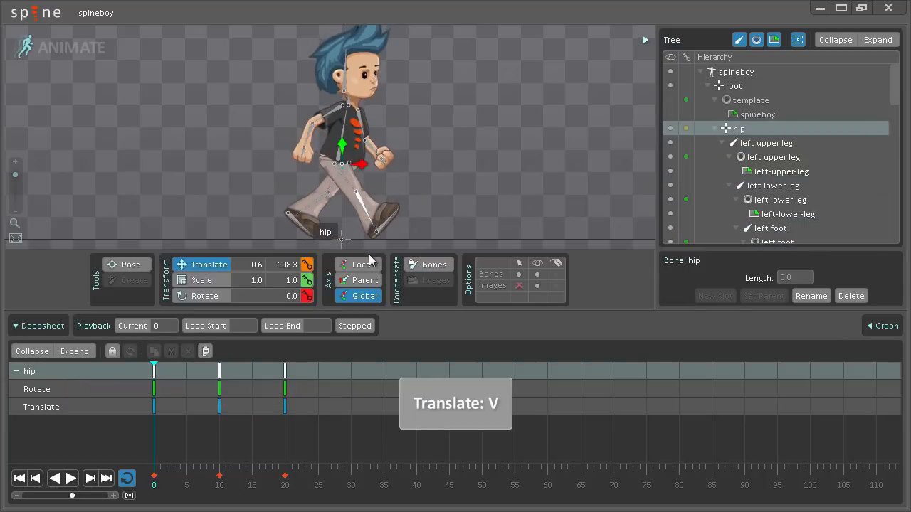
key("k")
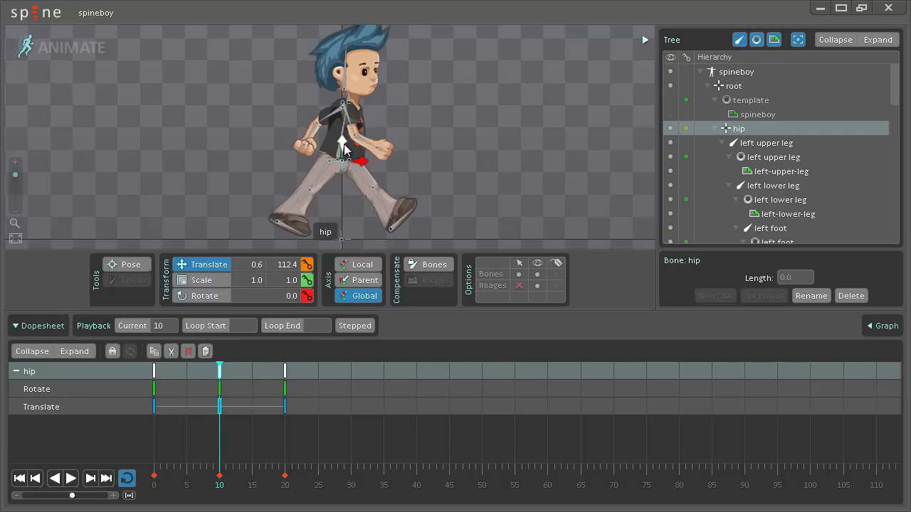
left_click_drag(341, 159, 341, 149)
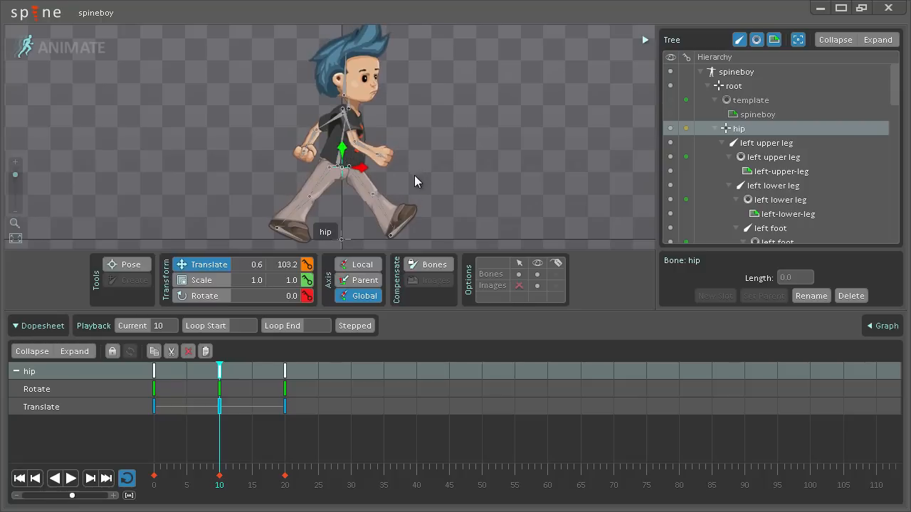
key("k")
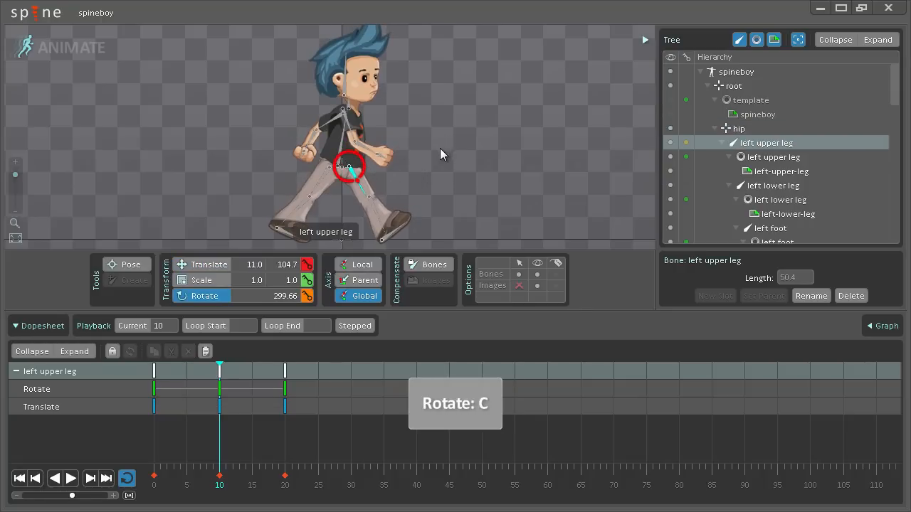
key("k")
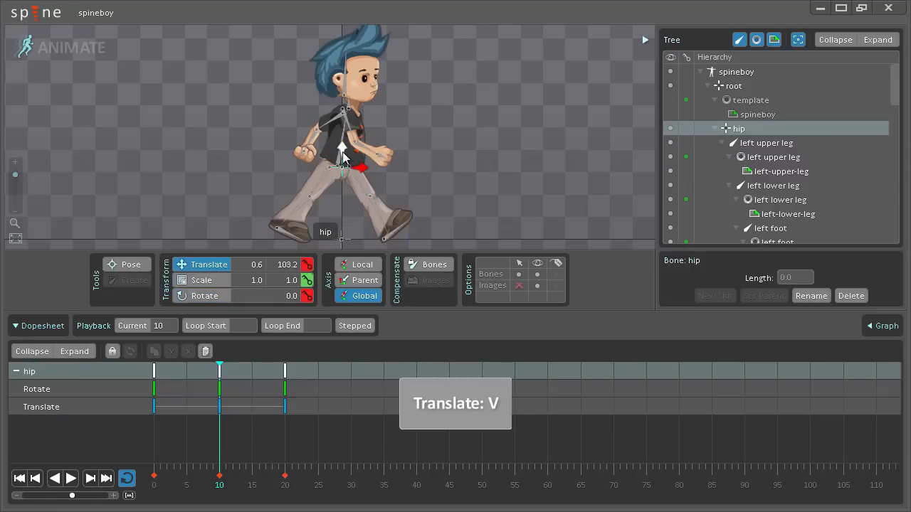
key("k")
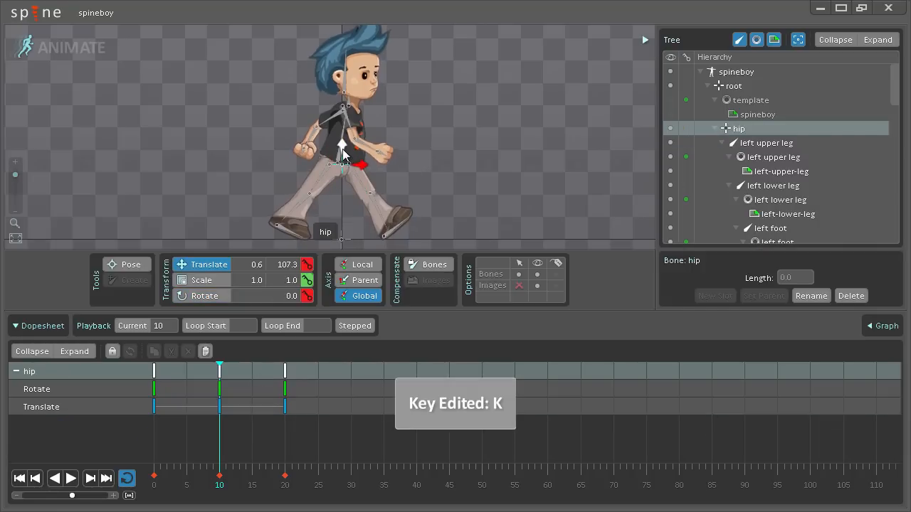
left_click(187, 484)
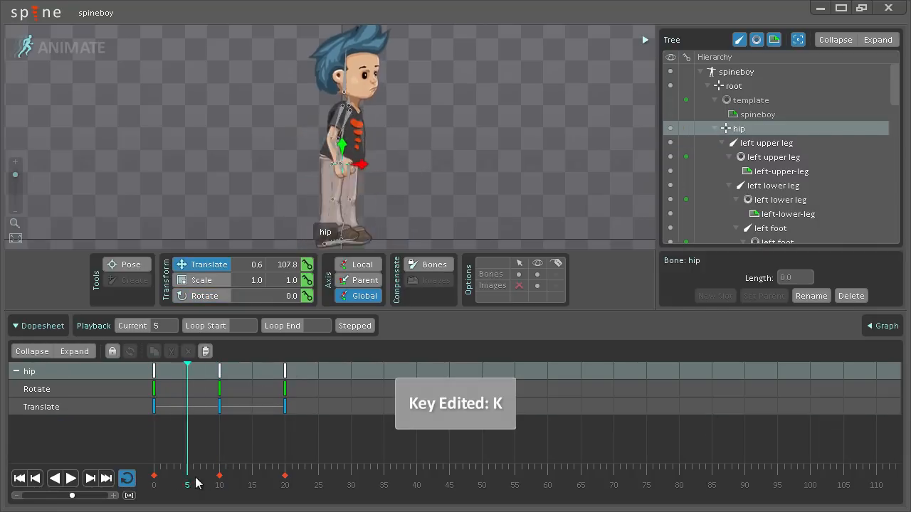
left_click(256, 484)
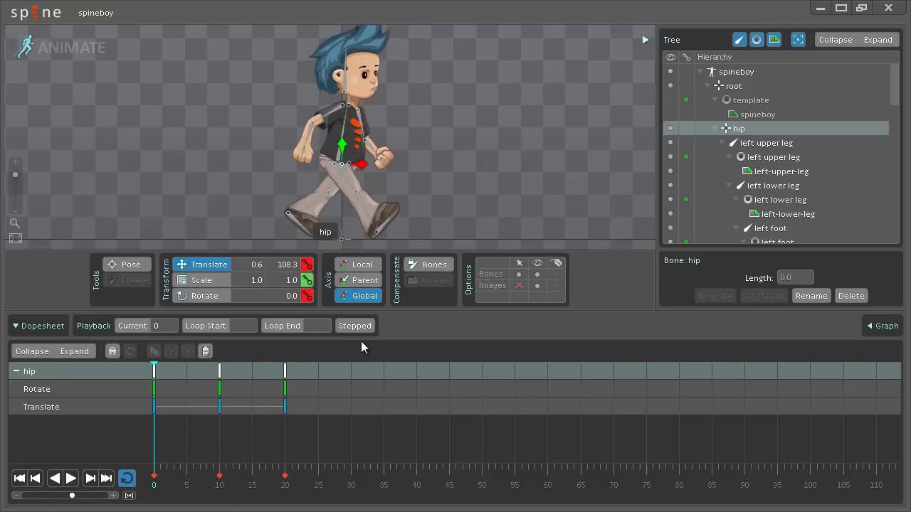
mouse_move(358, 353)
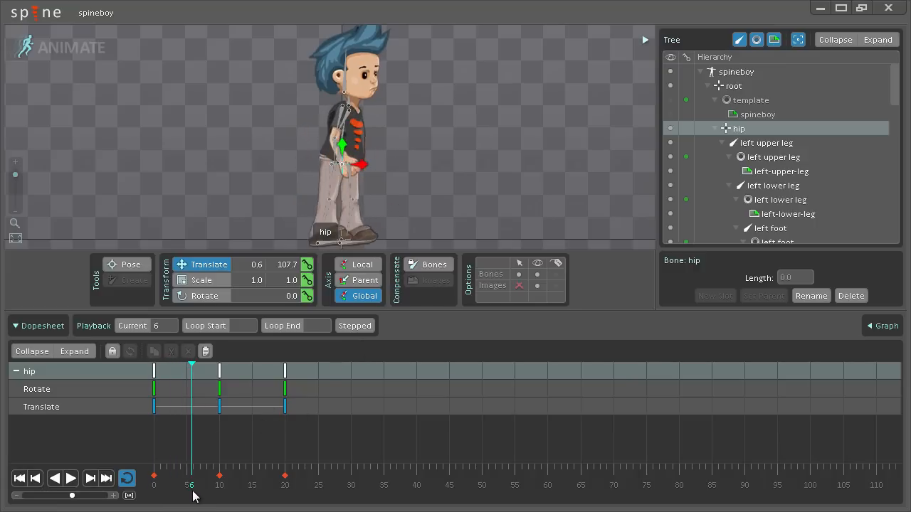
Enable stepped preview and move the timeline to frame 5 for a new in-between pose
left_click(188, 477)
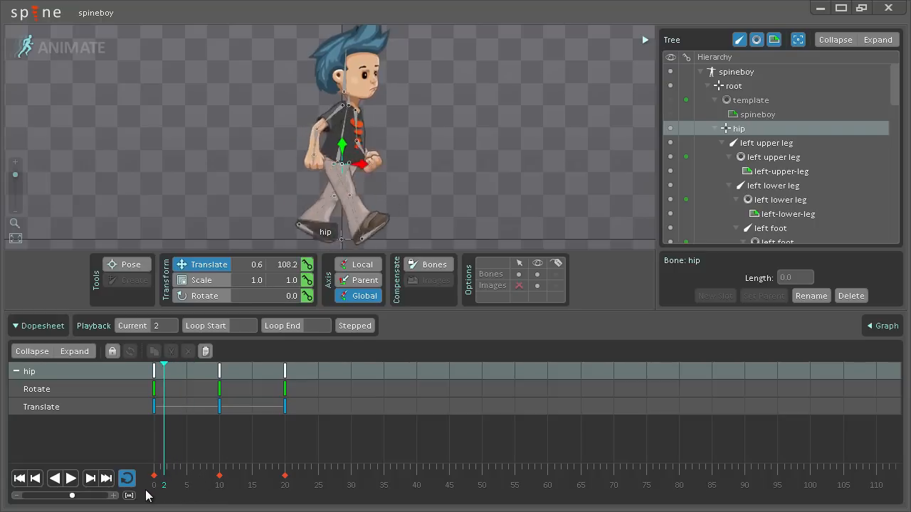
left_click(187, 485)
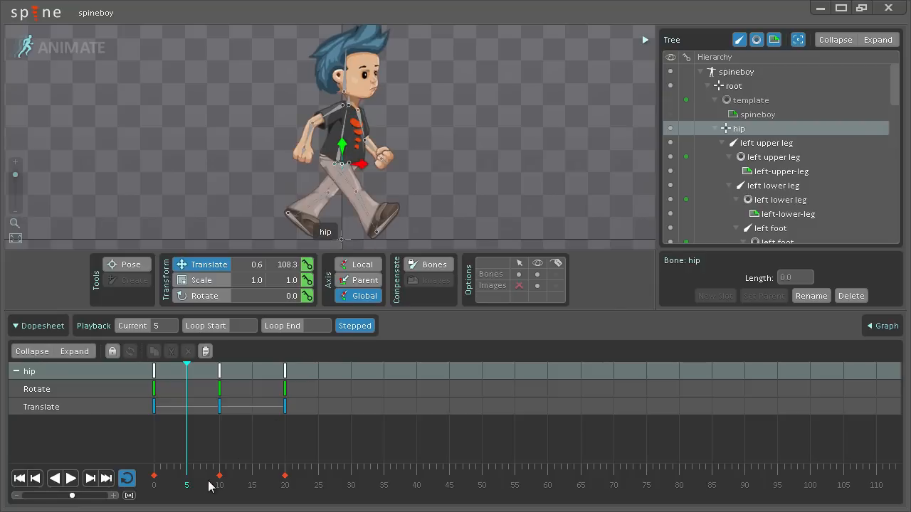
left_click(184, 485)
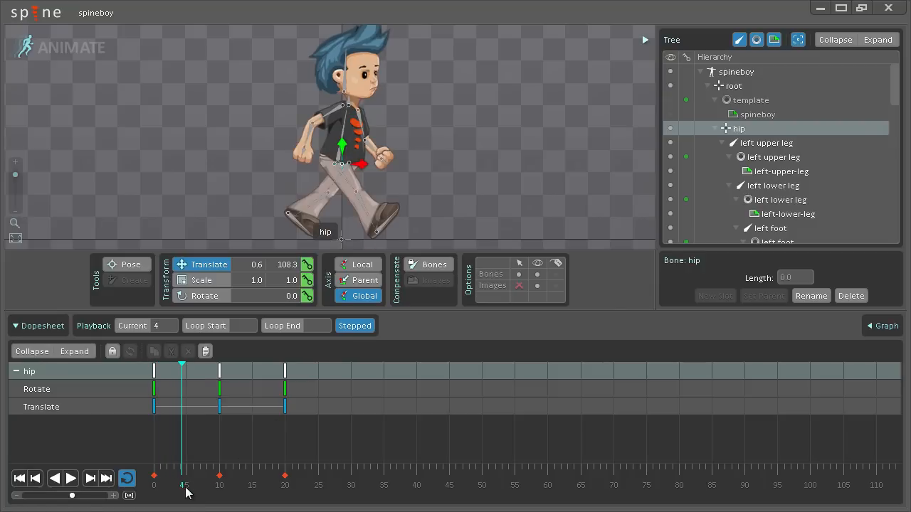
left_click(221, 484)
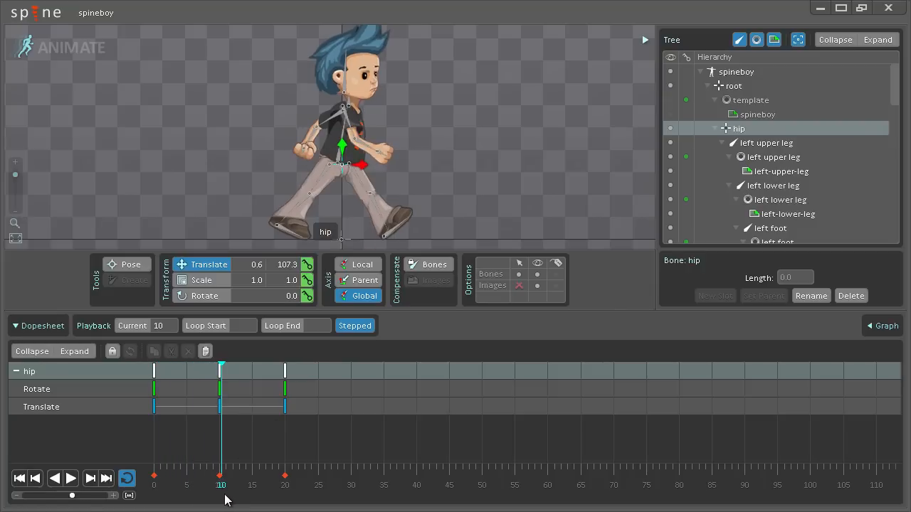
left_click(188, 484)
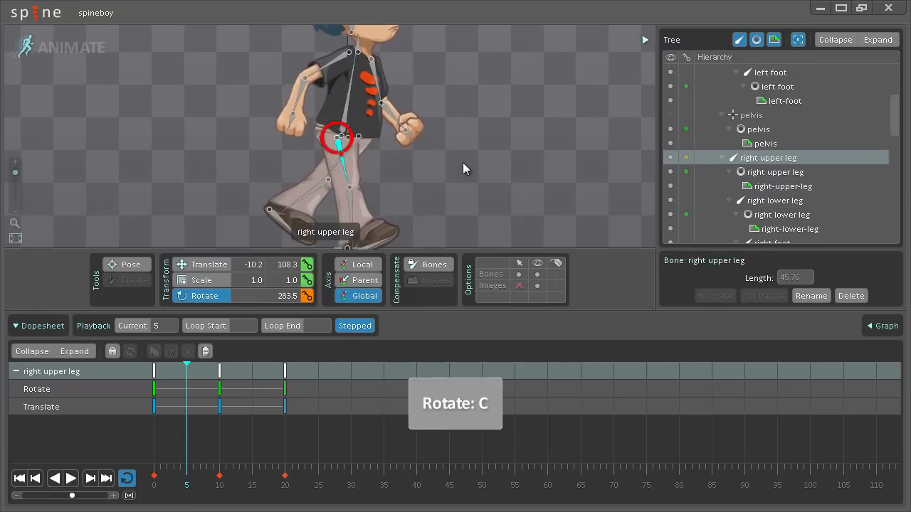
Pose the upper leg, lower leg, right foot and raised hip at frame 5 and key neck and head
left_click_drag(336, 137, 307, 116)
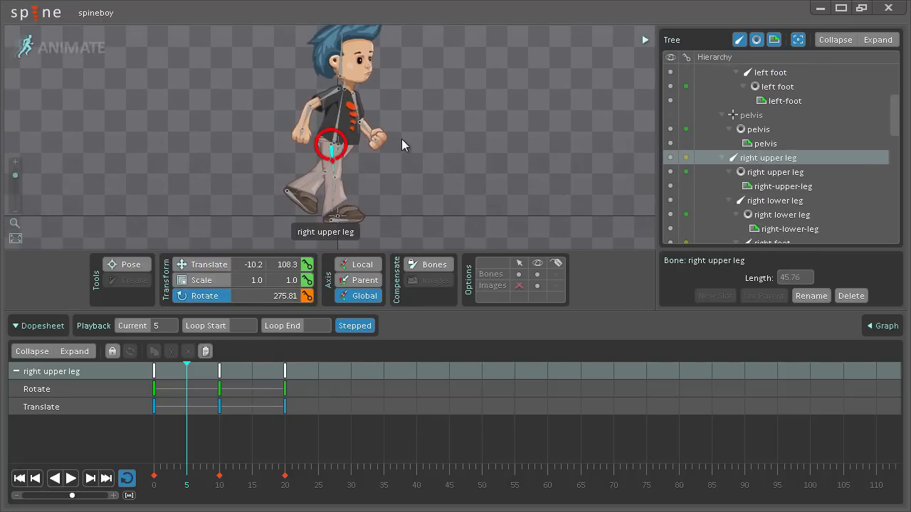
left_click(328, 213)
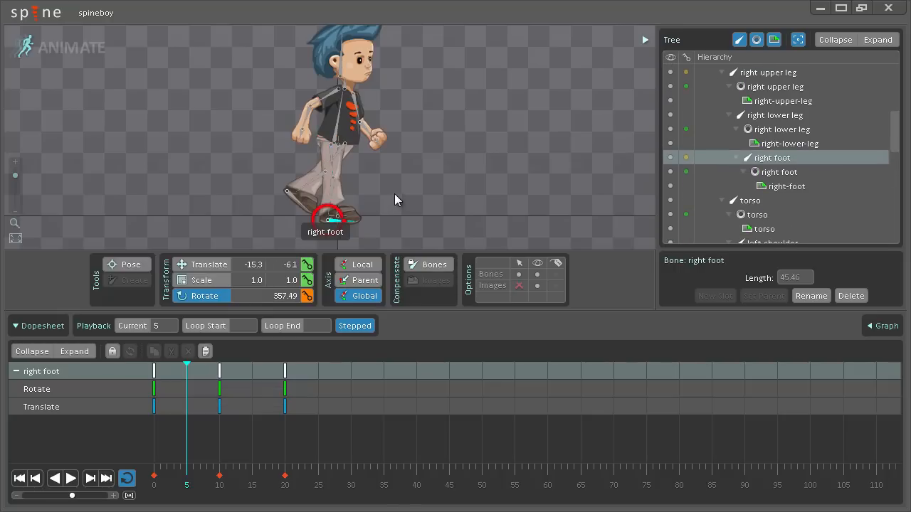
left_click(345, 142)
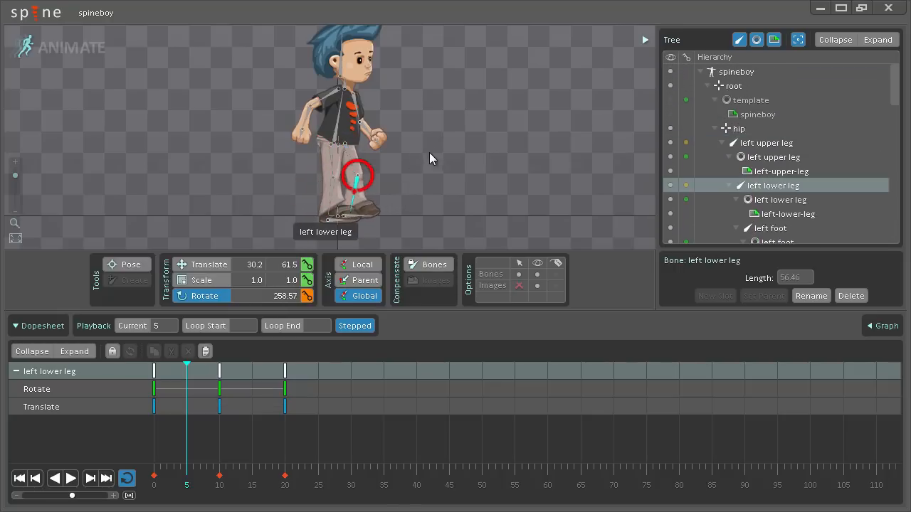
left_click_drag(359, 183, 340, 147)
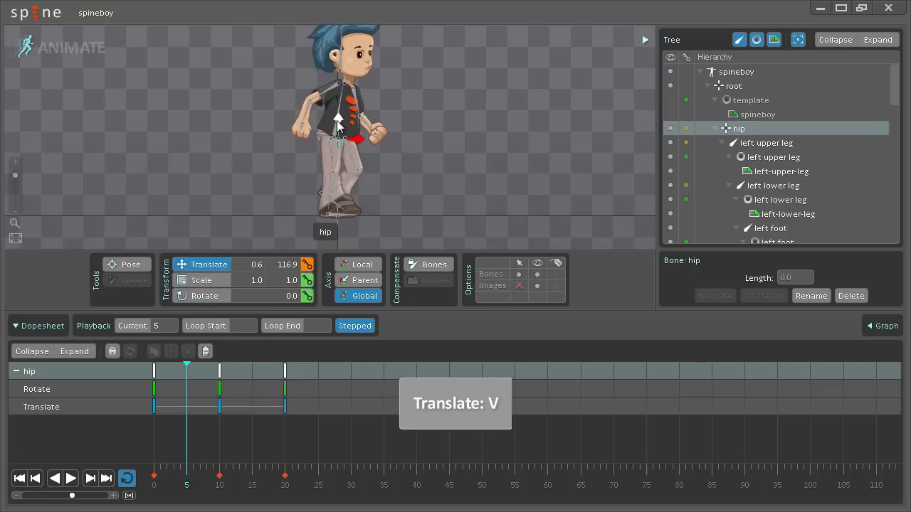
left_click_drag(339, 116, 339, 157)
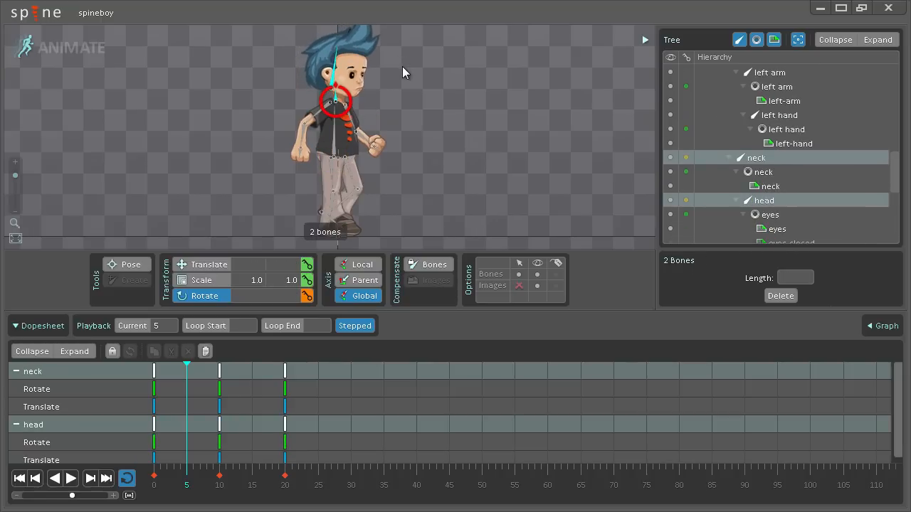
mouse_move(418, 115)
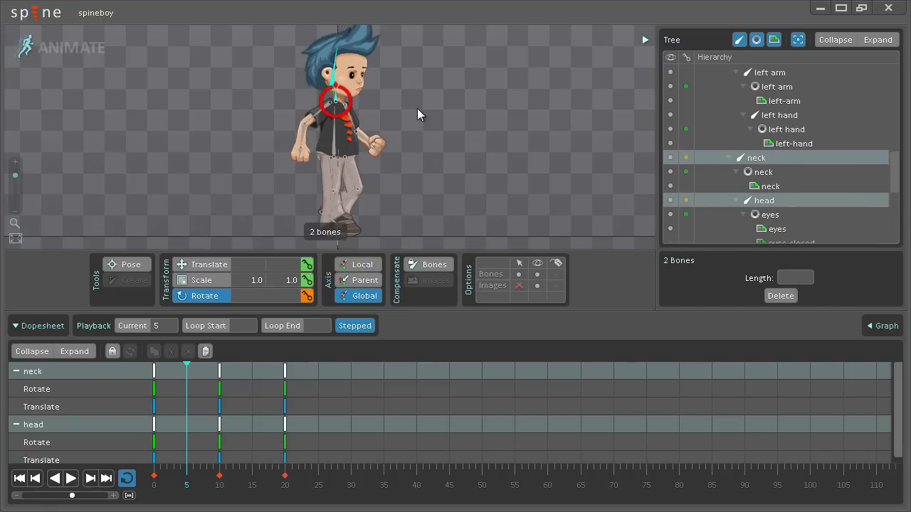
key("k")
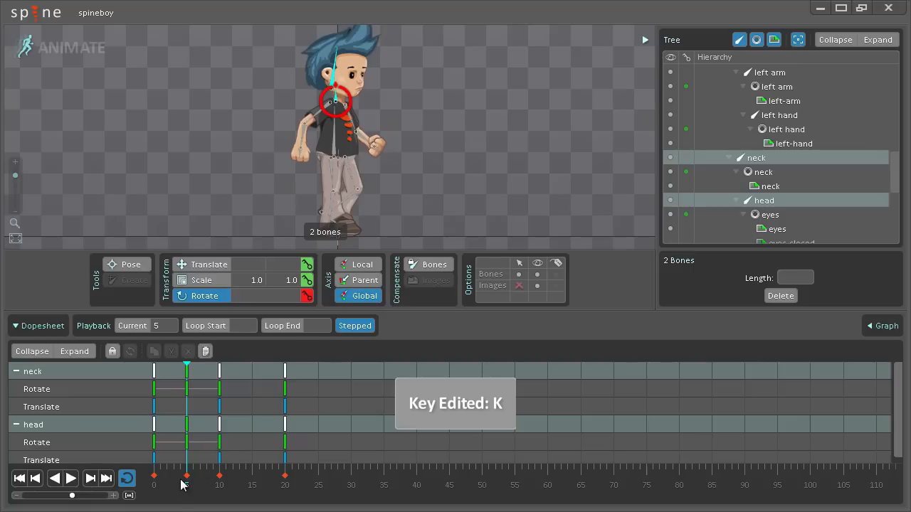
Disable stepped preview and scrub frames 4-5 to see interpolated in-betweens
left_click(182, 484)
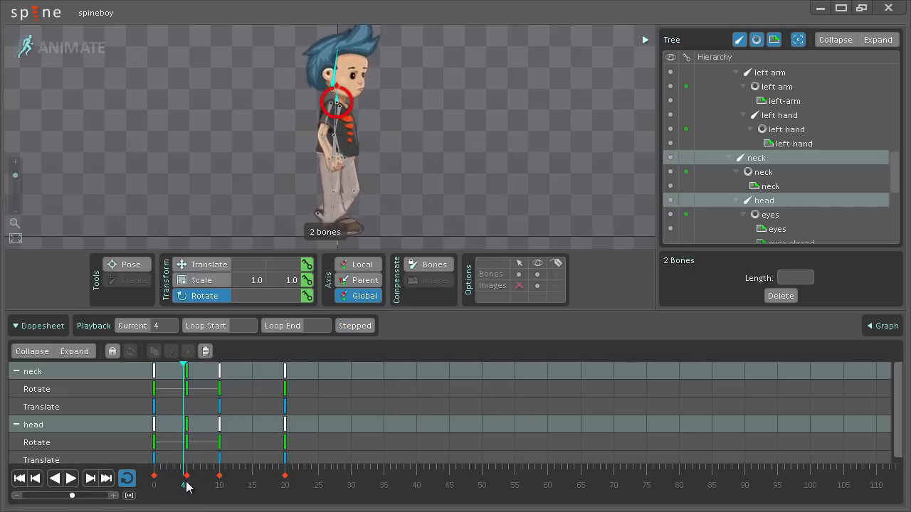
left_click_drag(186, 475, 192, 476)
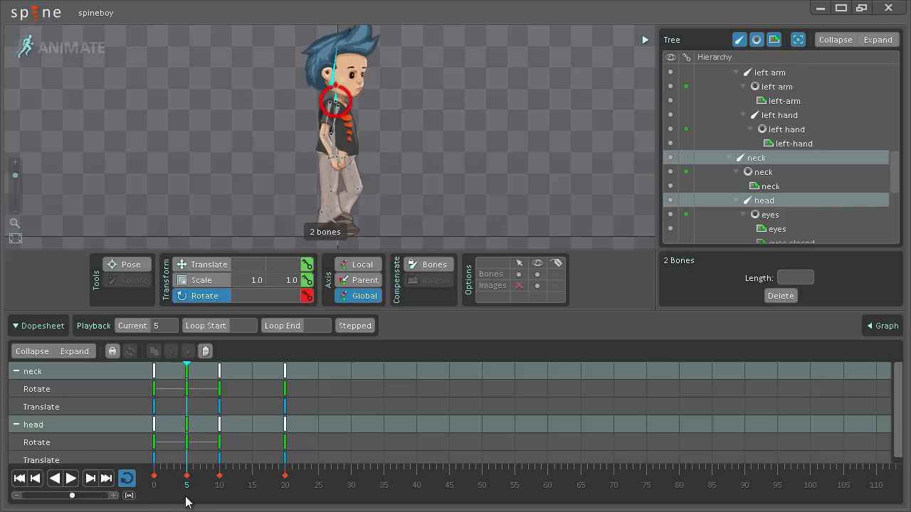
mouse_move(188, 495)
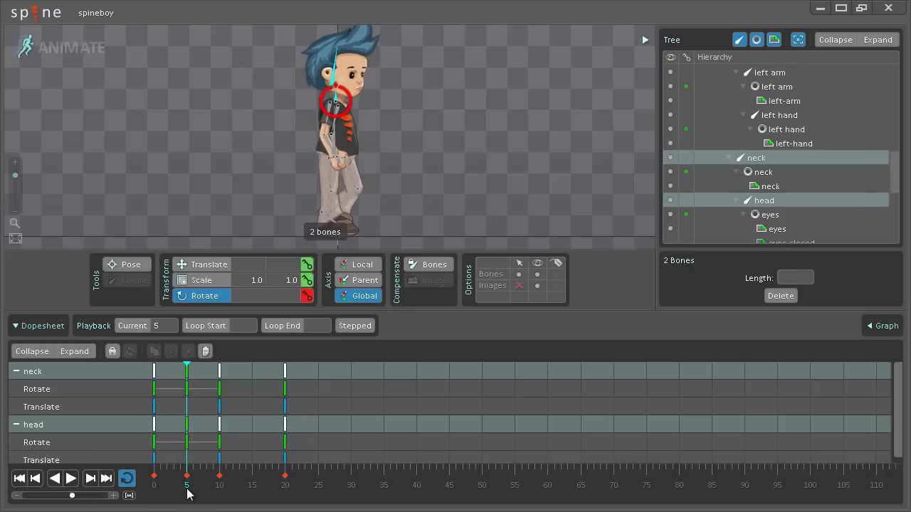
mouse_move(256, 484)
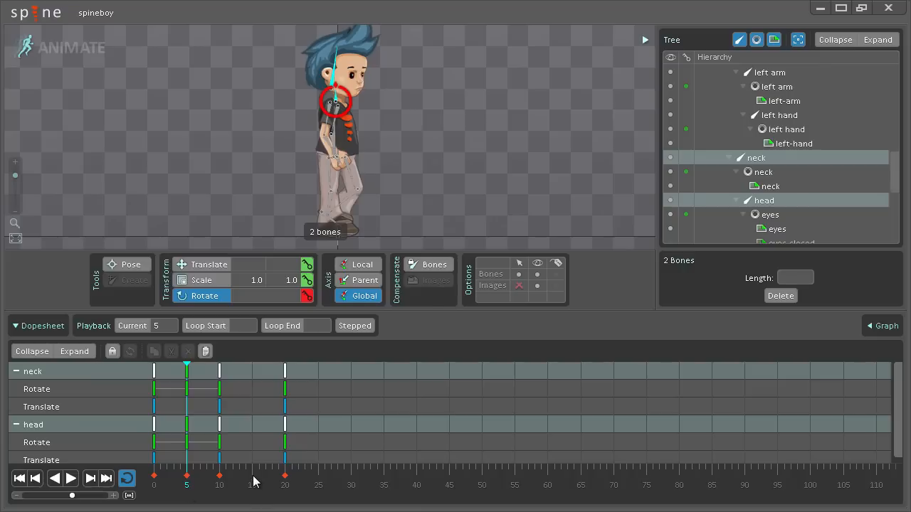
At frame 15 pose and key the hip, torso and right upper leg for the next step
left_click(254, 483)
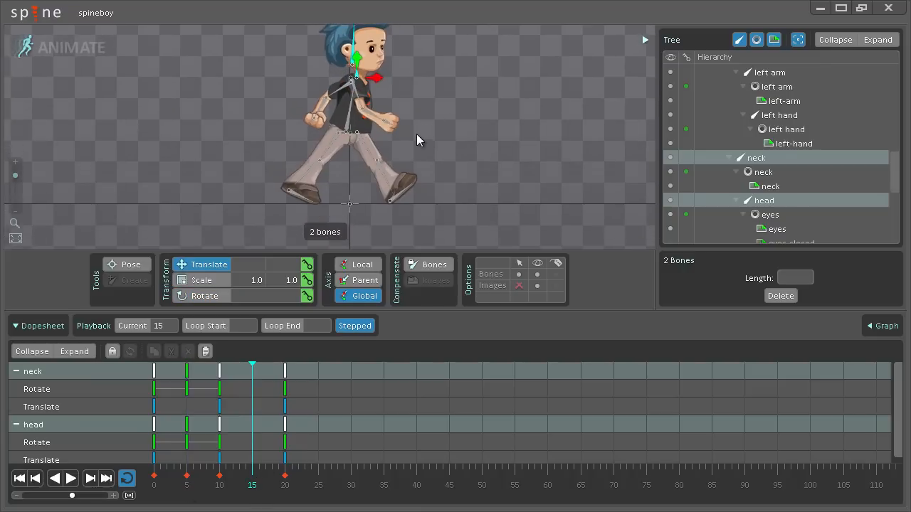
left_click(341, 131)
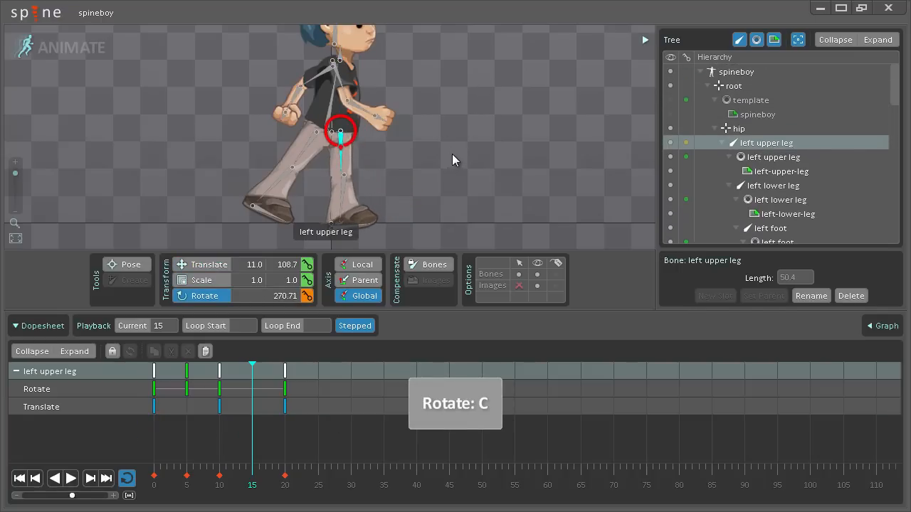
left_click(316, 131)
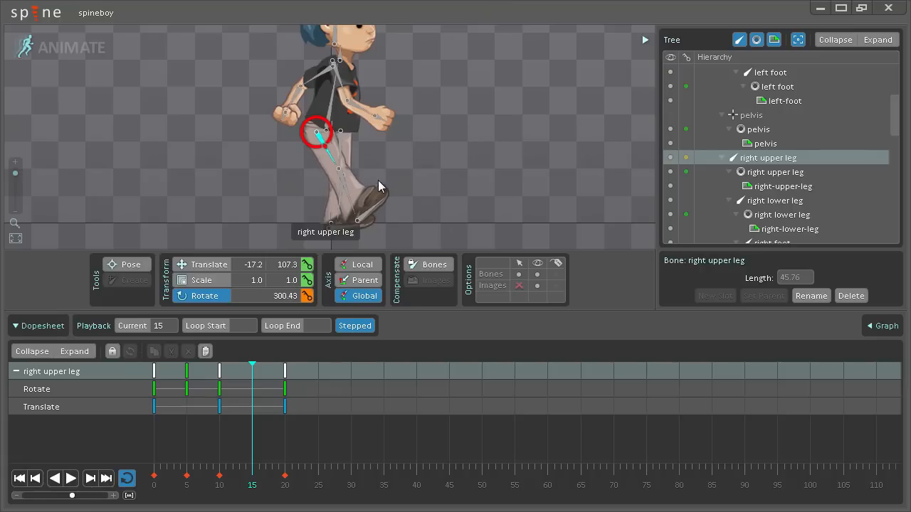
left_click(774, 199)
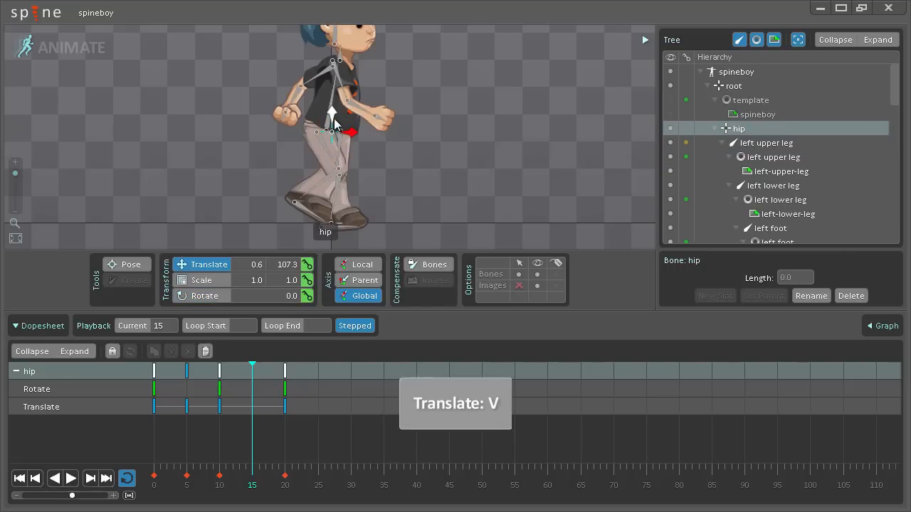
left_click_drag(334, 128, 330, 111)
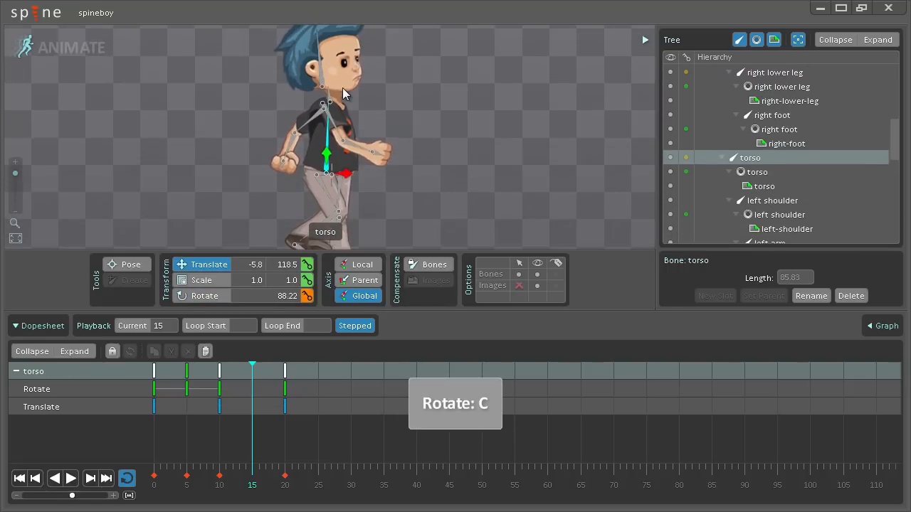
left_click(329, 101)
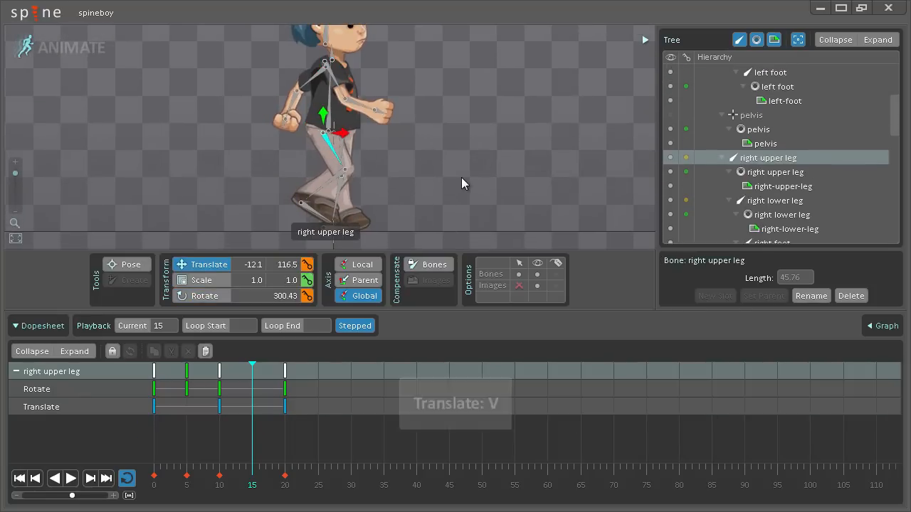
key("k")
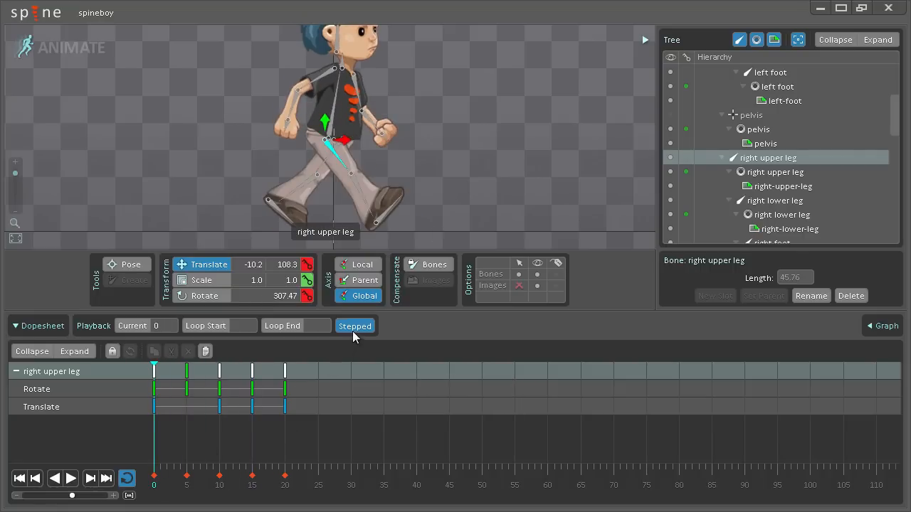
Turn stepped off and scrub the in-between frames to preview the frame-15 keys
left_click(208, 476)
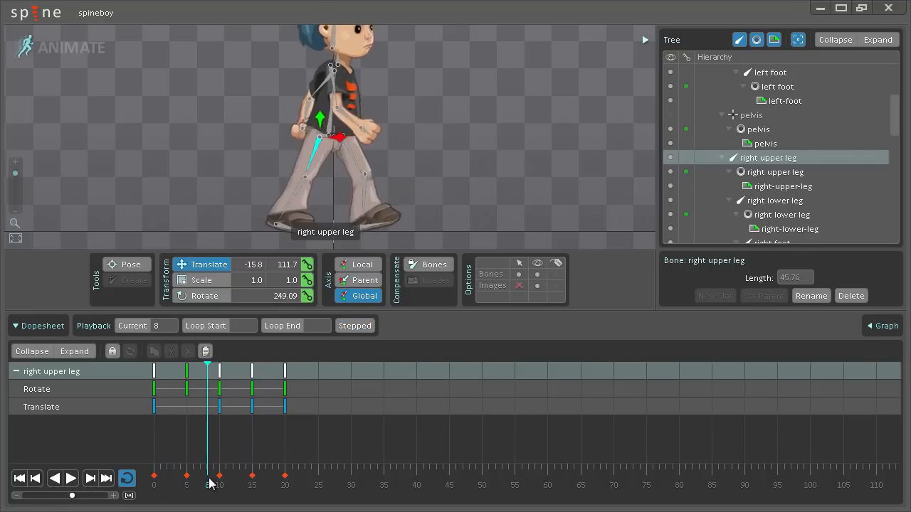
left_click(168, 476)
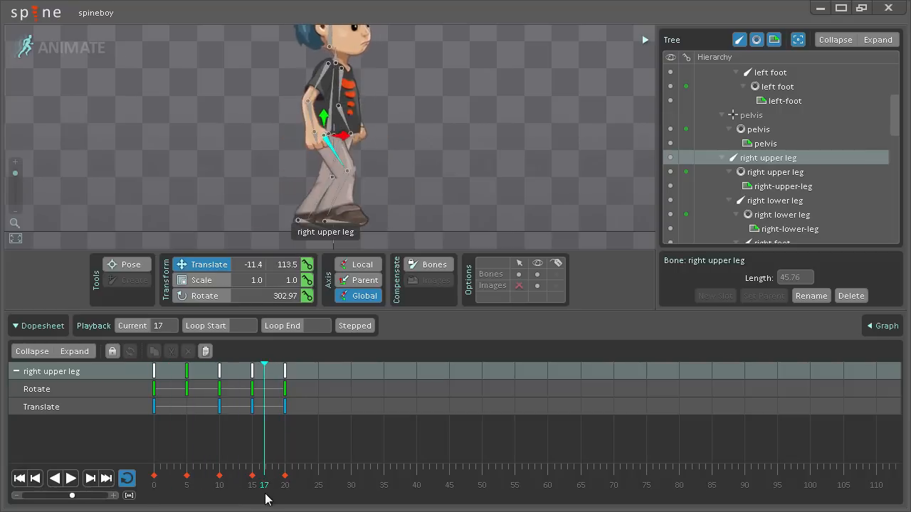
left_click(19, 479)
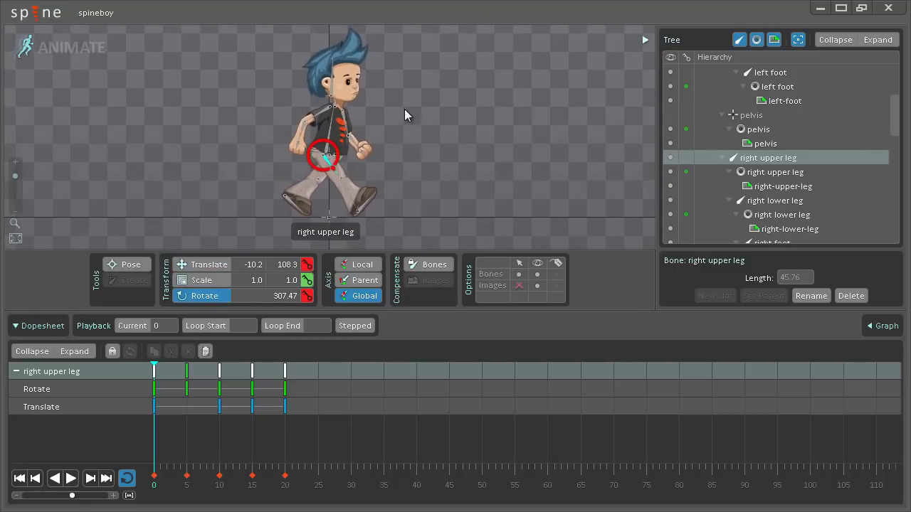
mouse_move(407, 137)
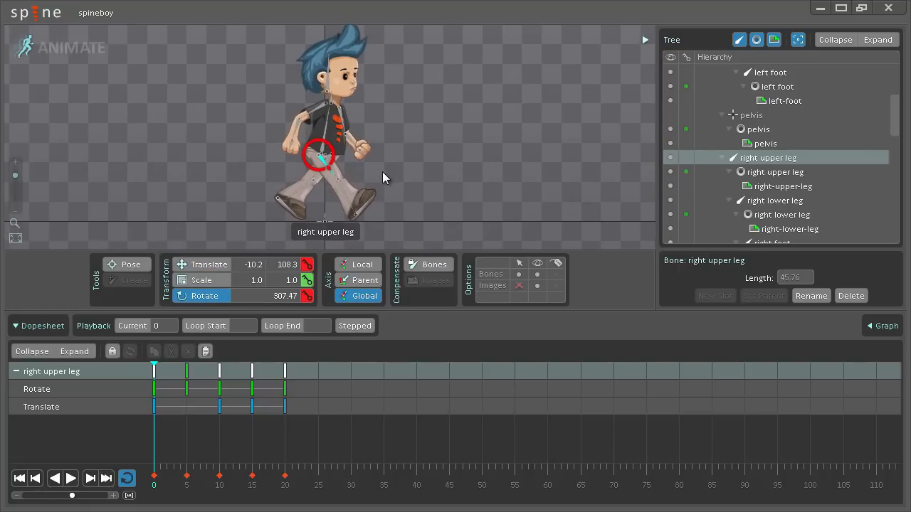
mouse_move(363, 253)
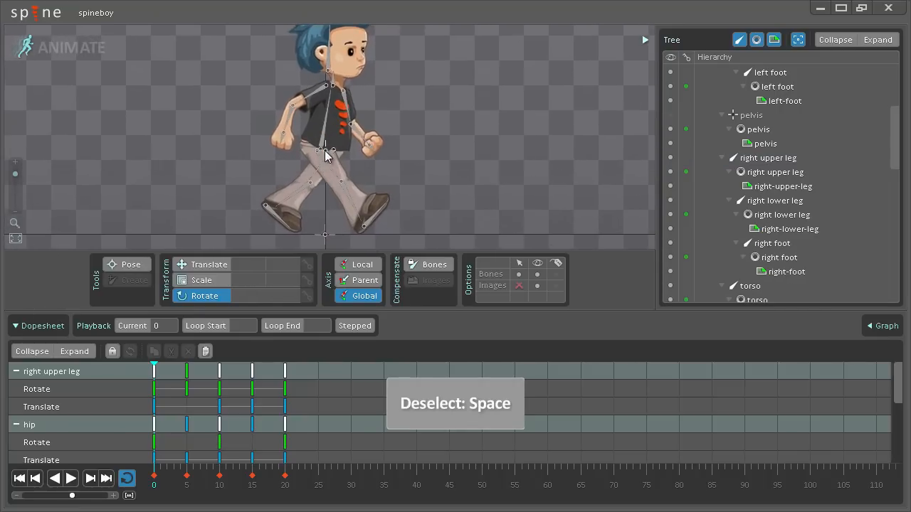
Select the hip, scrub frames 4-8, and pick its frame-5 translate key for the Graph
left_click(324, 150)
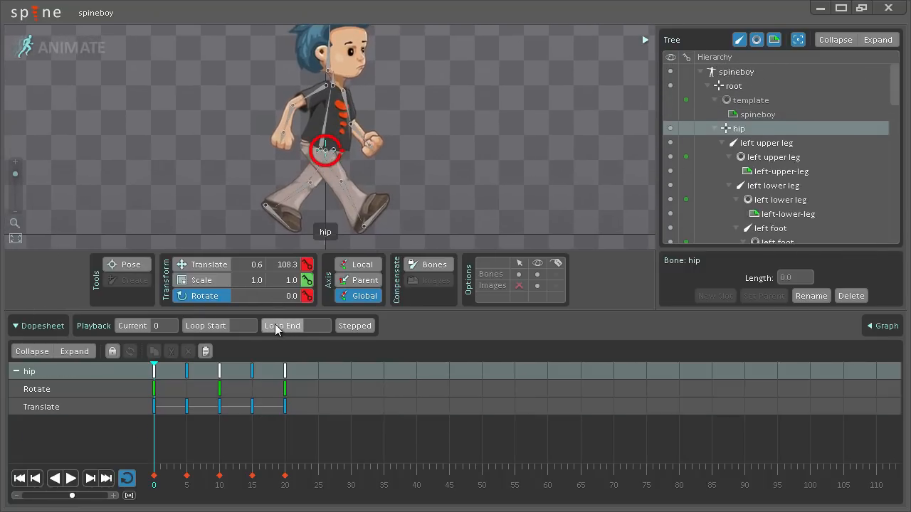
mouse_move(282, 324)
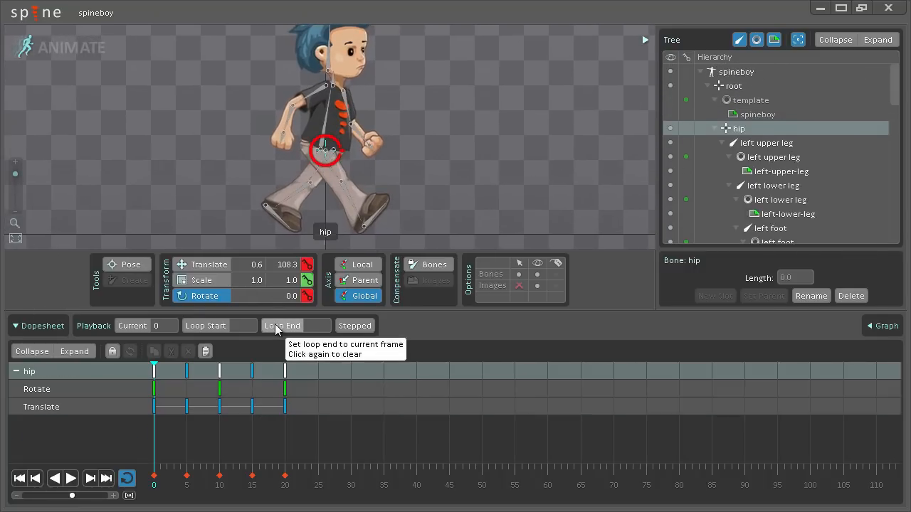
mouse_move(169, 407)
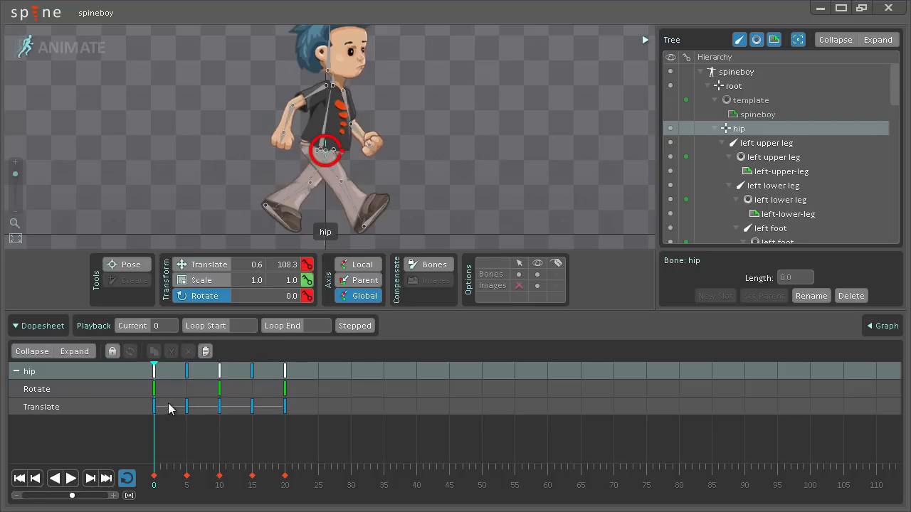
left_click(178, 485)
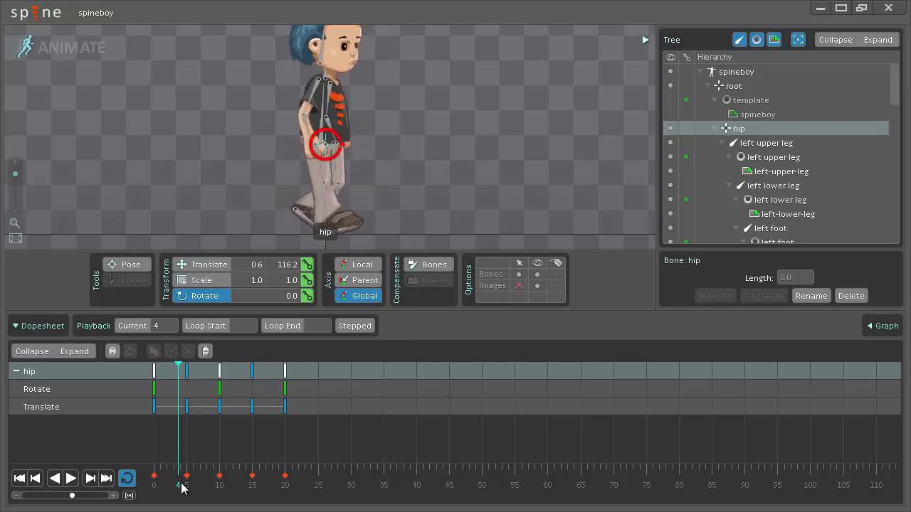
left_click(206, 475)
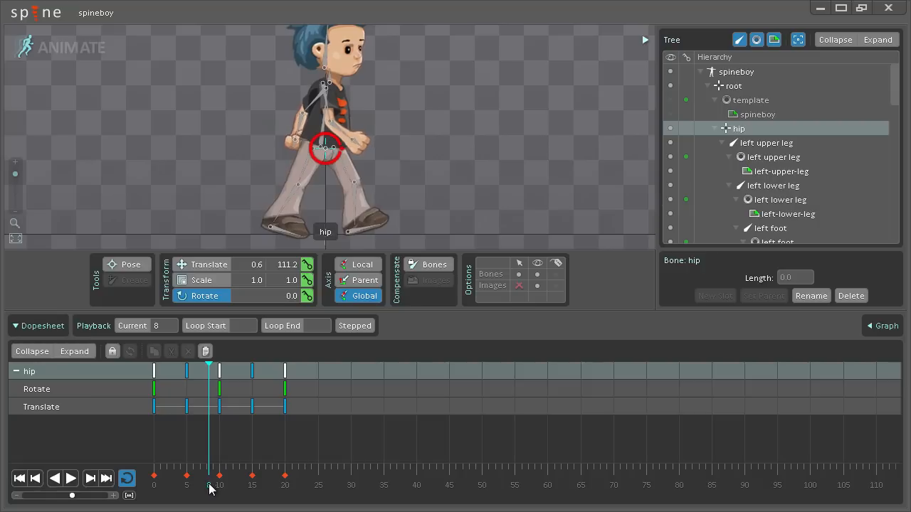
left_click(202, 475)
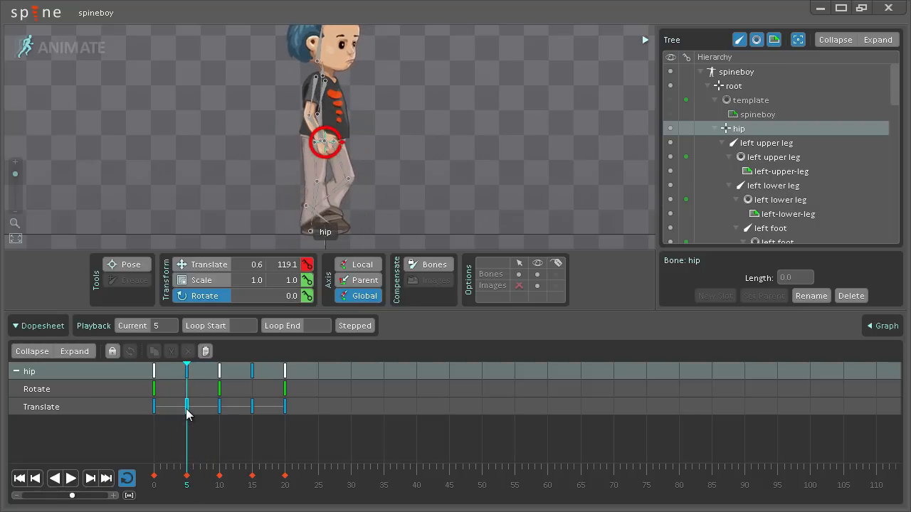
left_click(885, 325)
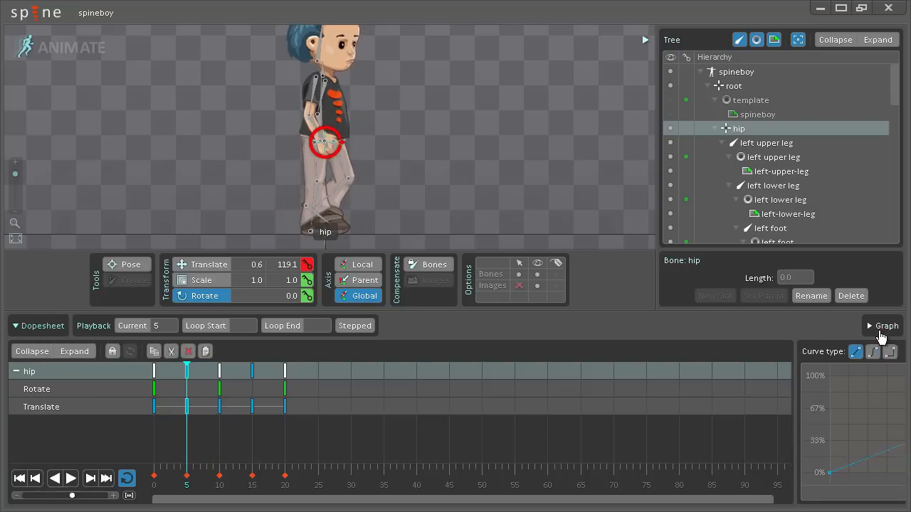
Set the hip's frame-5 key to a Bezier curve and drag its handles for ease in and out
left_click(888, 324)
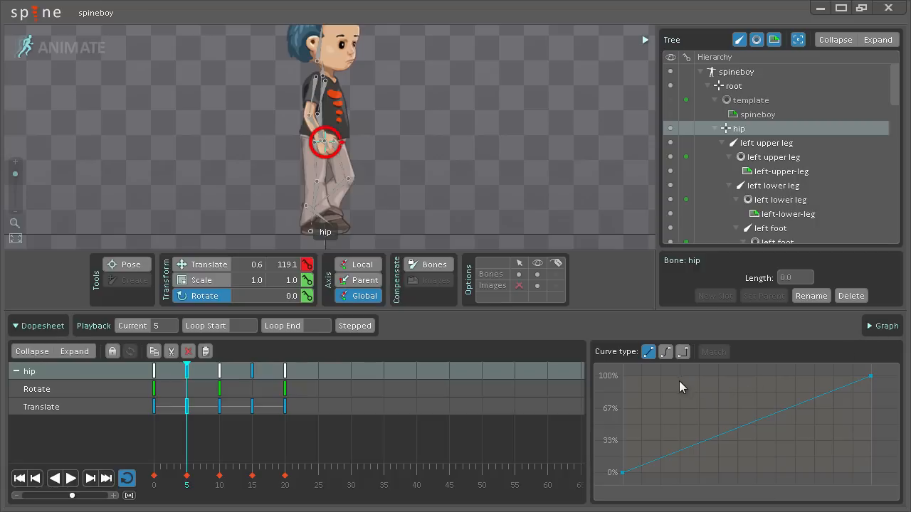
left_click(666, 351)
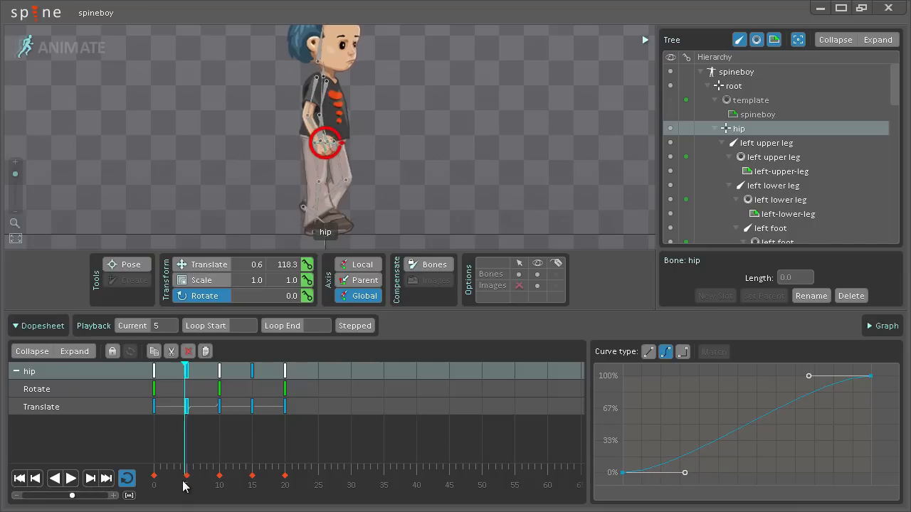
left_click(200, 477)
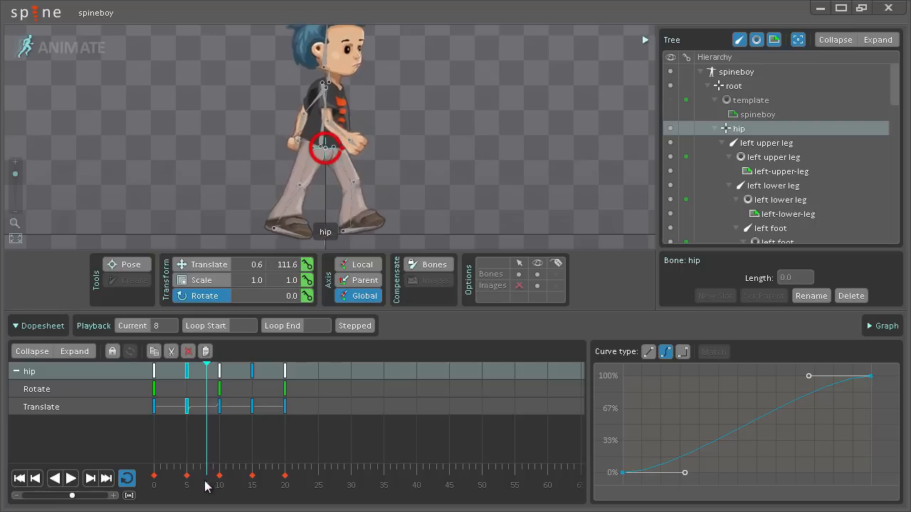
left_click(220, 475)
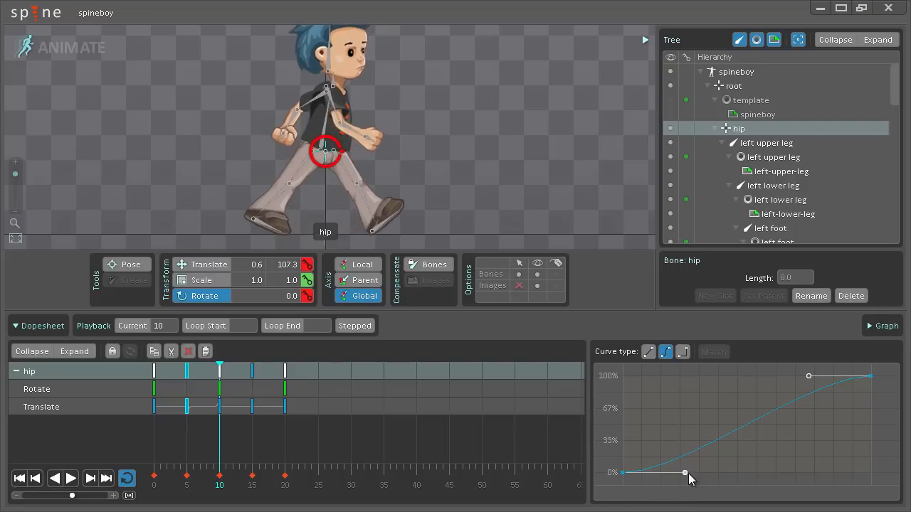
left_click_drag(686, 472, 708, 472)
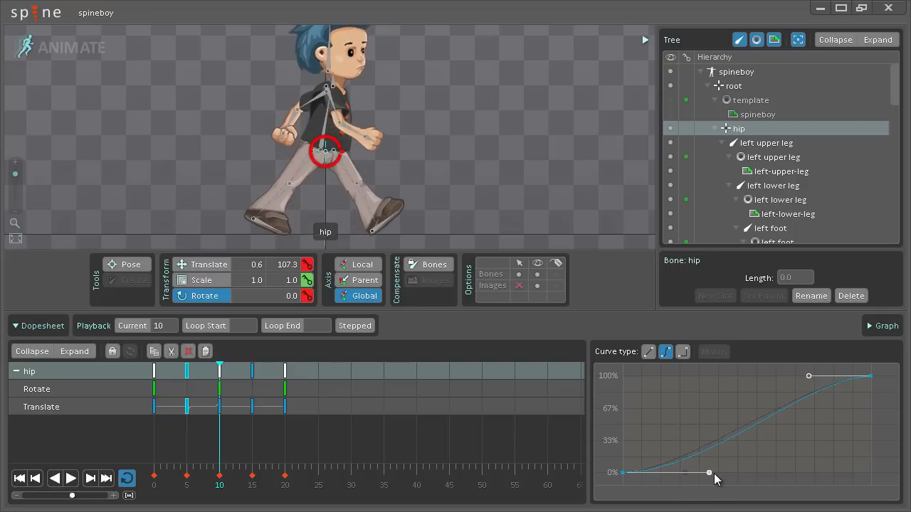
left_click_drag(709, 473, 766, 475)
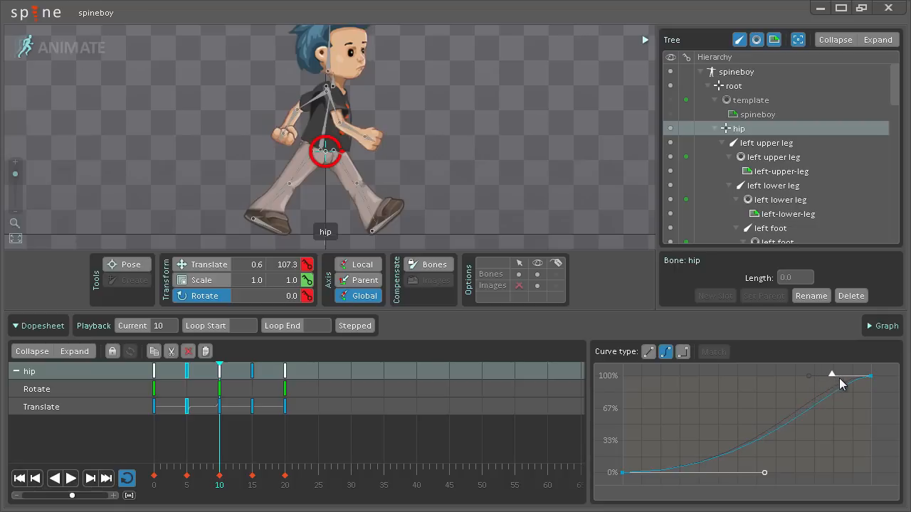
left_click_drag(832, 376, 838, 387)
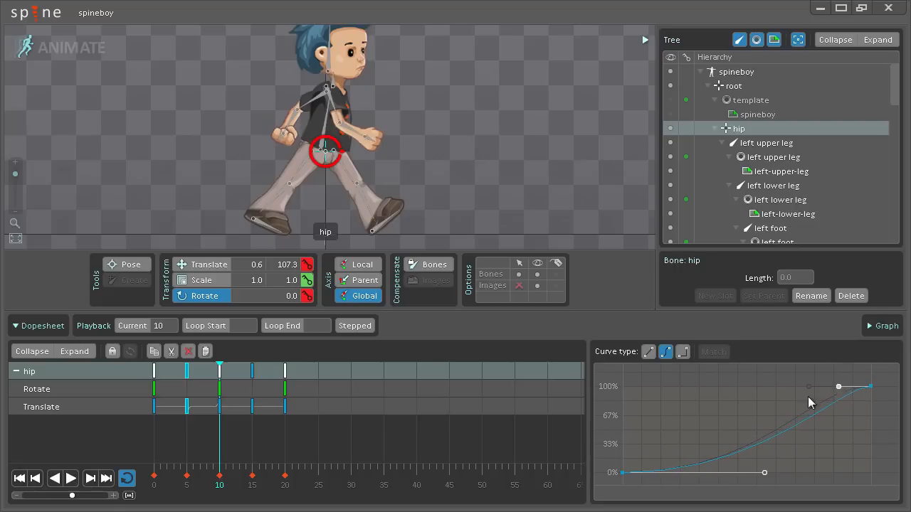
Preview the eased bounce and apply the matching curve to the hip's frame-15 translate key
left_click(200, 476)
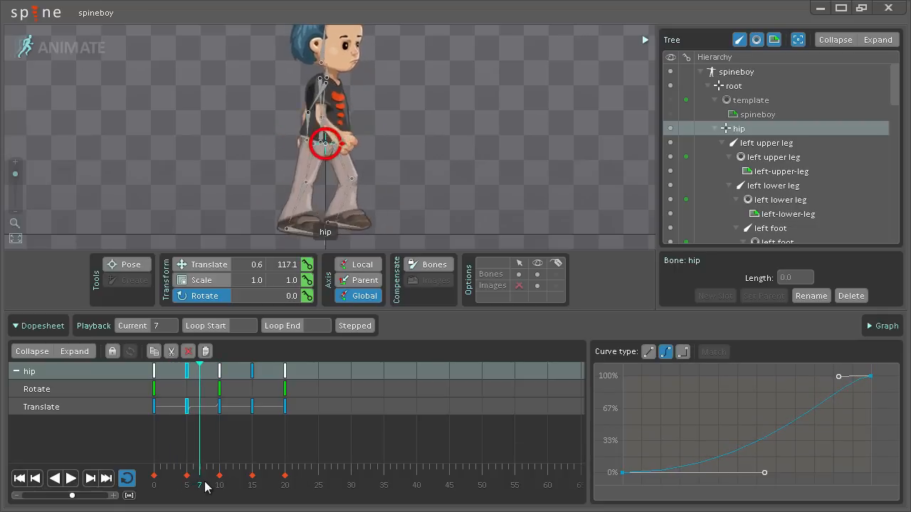
left_click(154, 477)
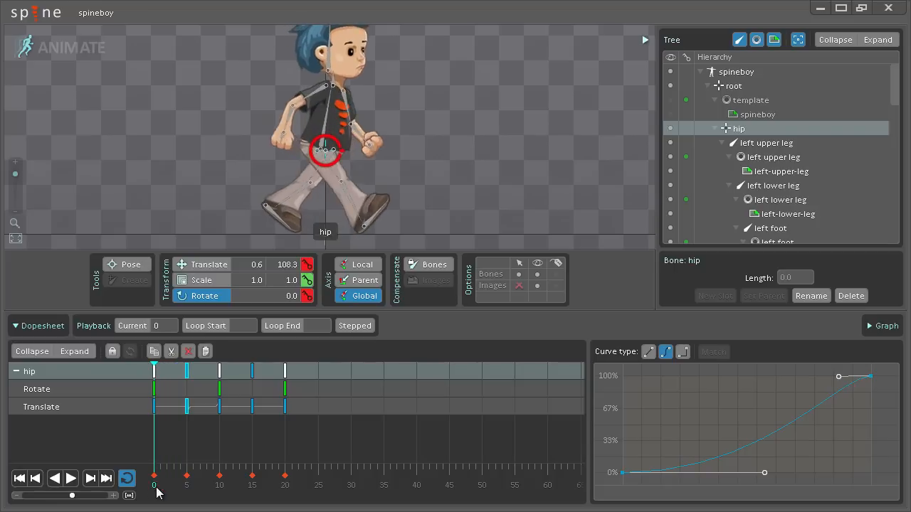
left_click(249, 475)
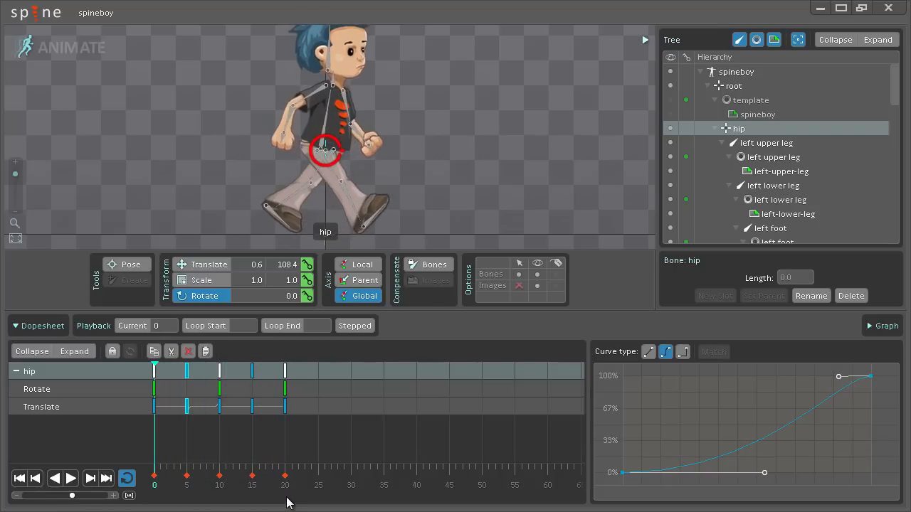
left_click(256, 407)
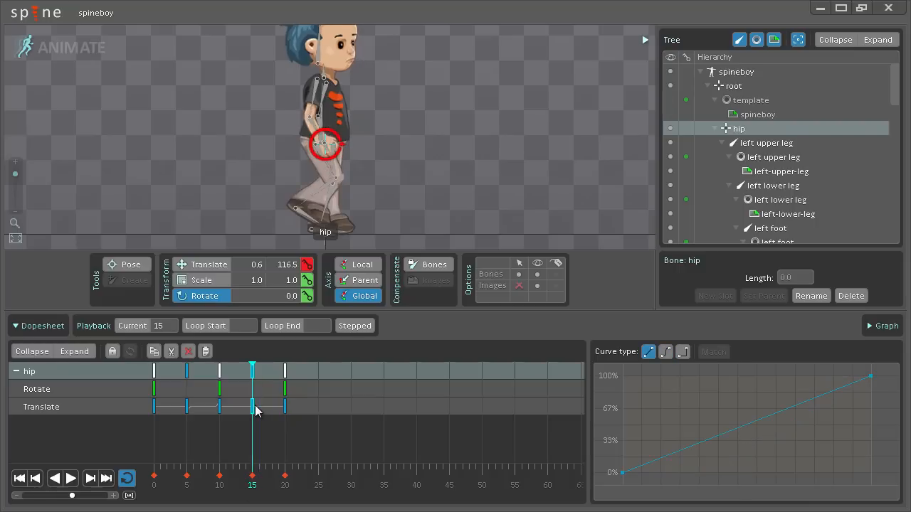
mouse_move(142, 430)
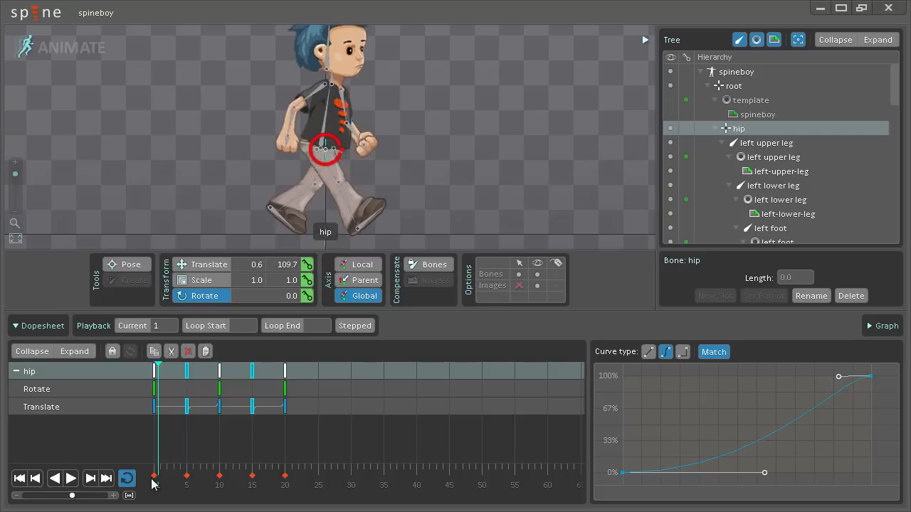
left_click(252, 477)
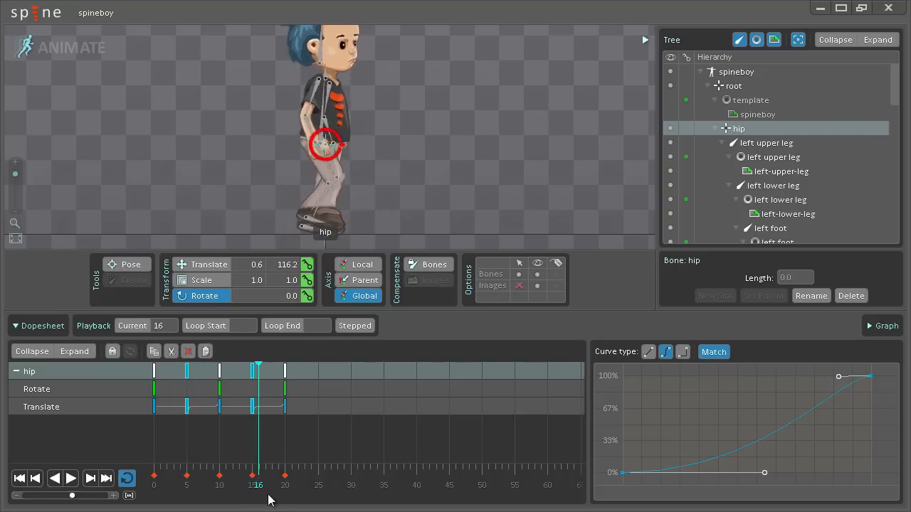
left_click(177, 477)
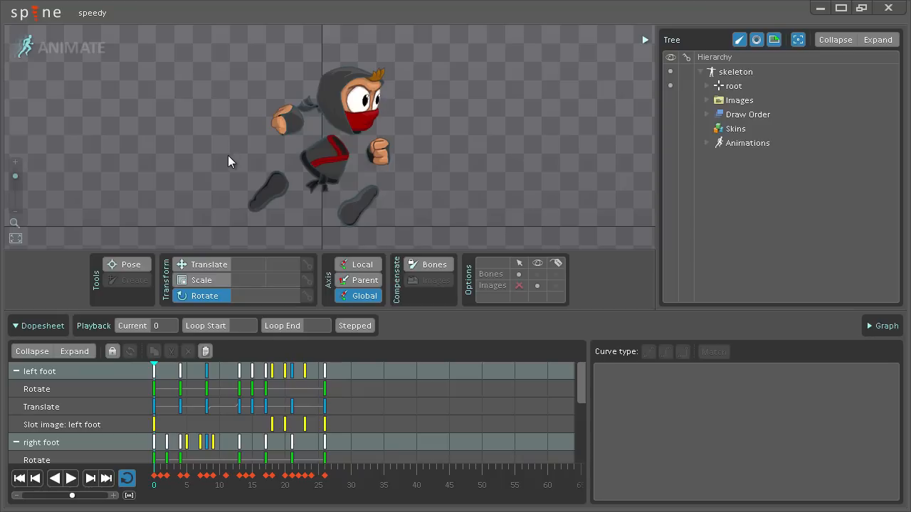
mouse_move(202, 193)
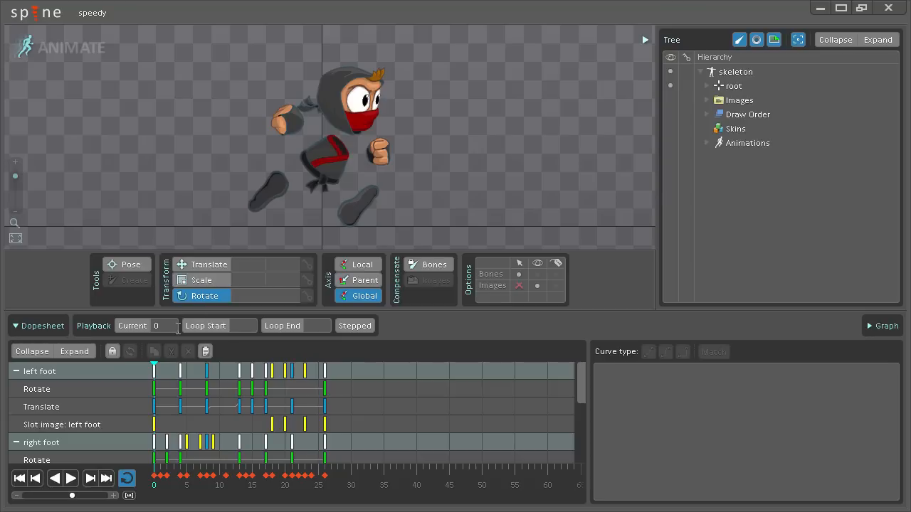
mouse_move(160, 489)
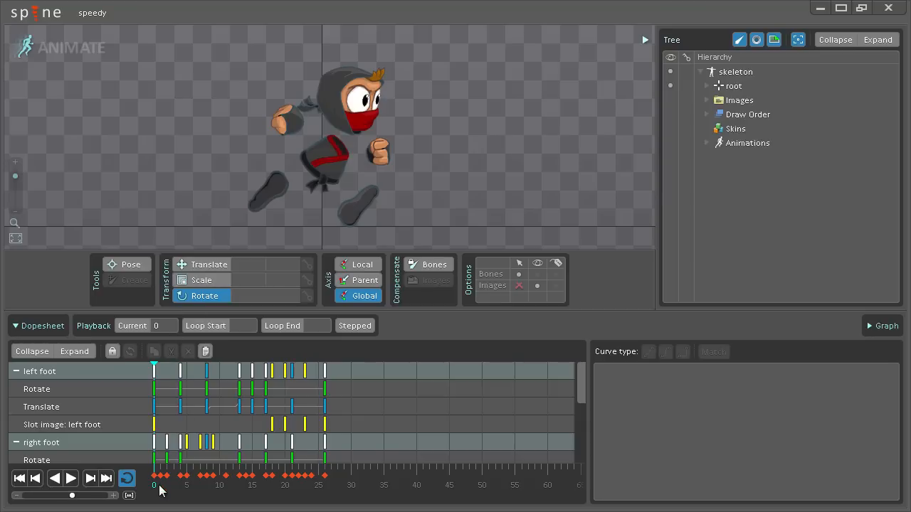
left_click(172, 485)
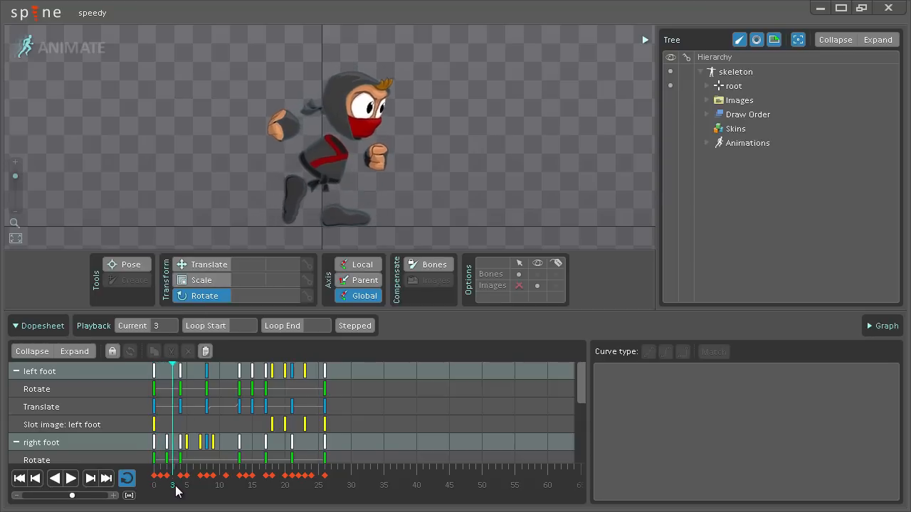
left_click(217, 485)
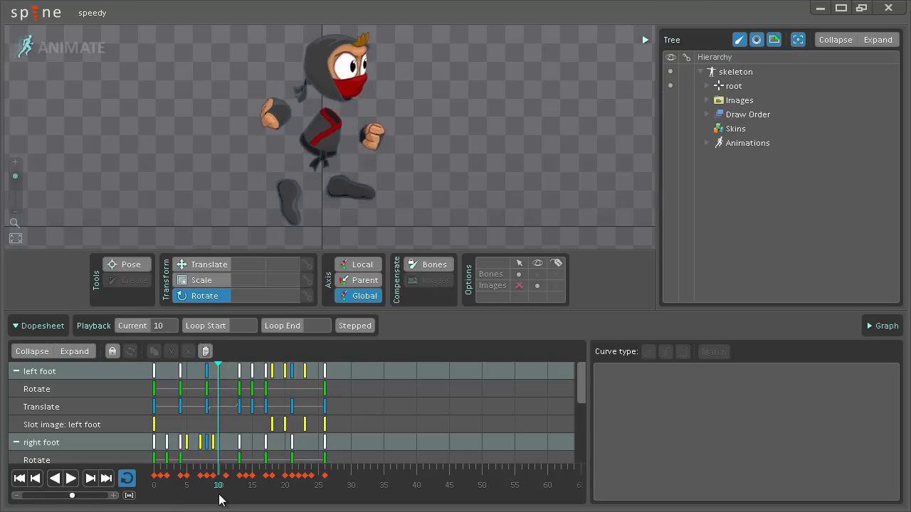
left_click(286, 484)
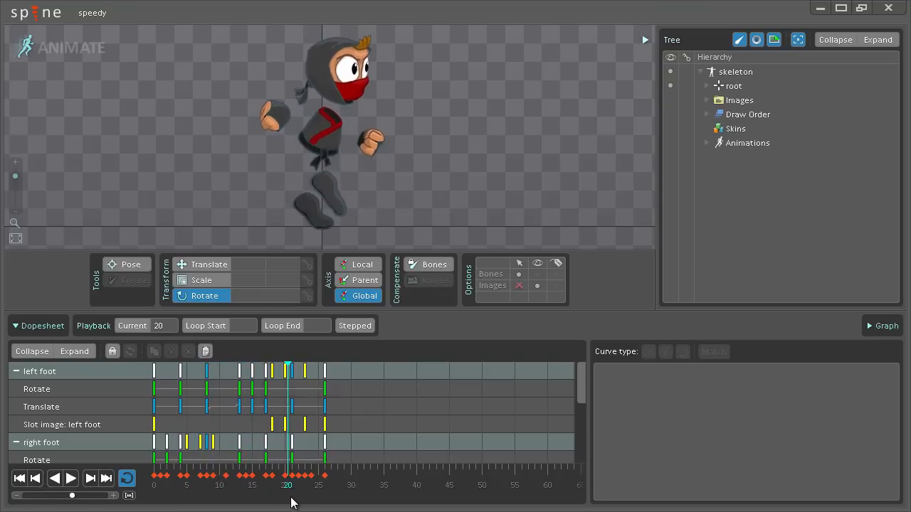
left_click(198, 485)
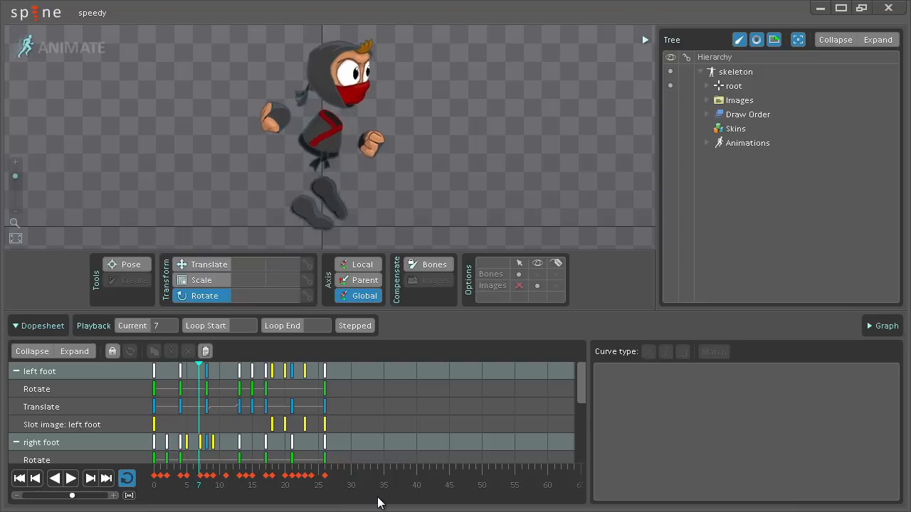
left_click(301, 476)
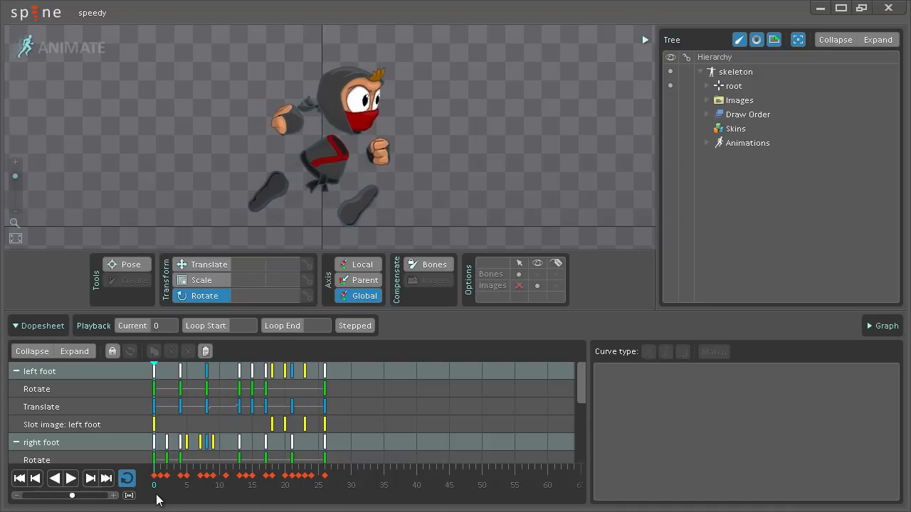
left_click(281, 176)
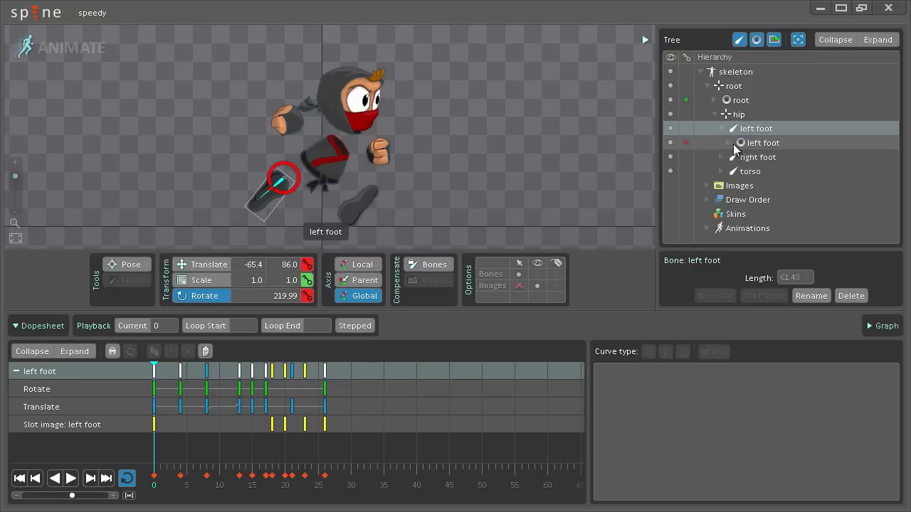
Expand the left foot slot's five image attachments and scrub to the frame-4 image swap
left_click(729, 142)
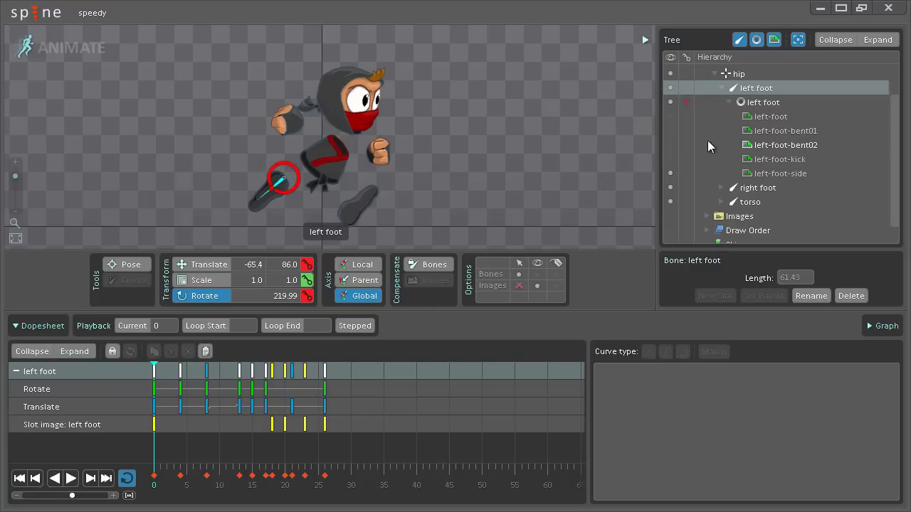
mouse_move(249, 291)
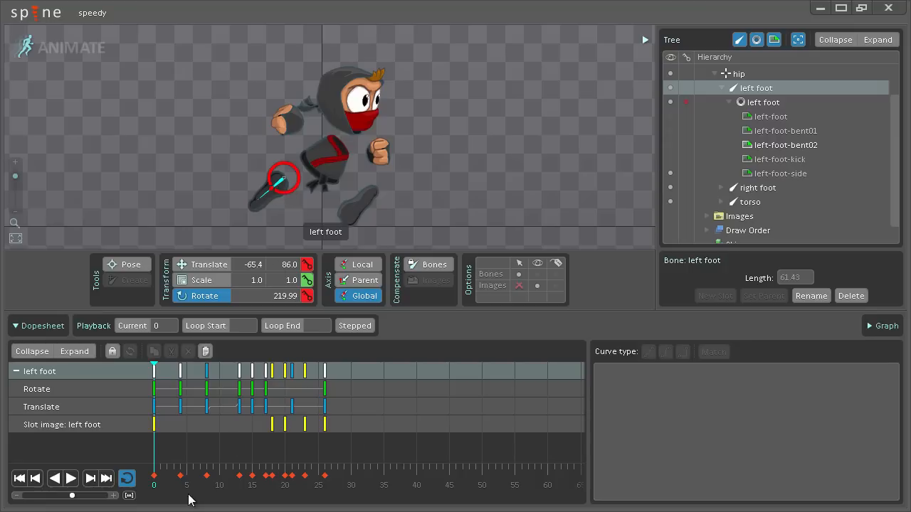
left_click(179, 484)
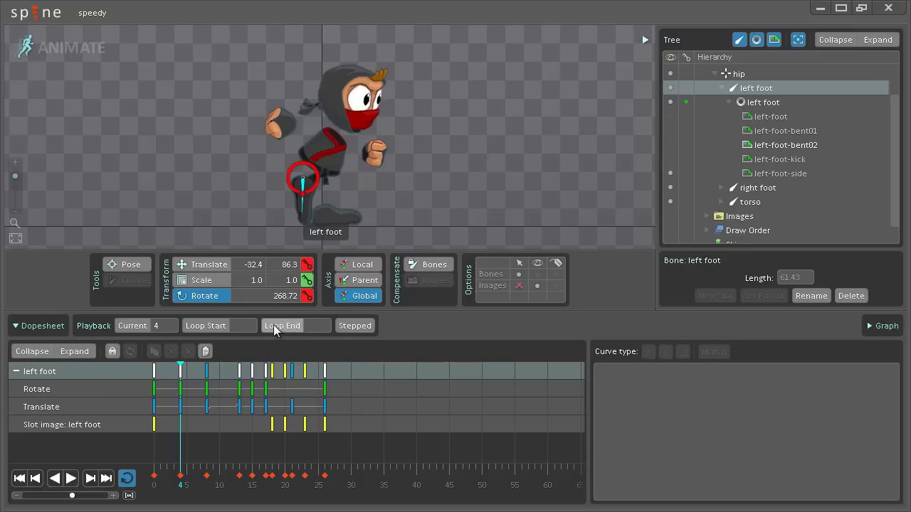
mouse_move(293, 216)
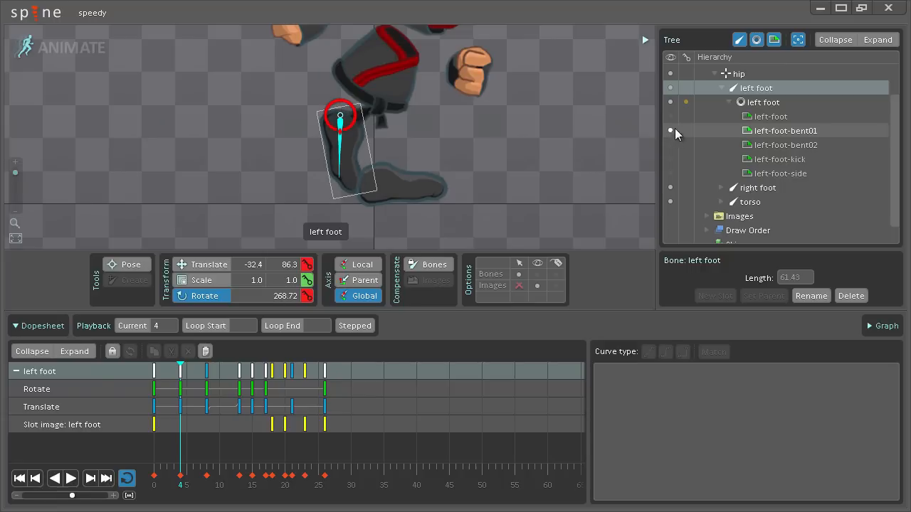
left_click(669, 102)
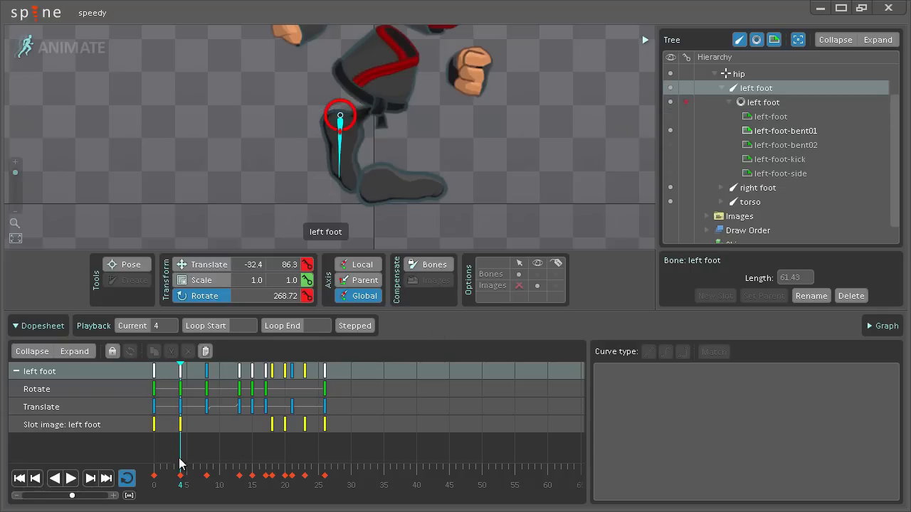
left_click(185, 476)
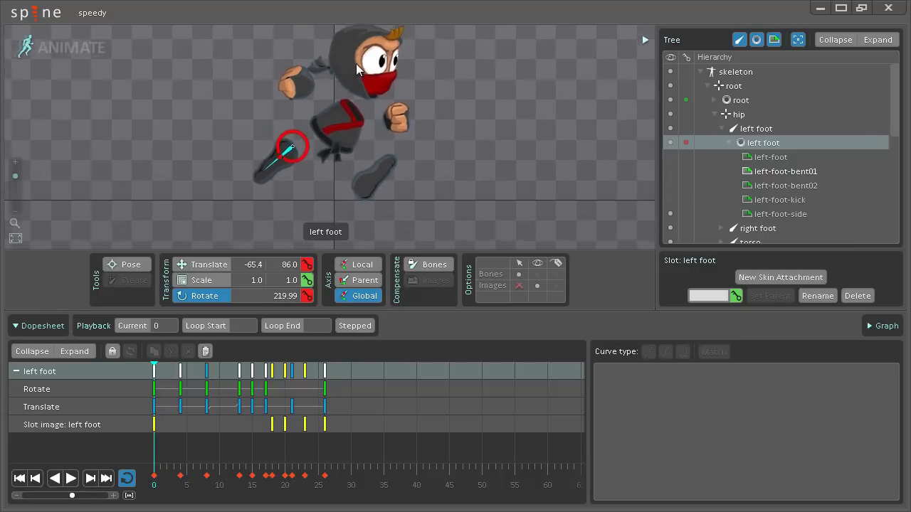
left_click(70, 478)
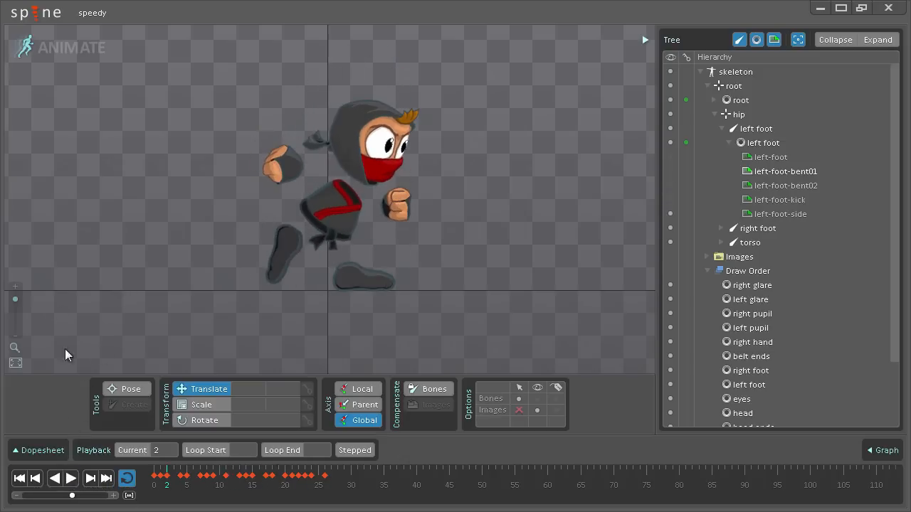
Choose Open Project from the Spine main menu to replace speedy
left_click(36, 11)
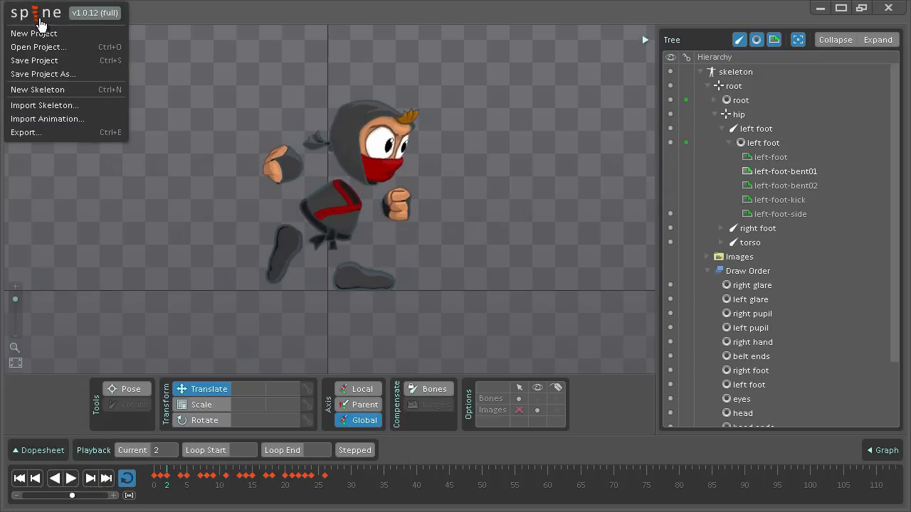
left_click(37, 47)
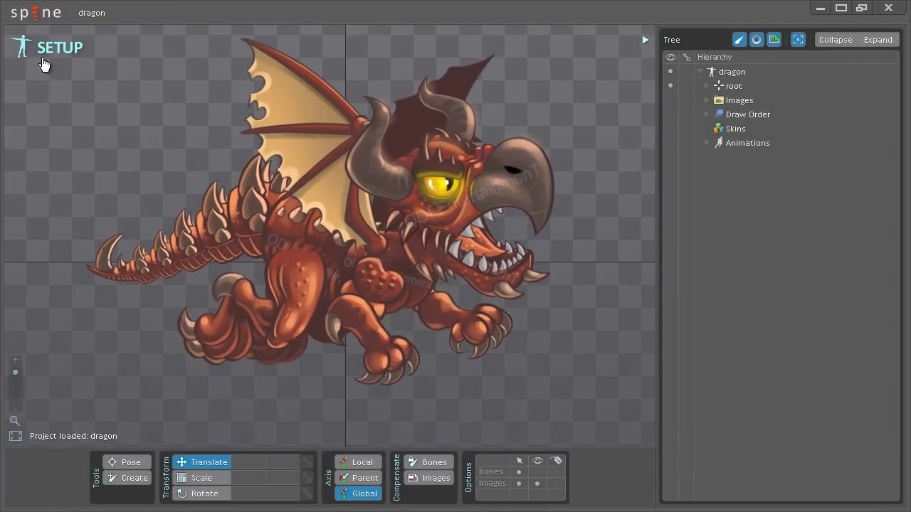
Switch the dragon project to Animate mode and scrub its flight through frames 6-25
left_click(60, 47)
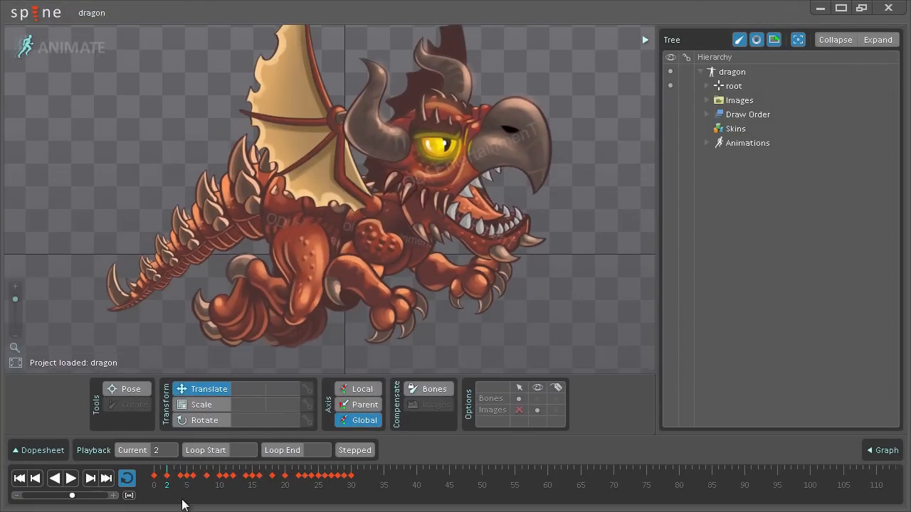
left_click(194, 486)
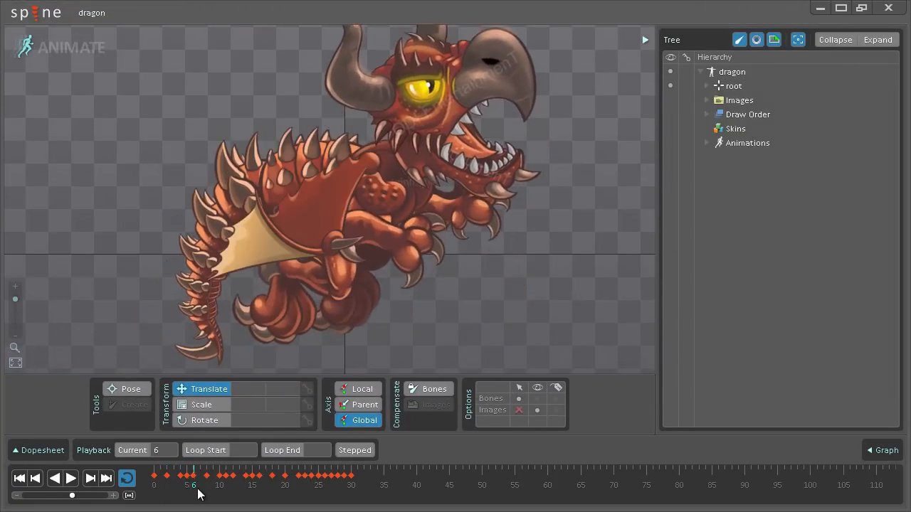
left_click(248, 476)
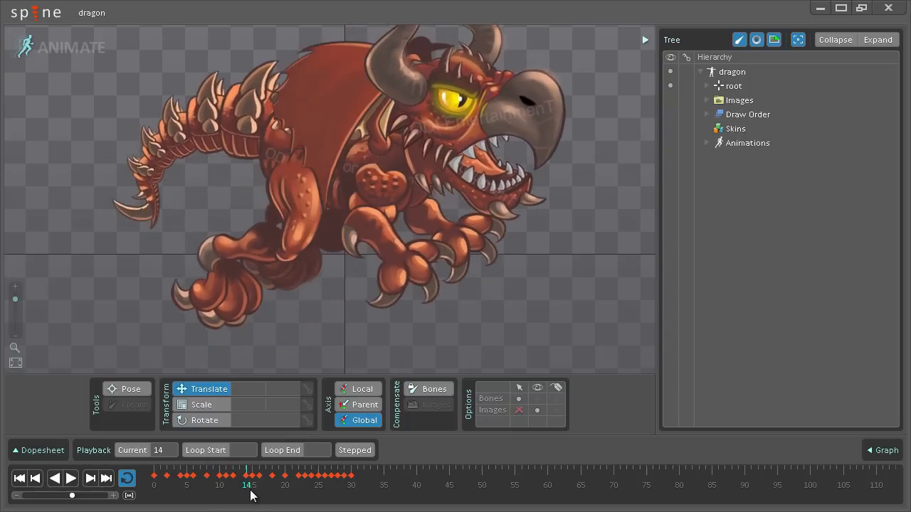
left_click(319, 475)
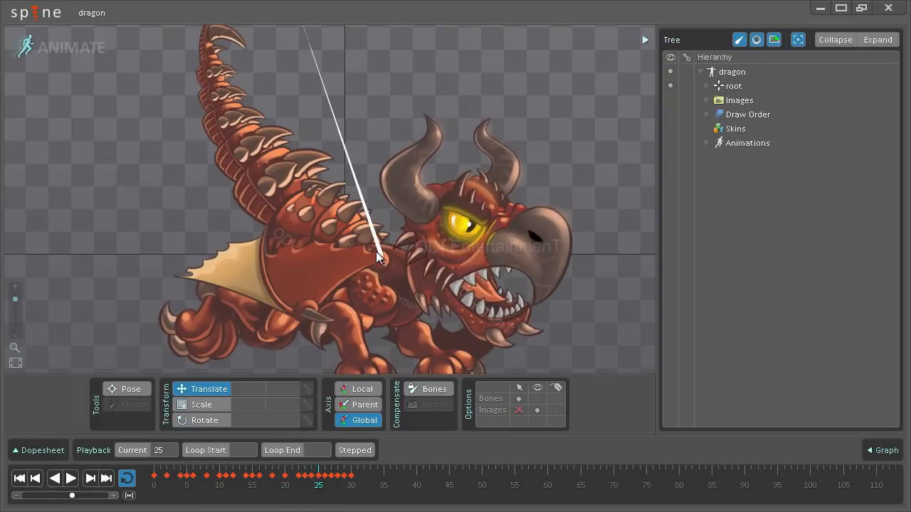
Select the R_wing bone to list its R_wing01–R_wing09 images and scrub the wing swap
left_click(377, 257)
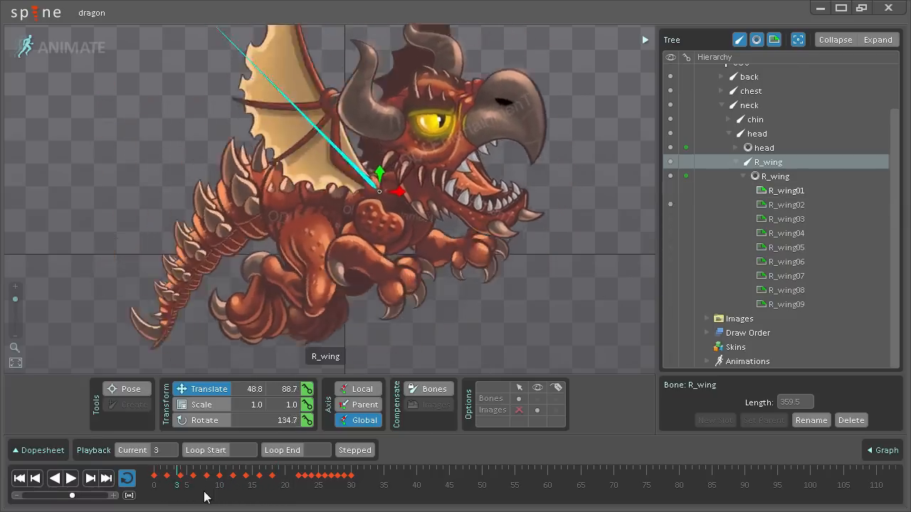
left_click(325, 475)
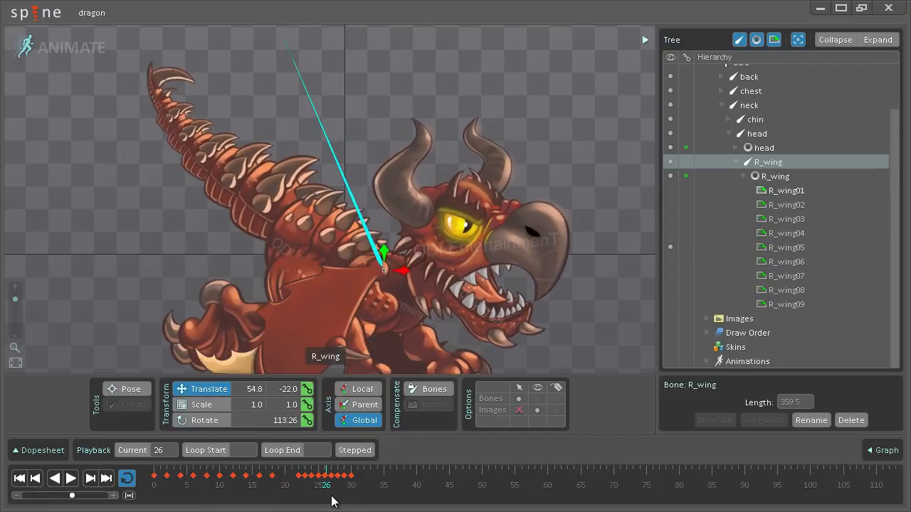
left_click(205, 476)
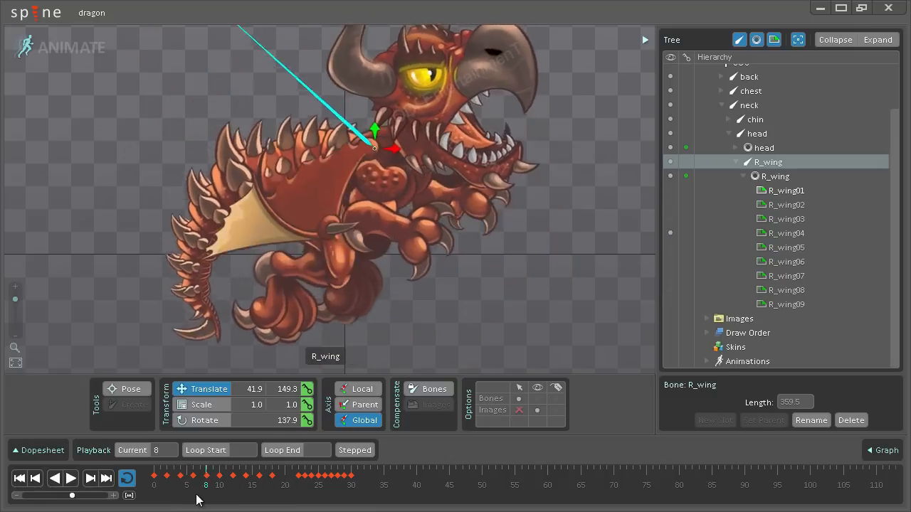
left_click(242, 477)
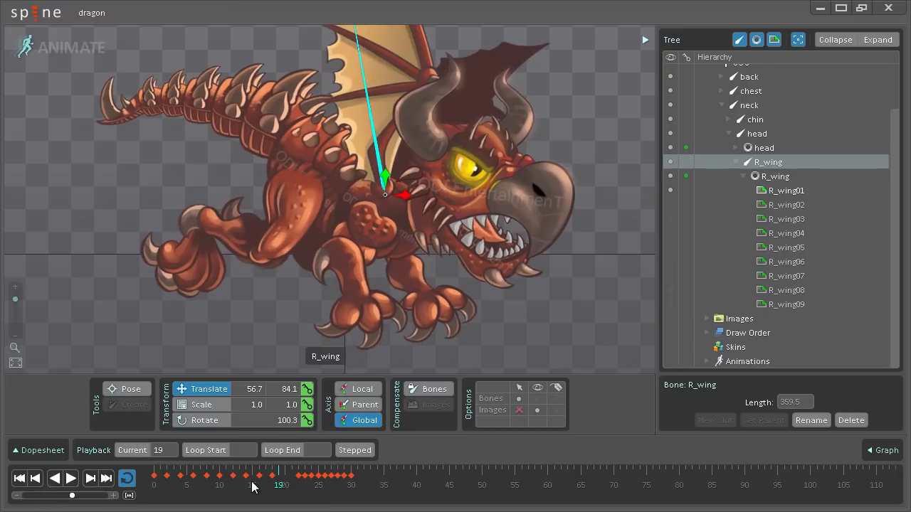
mouse_move(217, 404)
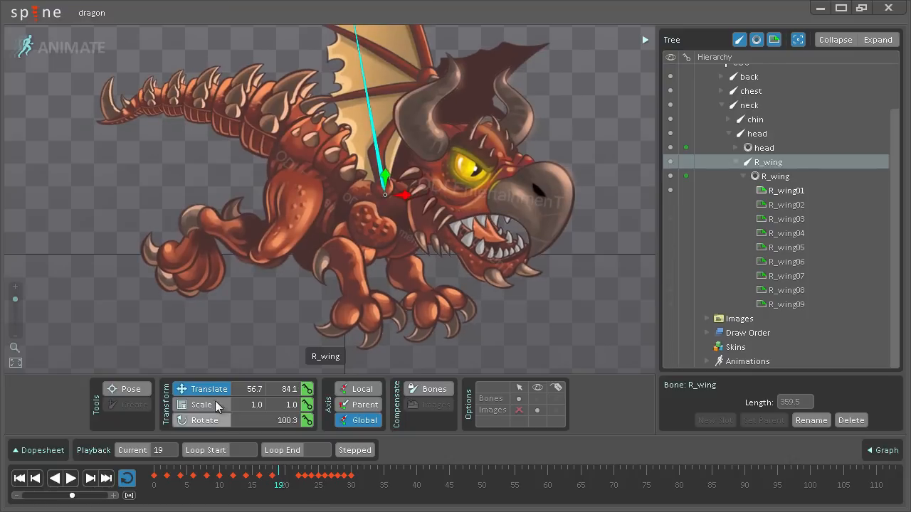
mouse_move(210, 356)
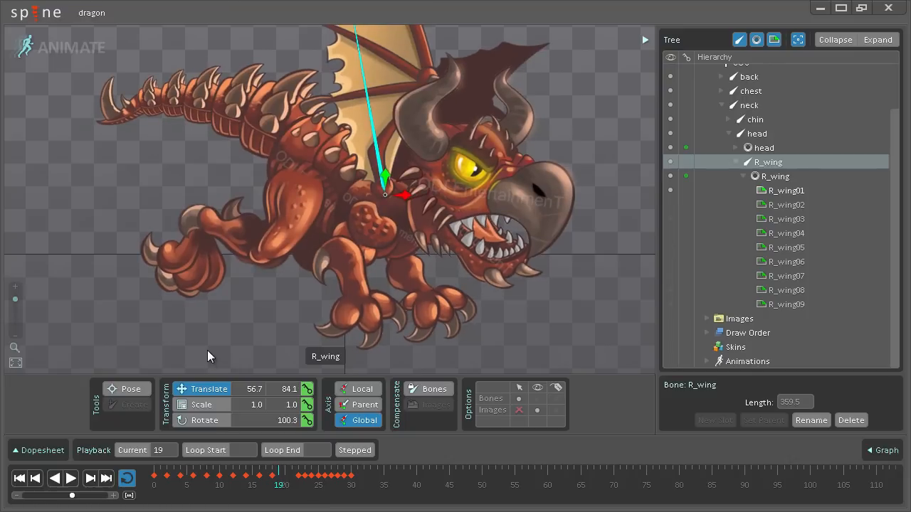